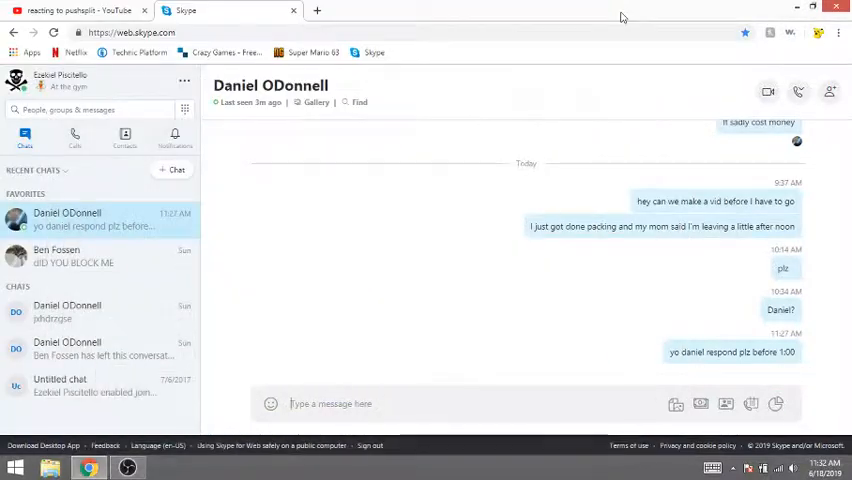
mouse_move(348, 8)
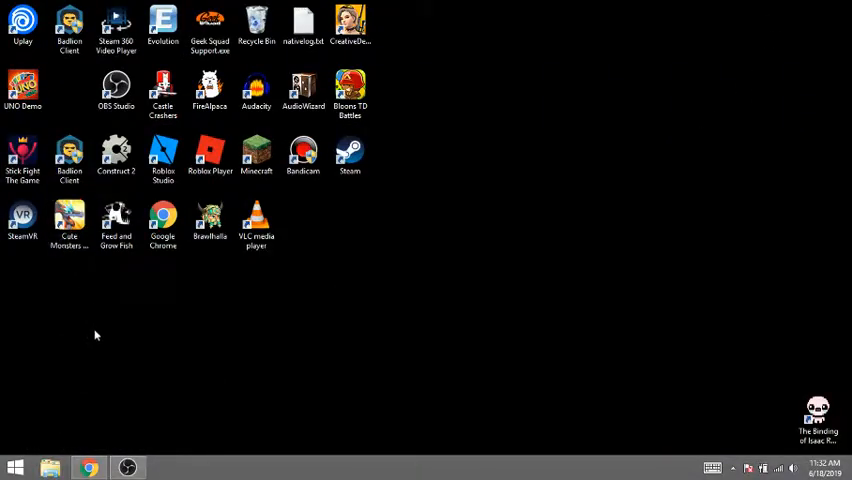
- Click around the desktop and restore the Chrome window with the Skype chat
drag(96, 336, 452, 204)
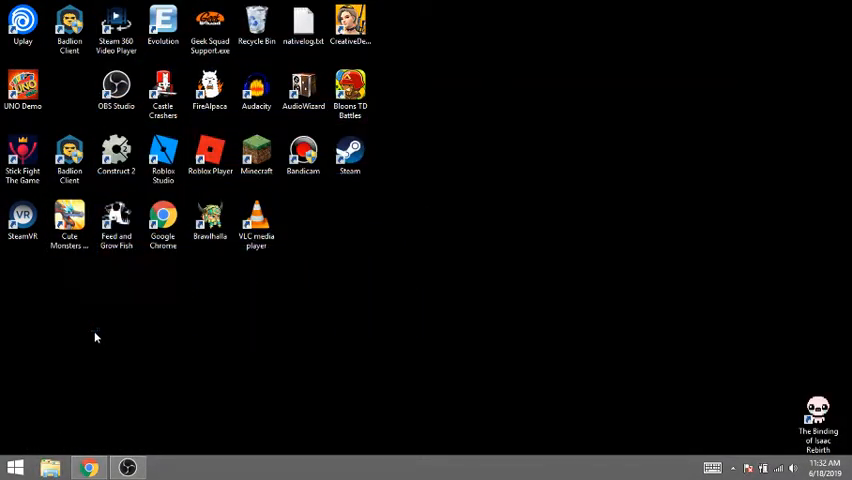
mouse_move(782, 388)
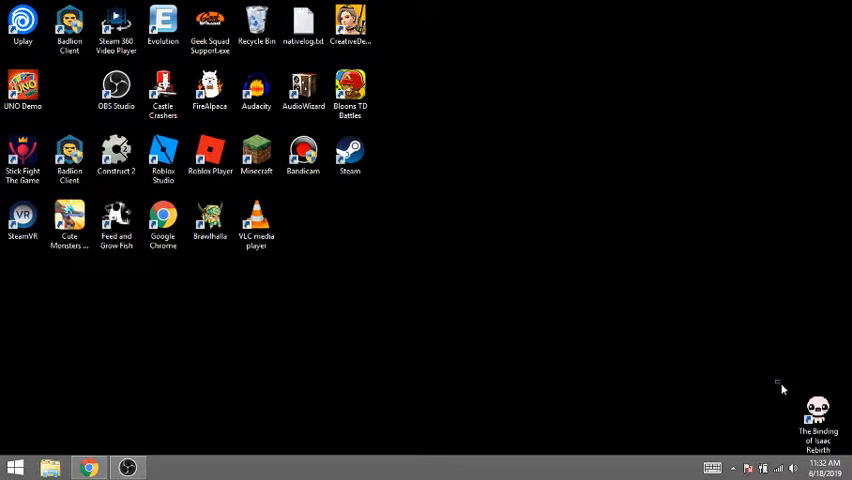
click(816, 420)
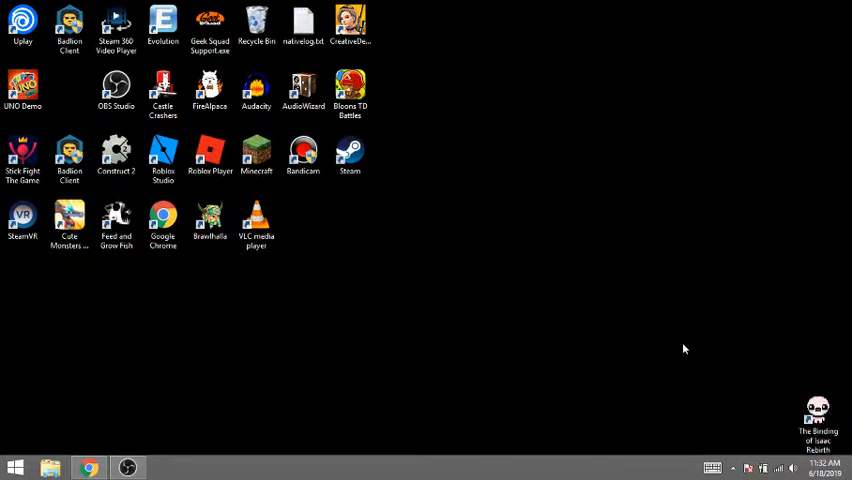
mouse_move(750, 392)
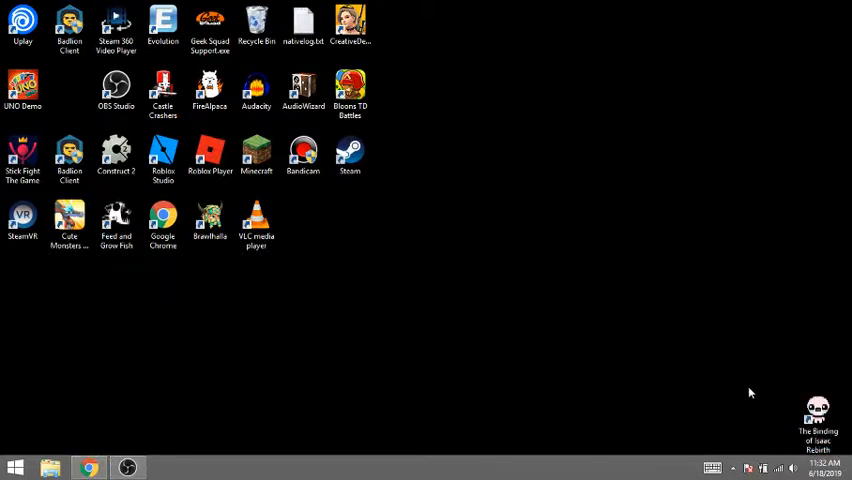
drag(818, 420, 396, 228)
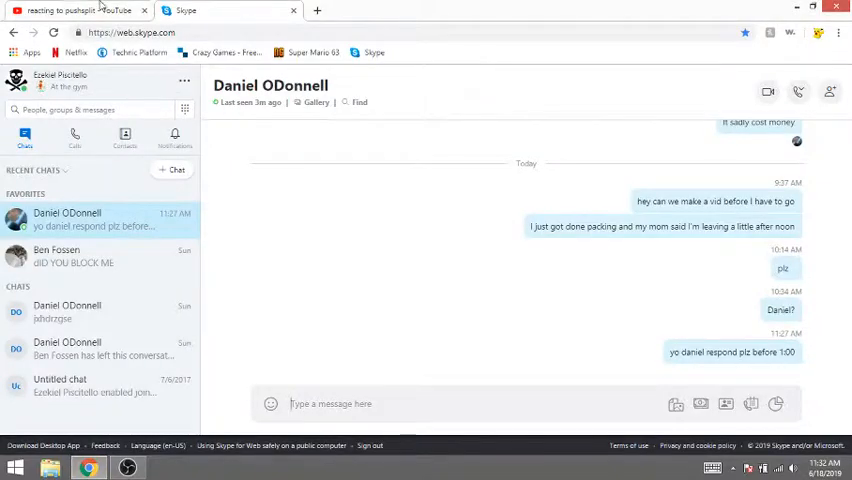
- Search YouTube for 'yub', go to the YuB channel and browse its Playlists
click(78, 10)
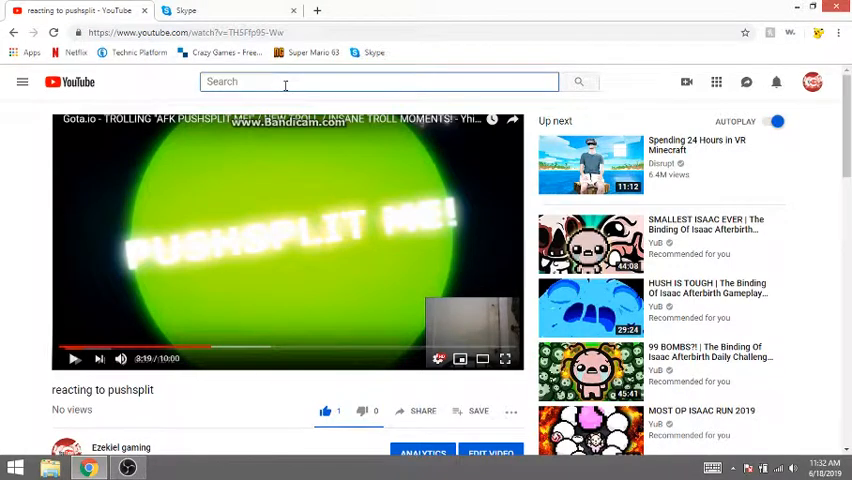
text(yub)
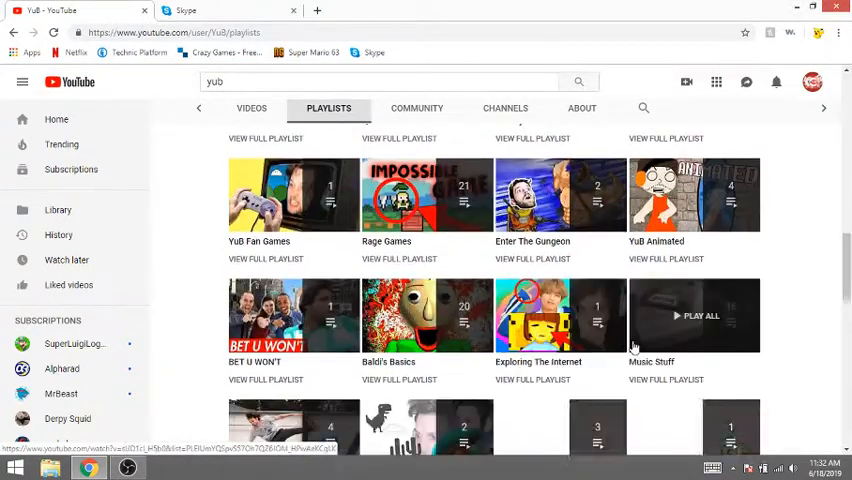
scroll(down, 3)
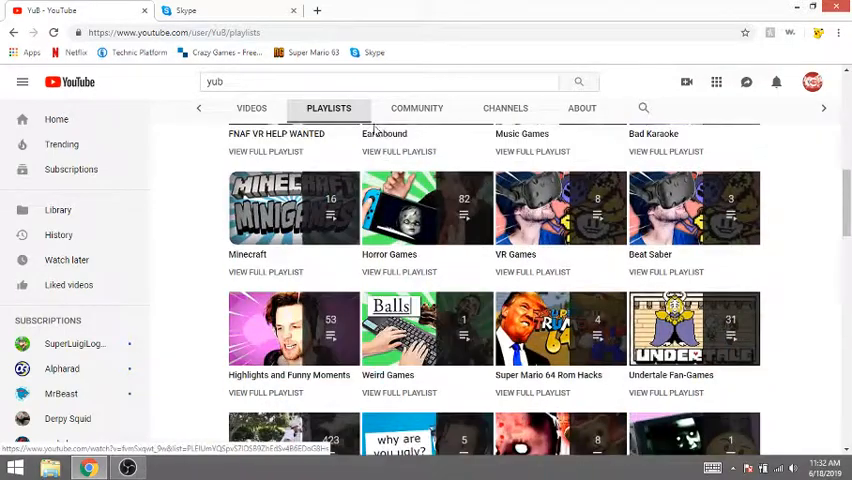
scroll(up, 3)
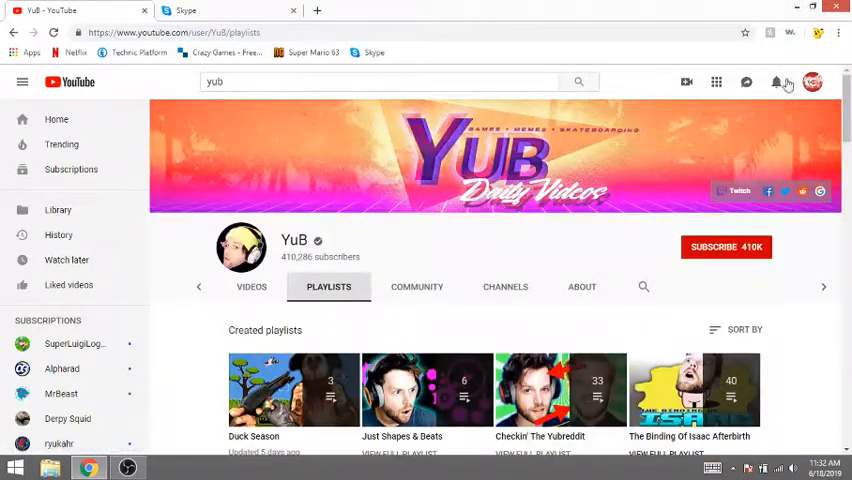
click(776, 82)
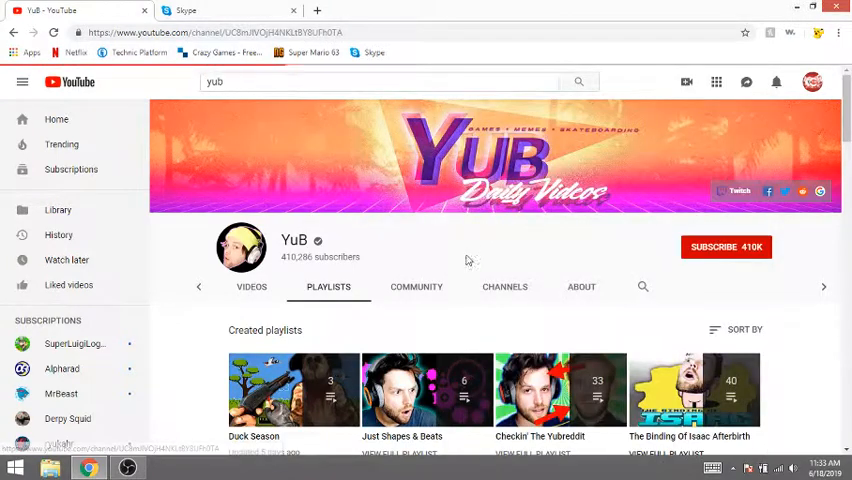
click(68, 418)
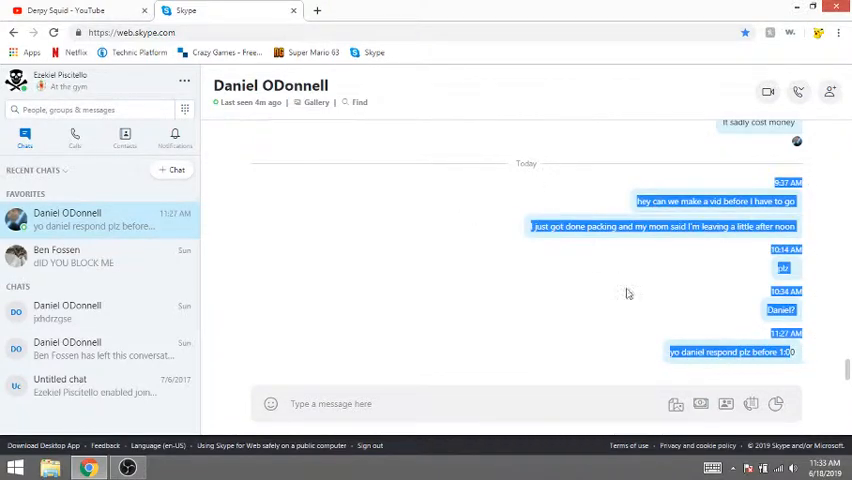
mouse_move(690, 392)
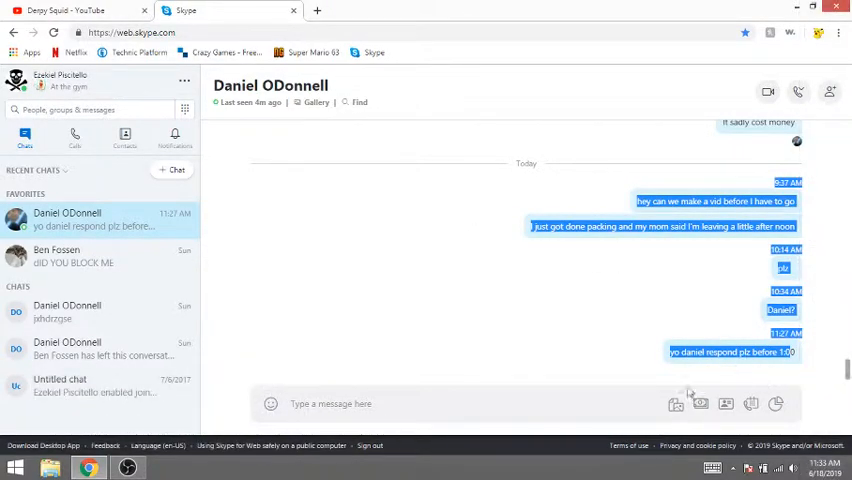
- Switch from the Skype tab to the Roblox home page
click(318, 12)
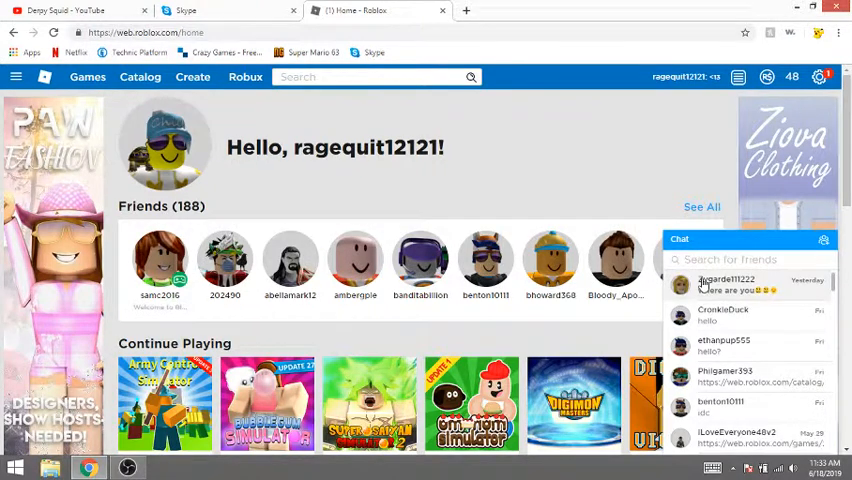
- Message the friend that today you're going to your aunt's, then close the chat
click(728, 284)
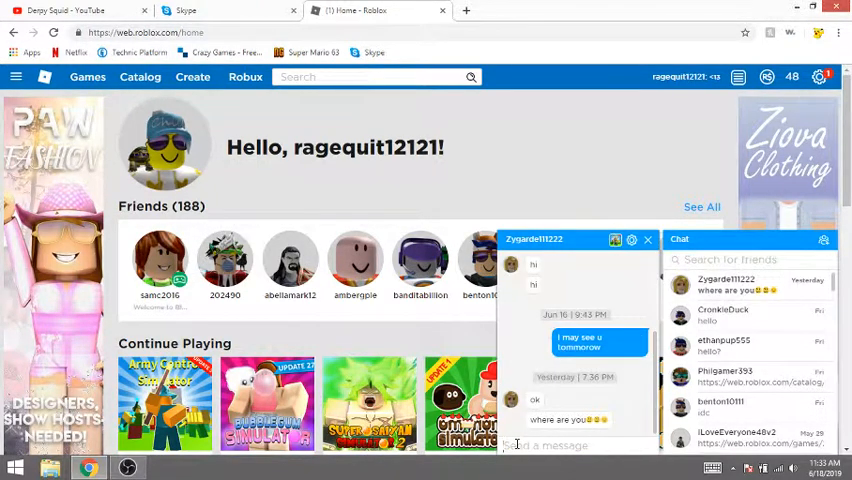
text(tol)
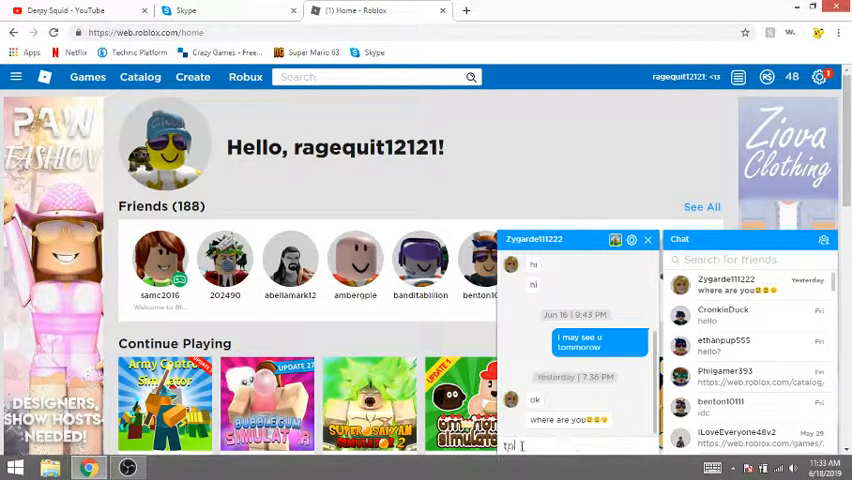
text(today)
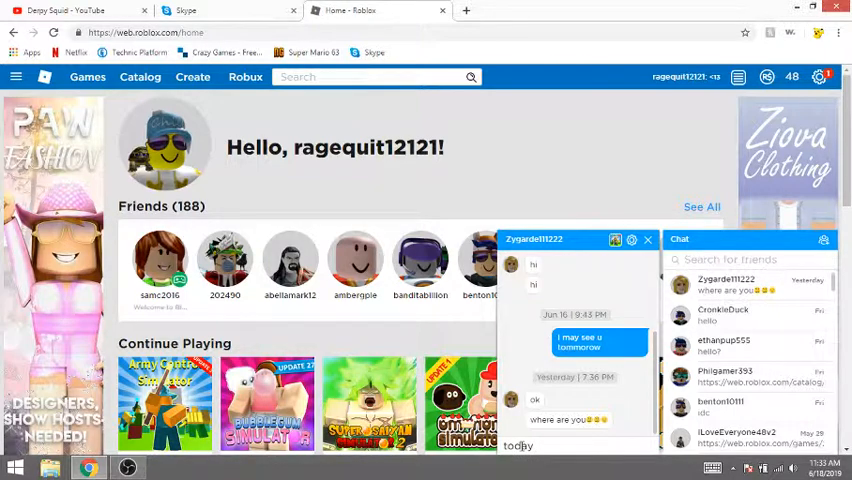
text(l)
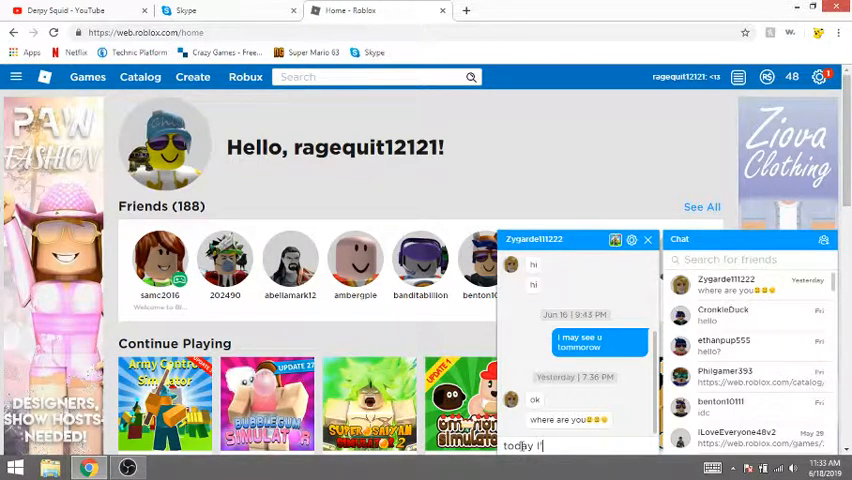
text(I'm going to m)
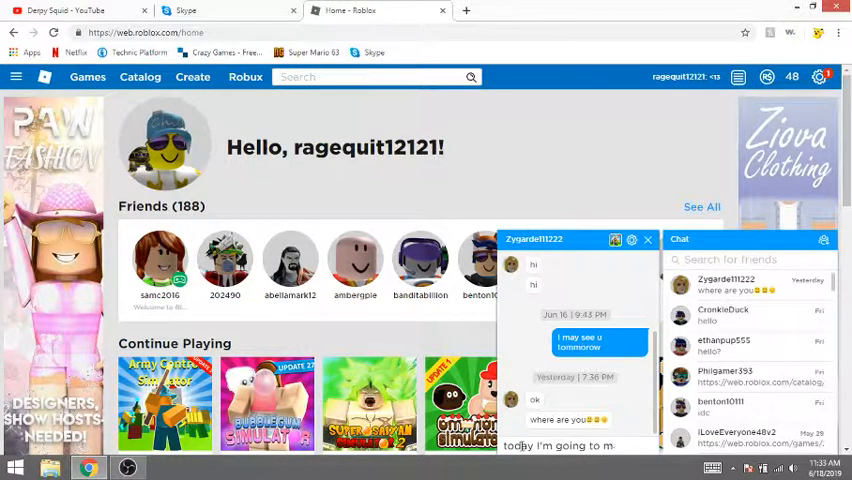
text(y aunts)
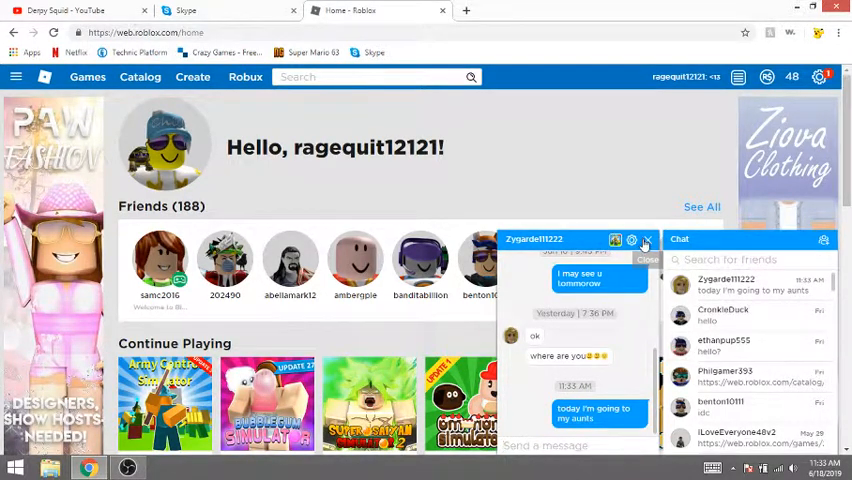
click(648, 240)
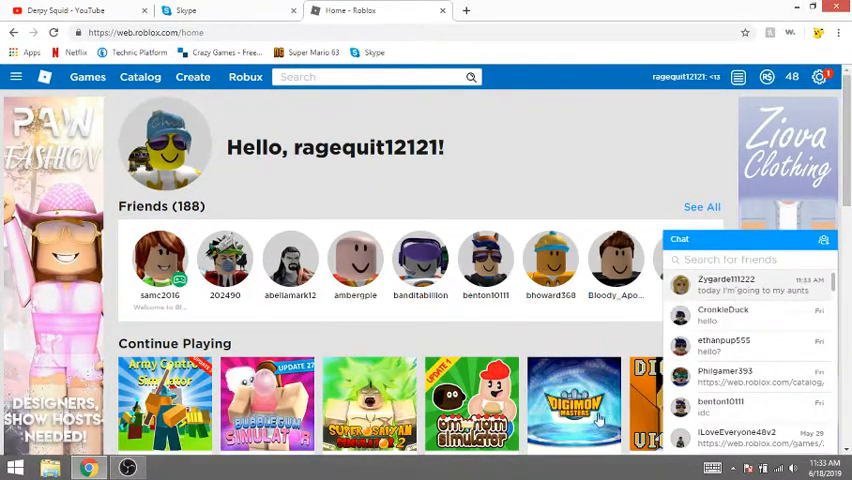
- Reopen the friend's chat and add that you'll be gone till Friday
click(728, 284)
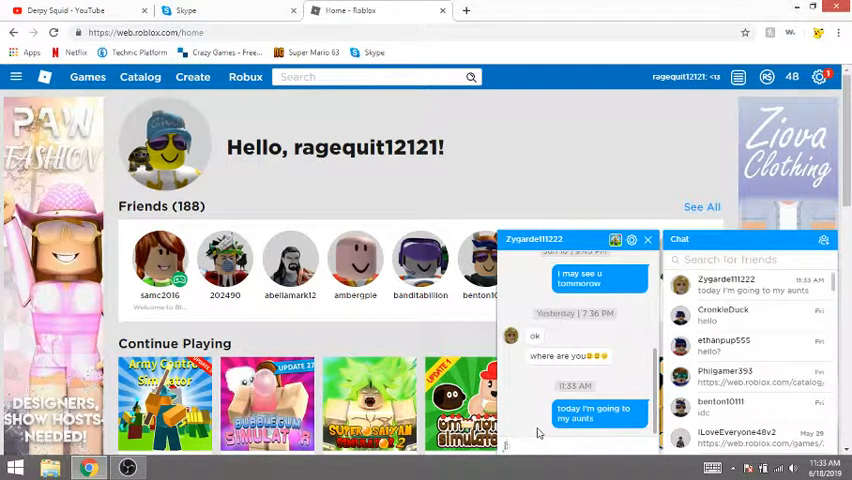
text(Ima be gone)
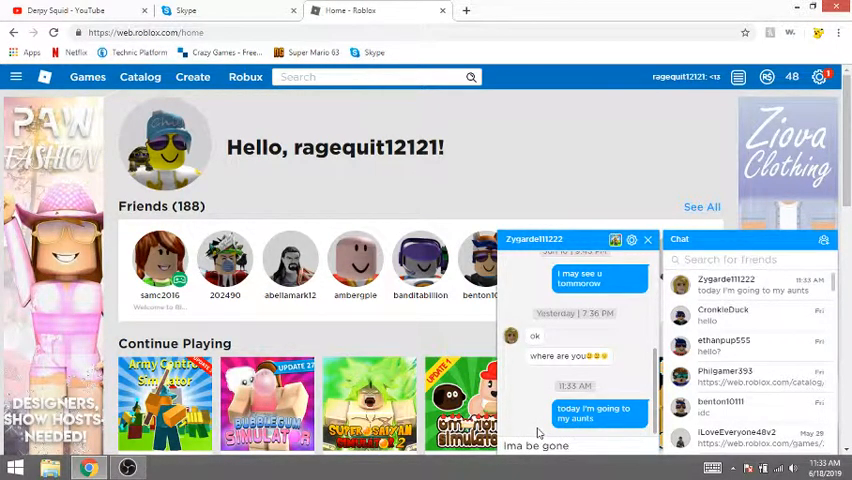
text(till frida)
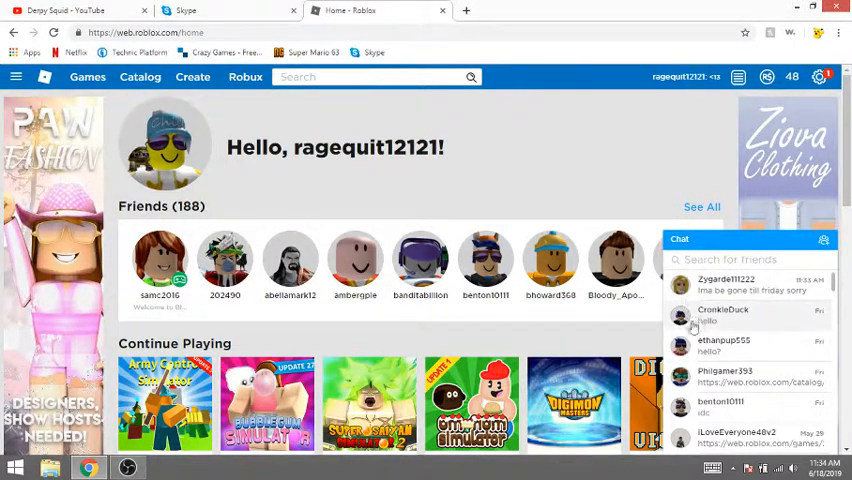
mouse_move(448, 348)
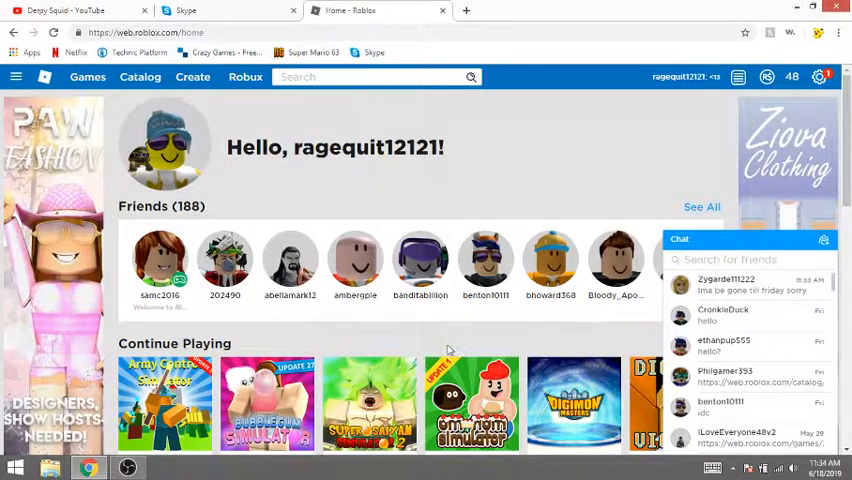
- Scroll the Roblox home page down to the Favorites and Friends Playing lists
scroll(down, 3)
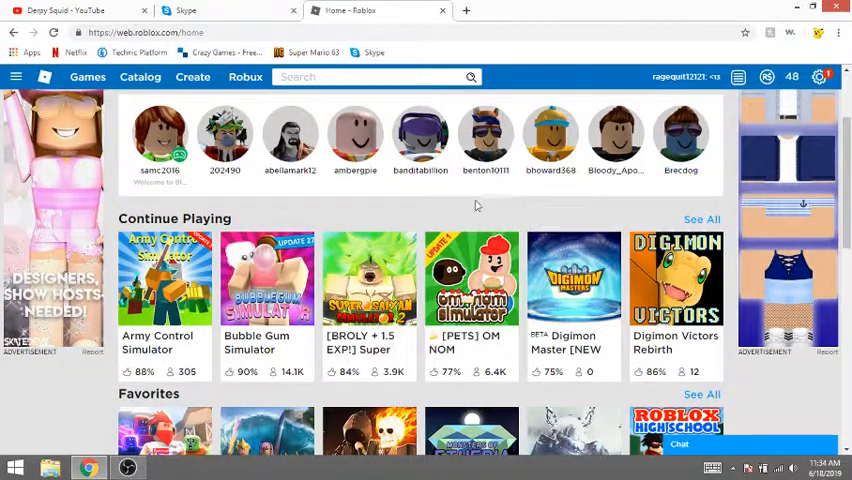
scroll(down, 3)
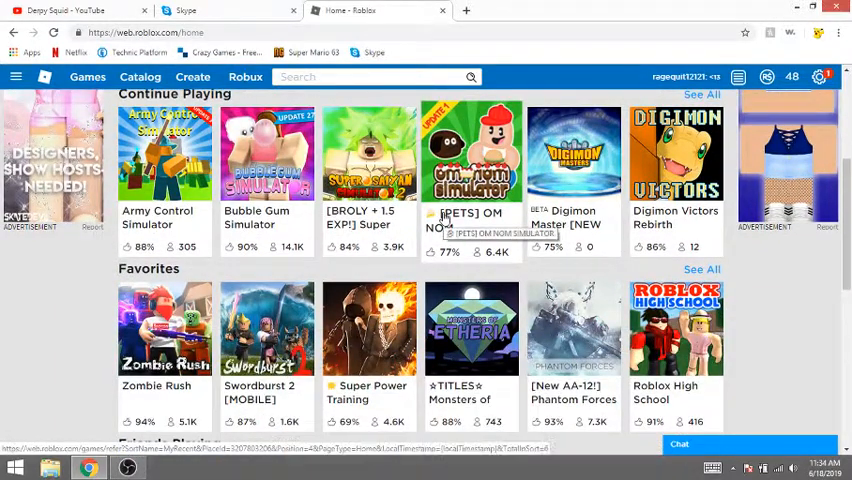
scroll(down, 3)
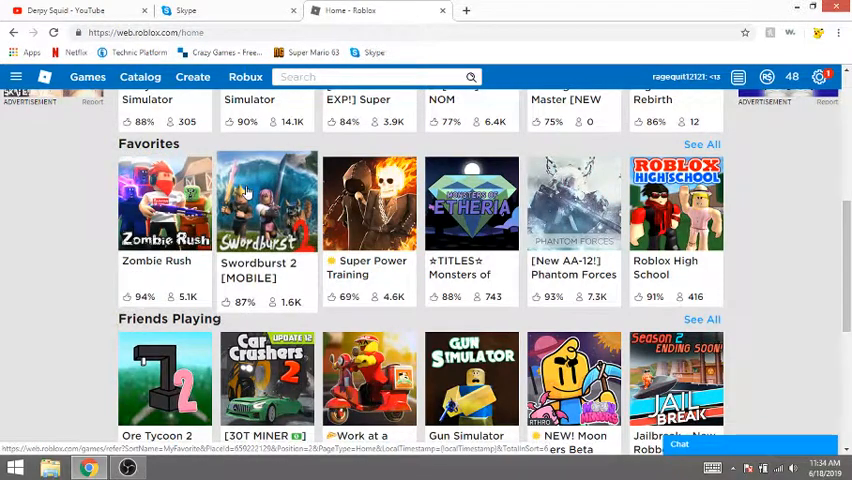
mouse_move(230, 292)
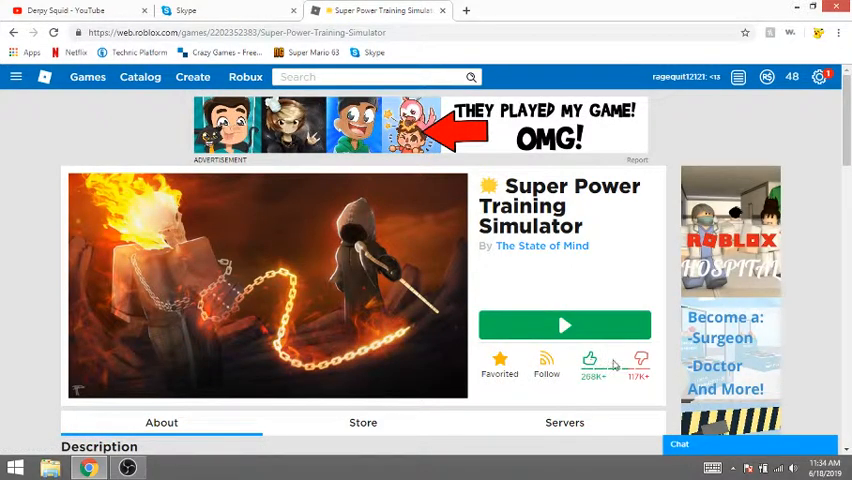
- Read through the Super Power Training Simulator description, selecting its upcoming features lines
scroll(down, 3)
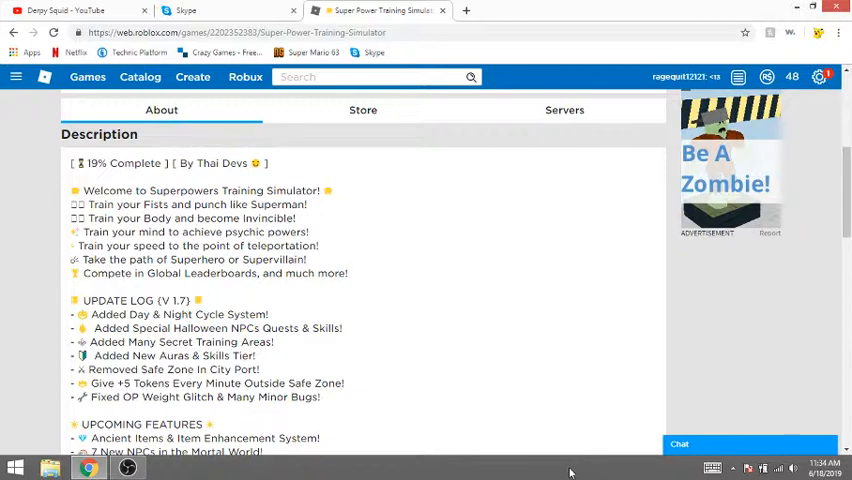
mouse_move(408, 284)
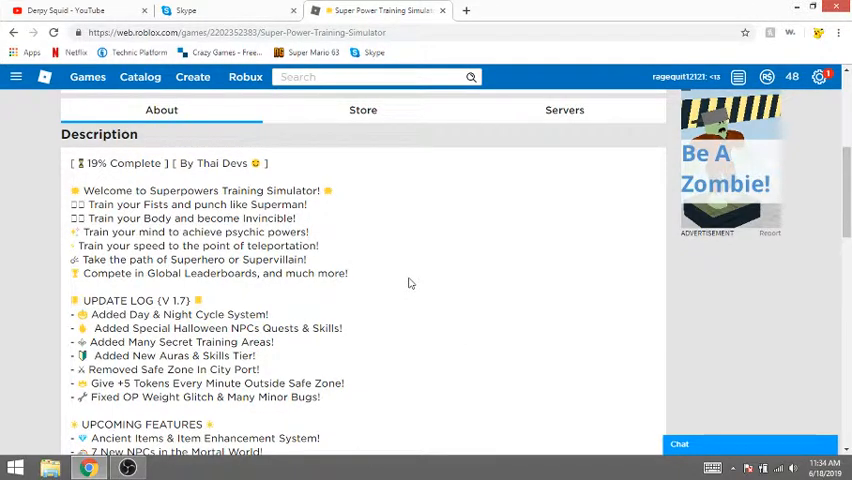
mouse_move(196, 236)
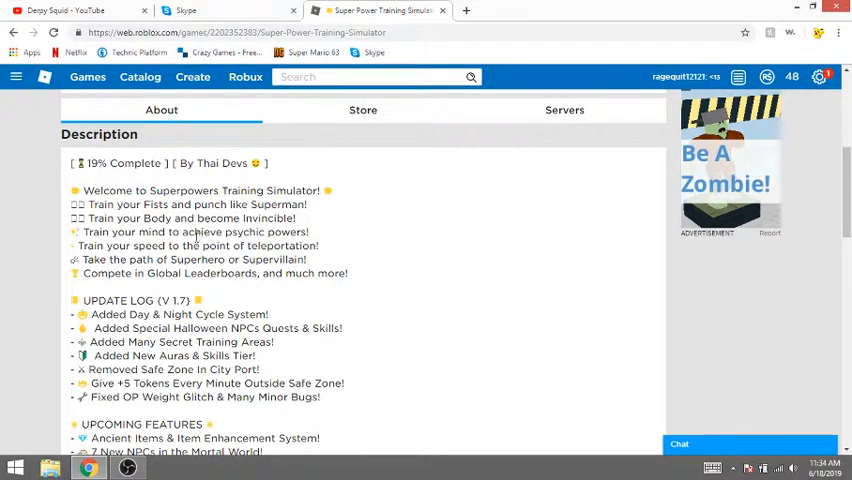
scroll(down, 3)
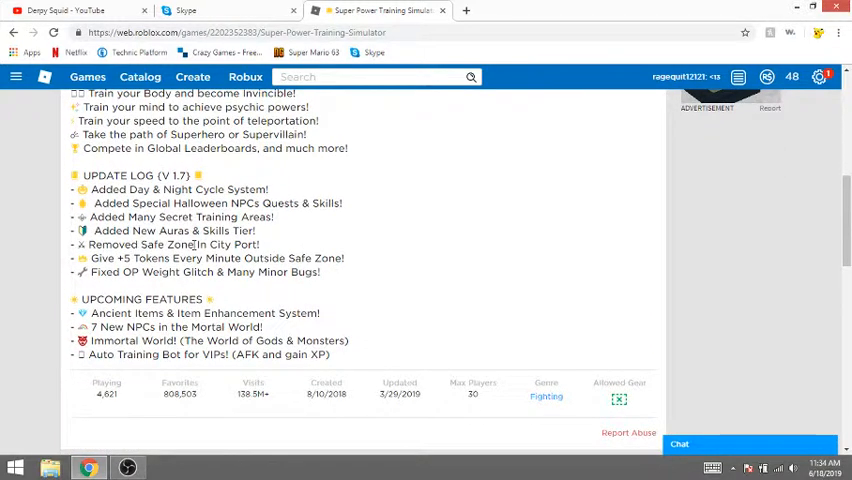
mouse_move(320, 376)
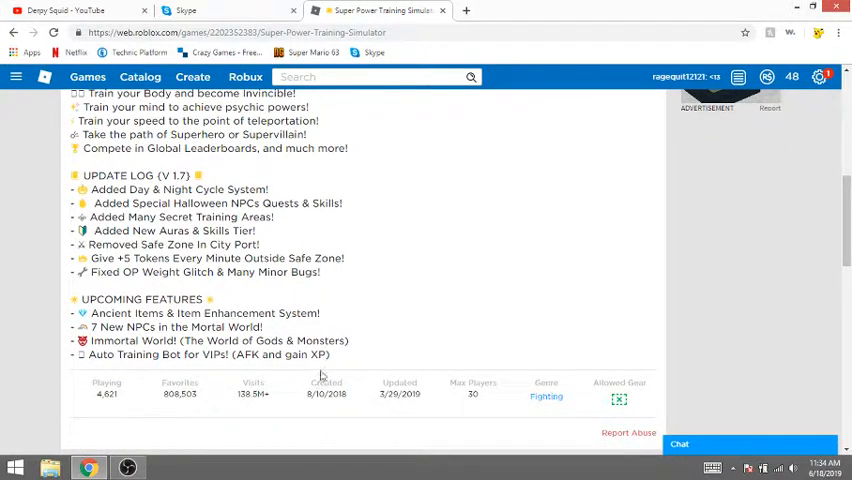
drag(320, 378, 16, 316)
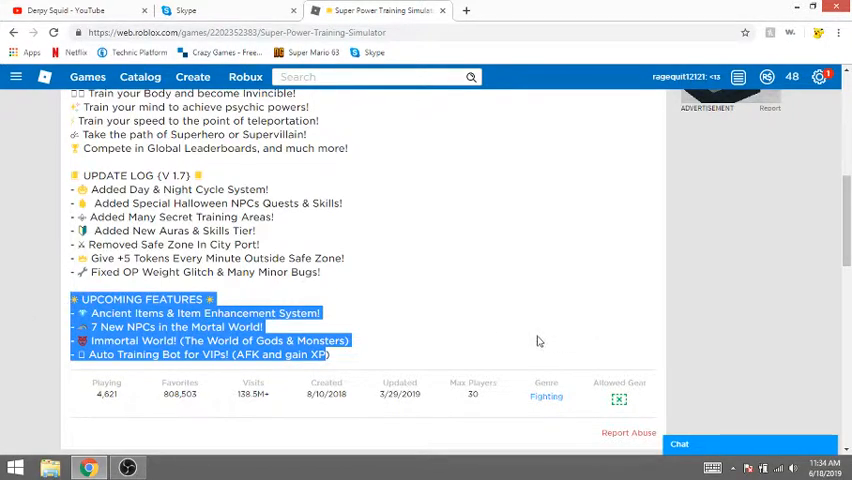
scroll(down, 3)
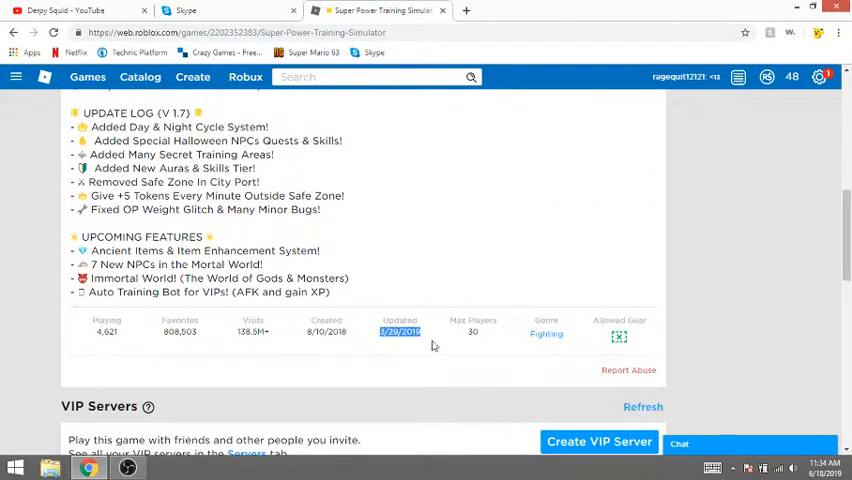
scroll(up, 3)
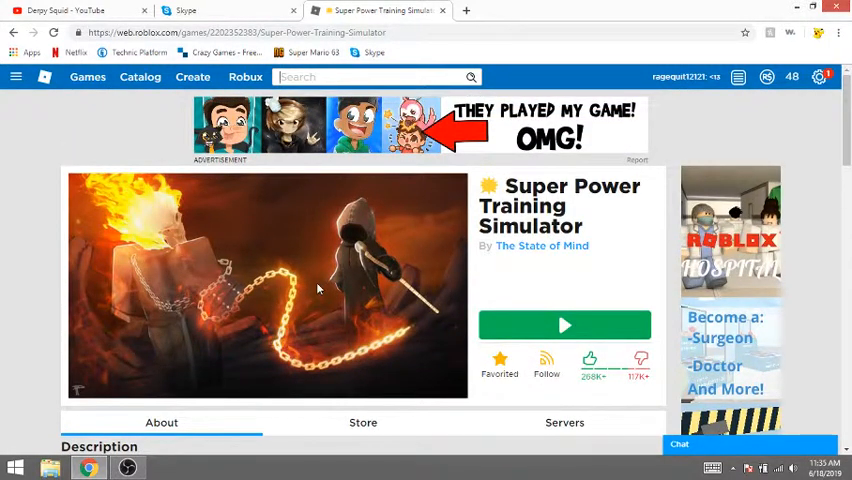
- Search Roblox games for 'training', return to Super Power Training Simulator and its recommended games
text(t)
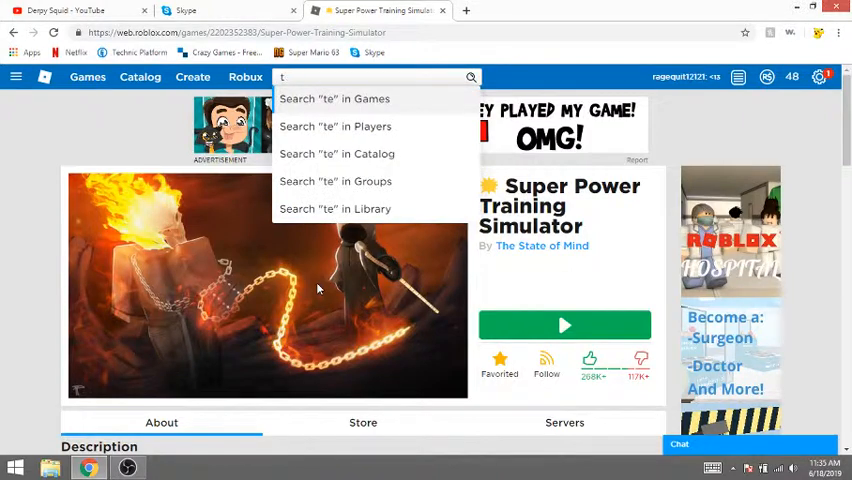
text(raining)
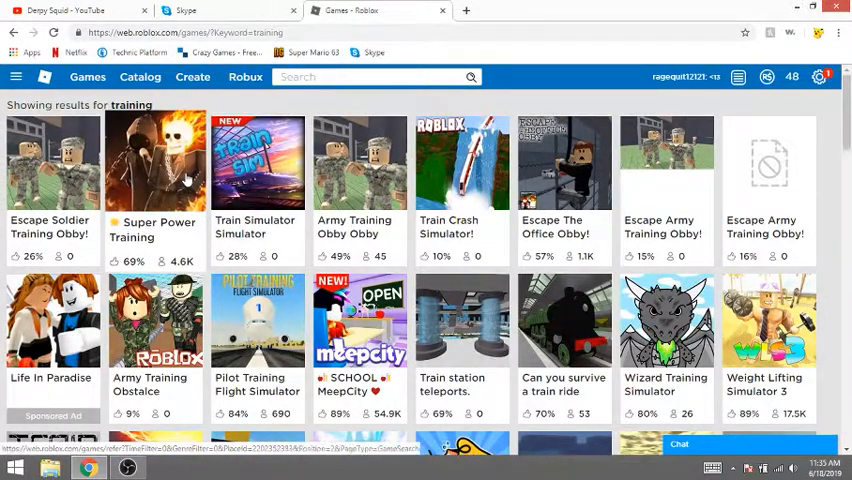
click(156, 162)
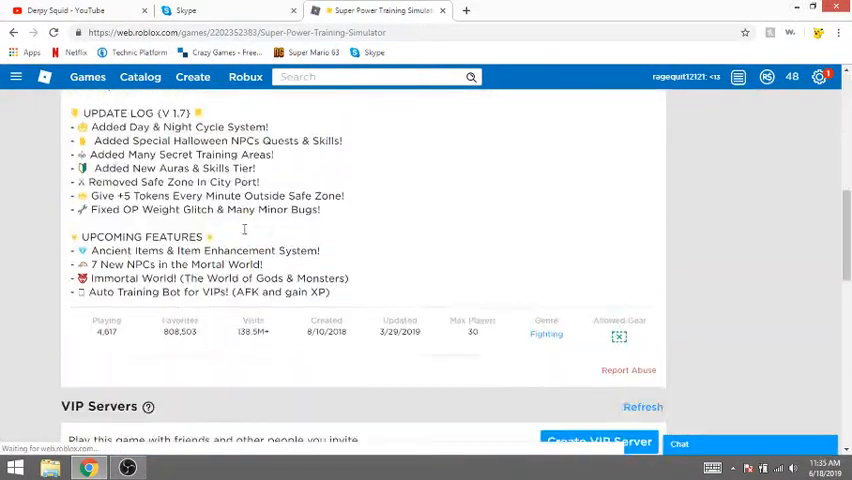
scroll(down, 3)
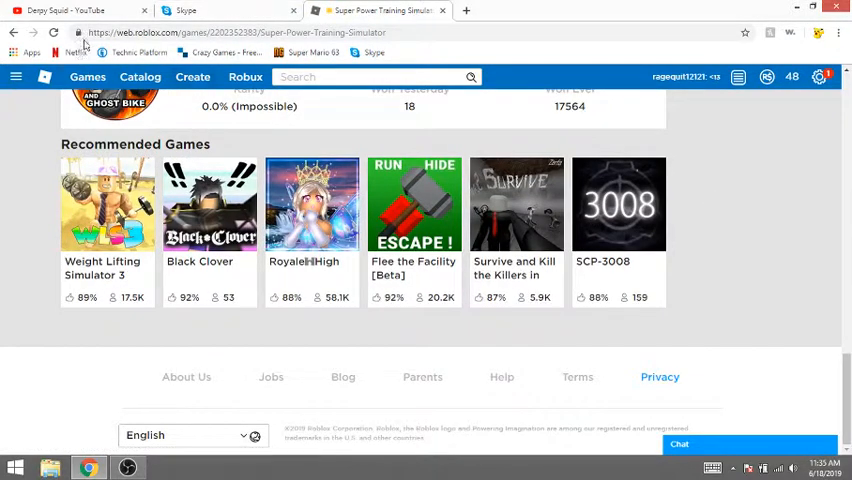
- Search YouTube for 'super training sim' and look through the video results
text(yub)
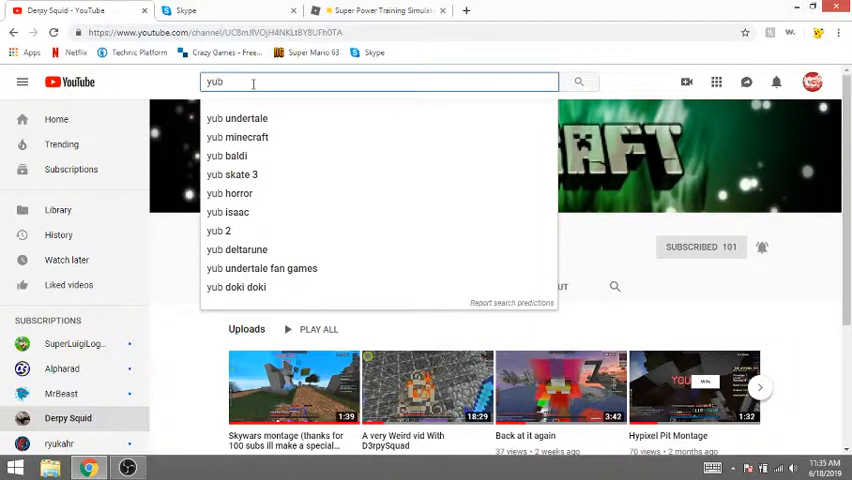
text(super training sim)
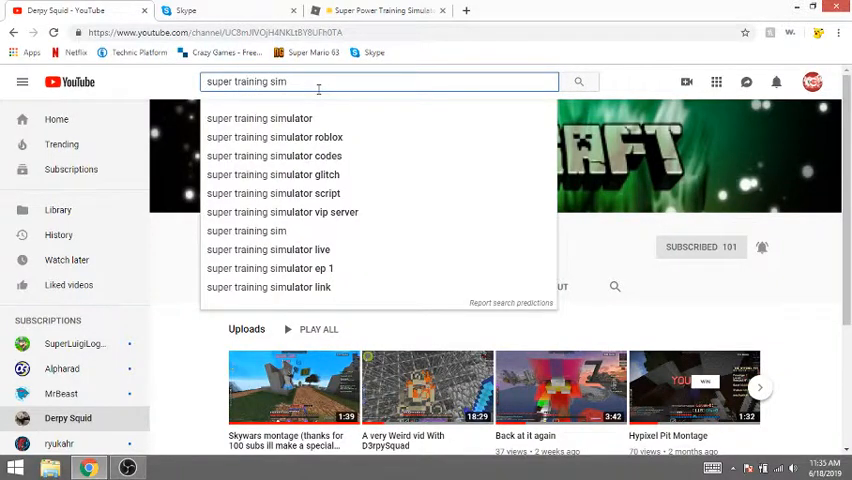
key(Enter)
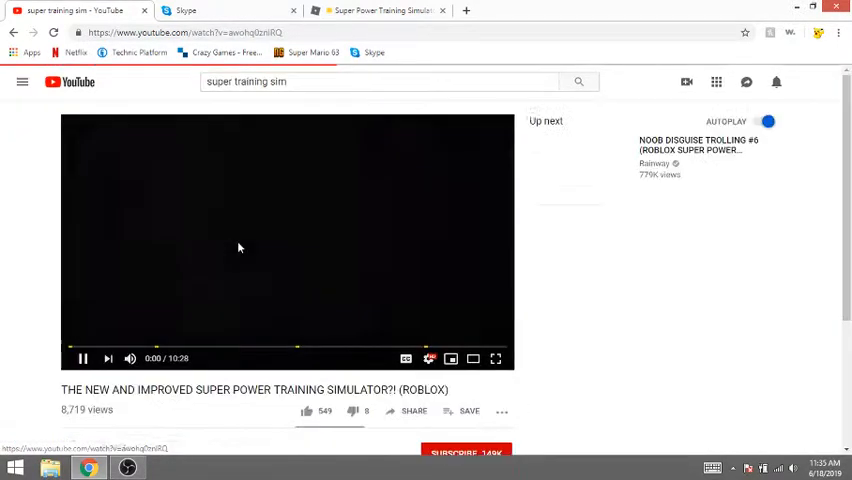
scroll(down, 3)
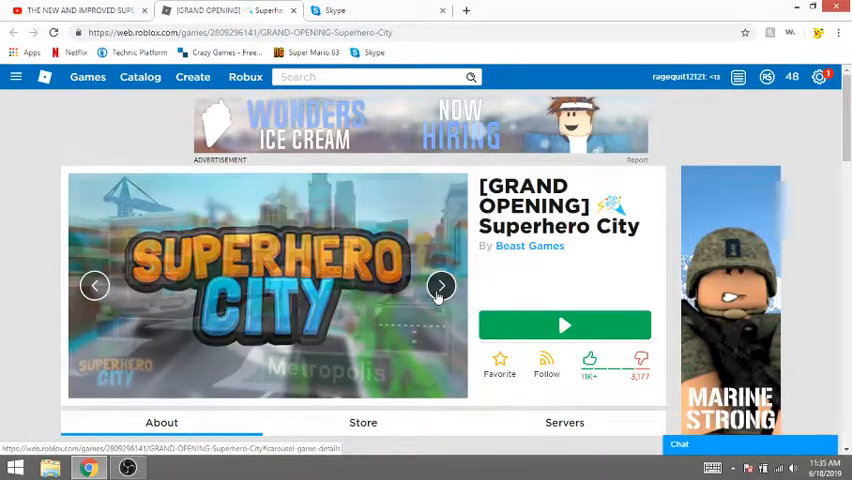
click(440, 284)
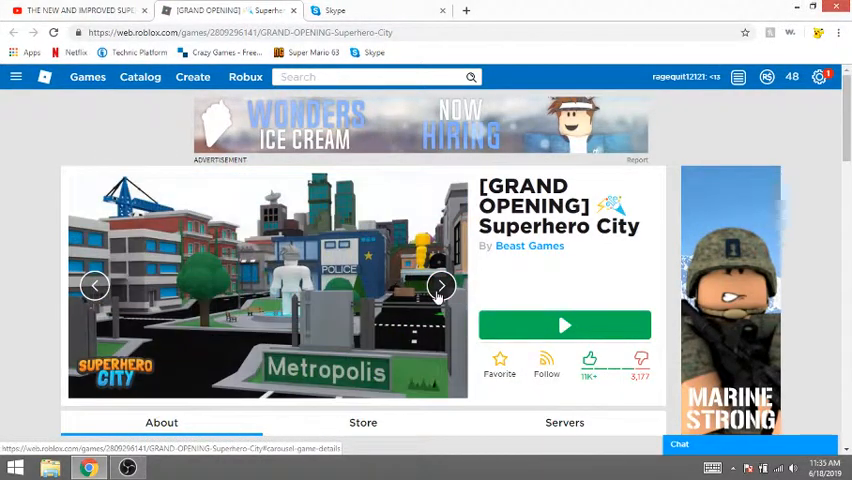
click(440, 284)
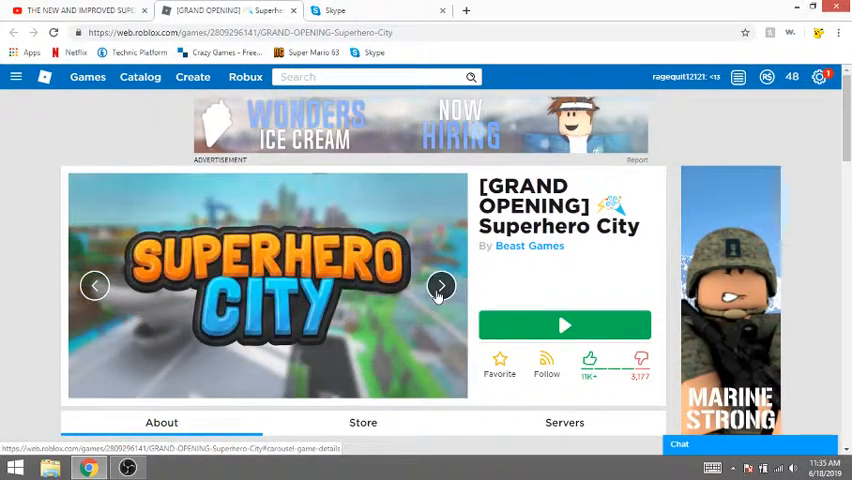
scroll(down, 3)
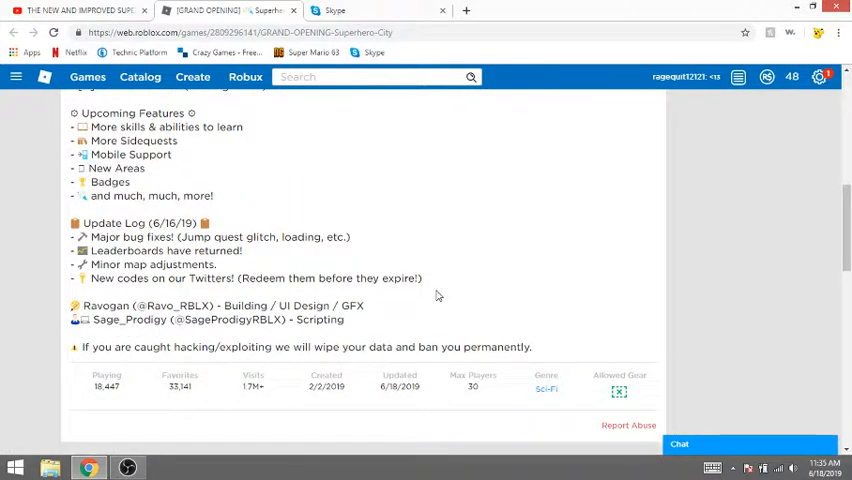
scroll(up, 3)
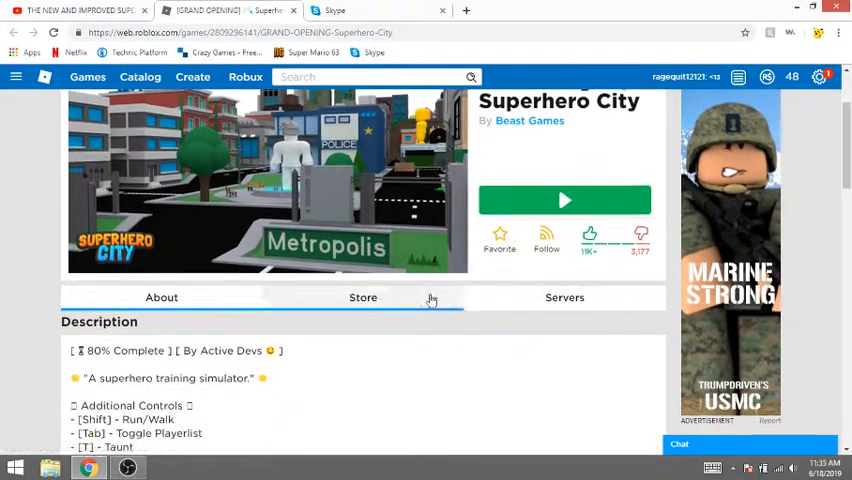
scroll(down, 3)
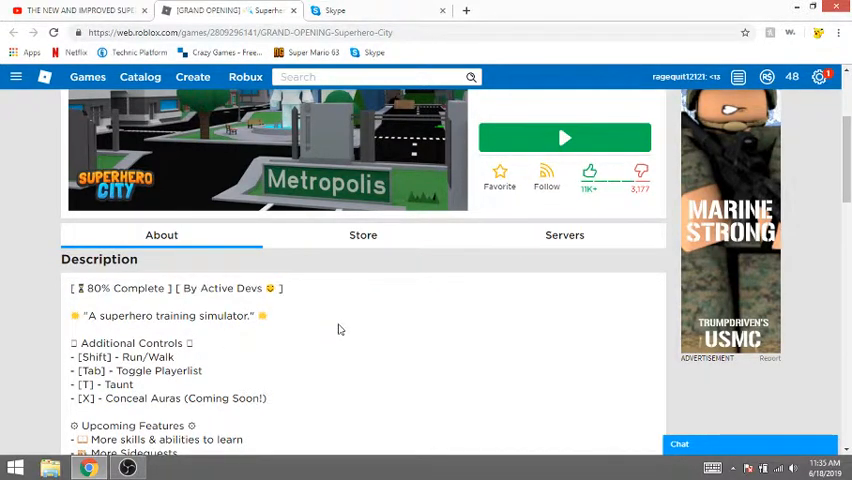
scroll(up, 3)
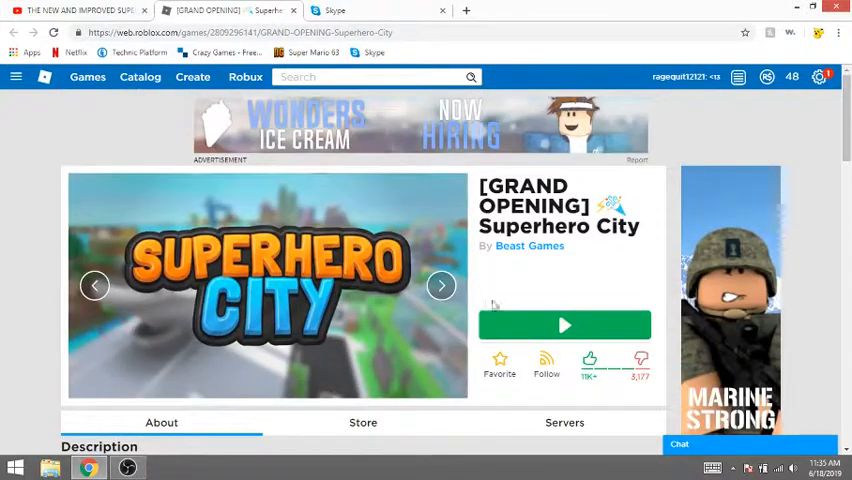
click(564, 324)
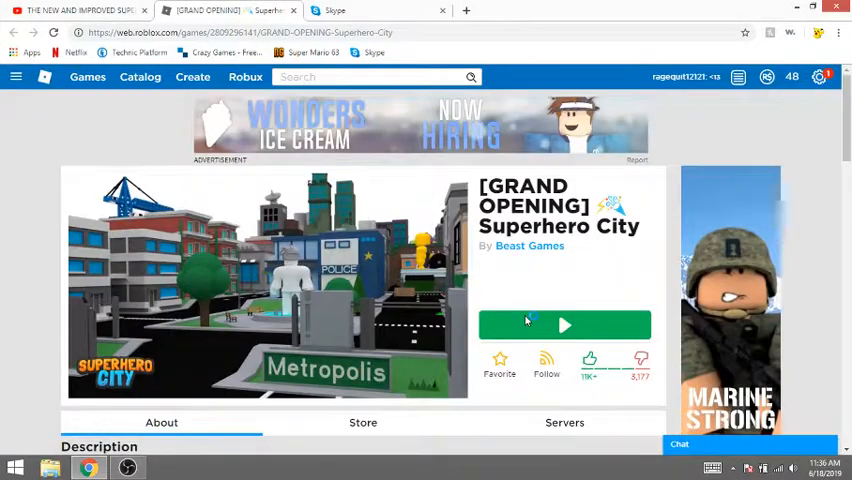
- Launch Superhero City and advance the Professor's welcome to the Surge Shield offer
click(564, 324)
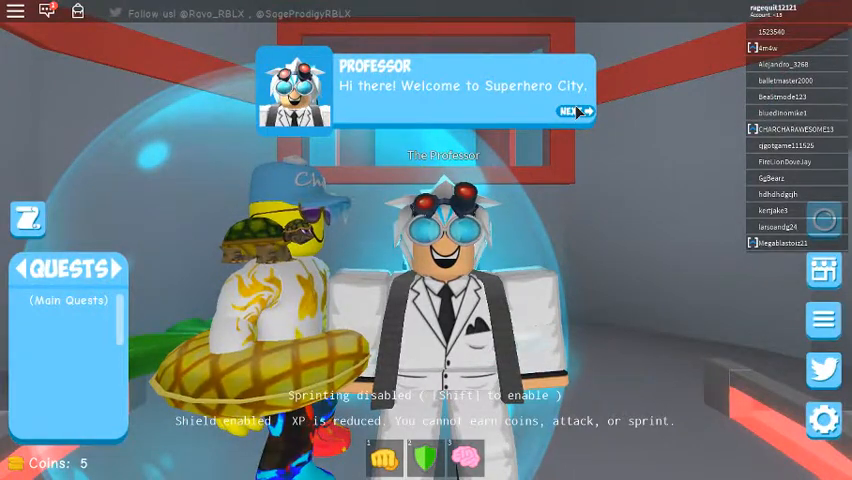
click(570, 112)
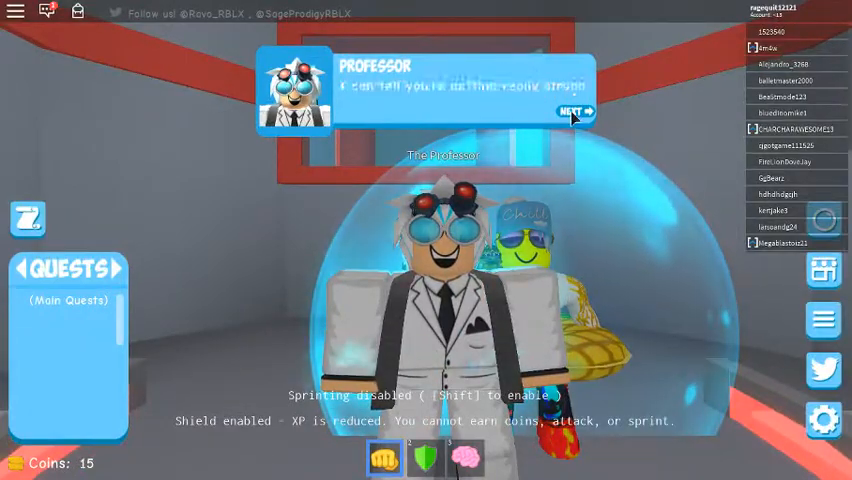
click(568, 110)
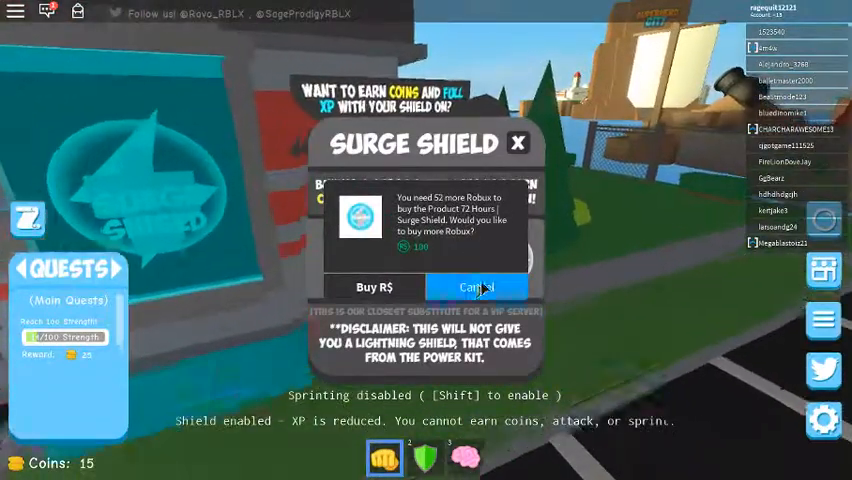
- Decline the Surge Shield, move around near The Rock and bring up the players menu
click(478, 288)
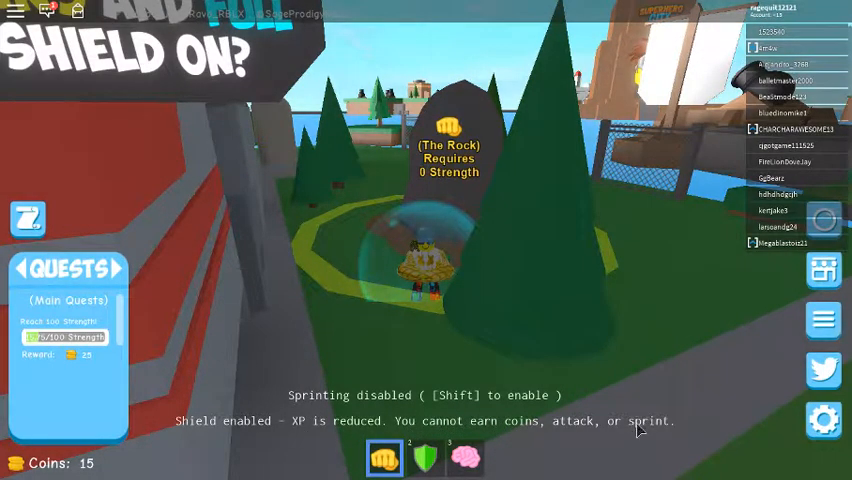
click(776, 212)
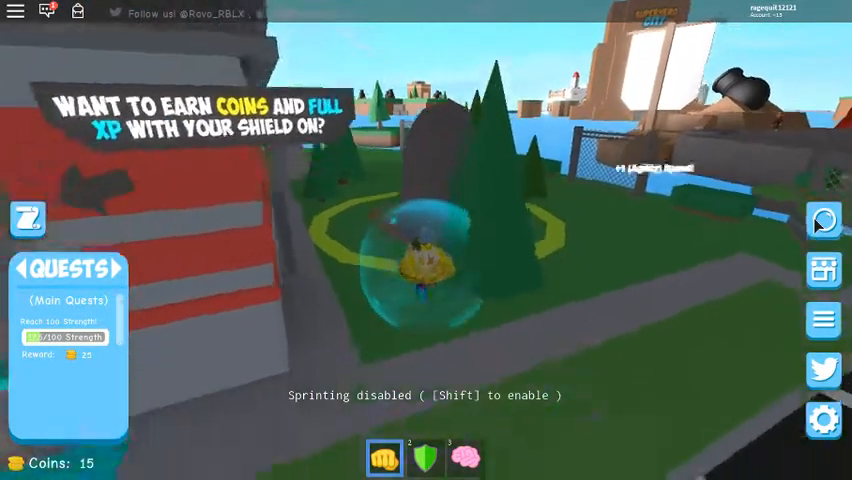
click(424, 458)
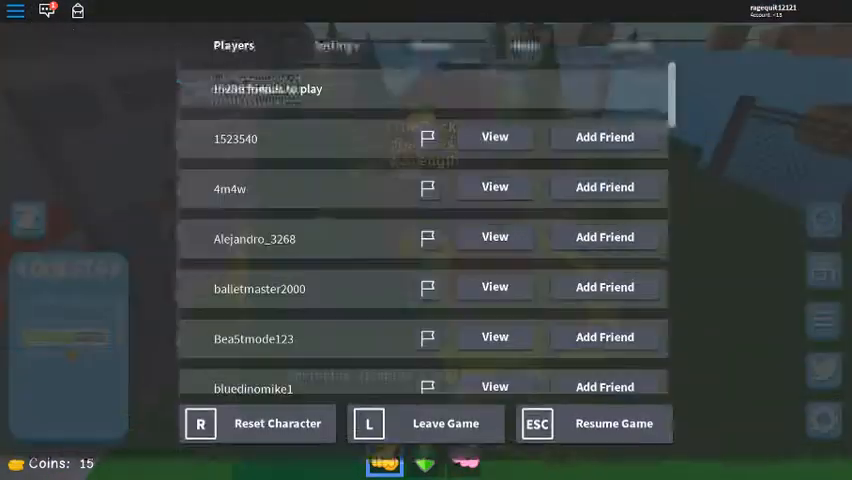
- Resume the game and train at the Pig Pen until Coins reaches 50
click(336, 64)
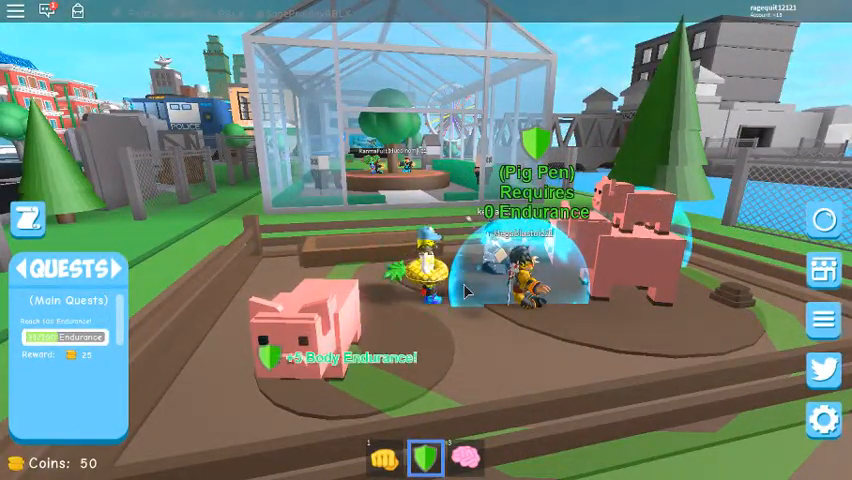
- Advance through the Professor's dialogue to complete his training quests, reaching 150 coins and 695.75 total power
click(466, 456)
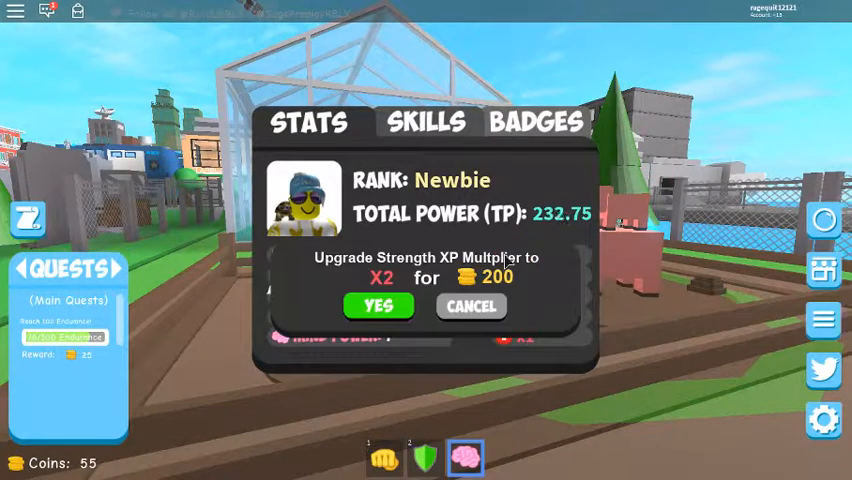
click(378, 304)
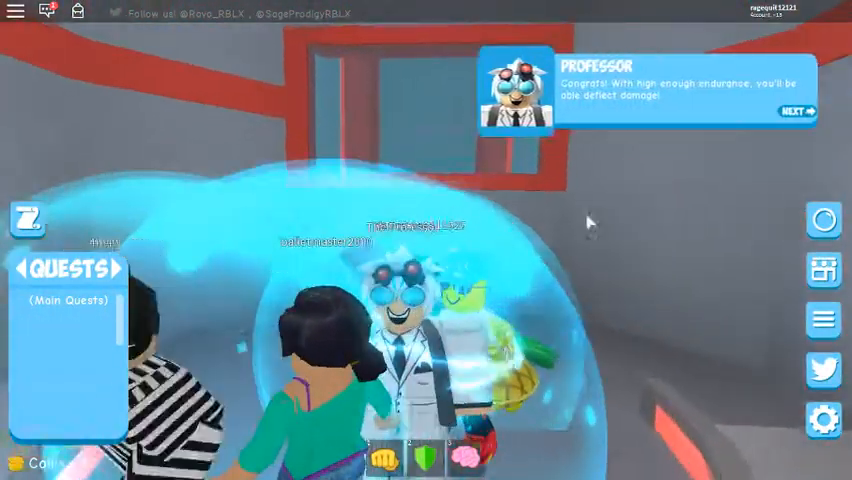
click(796, 110)
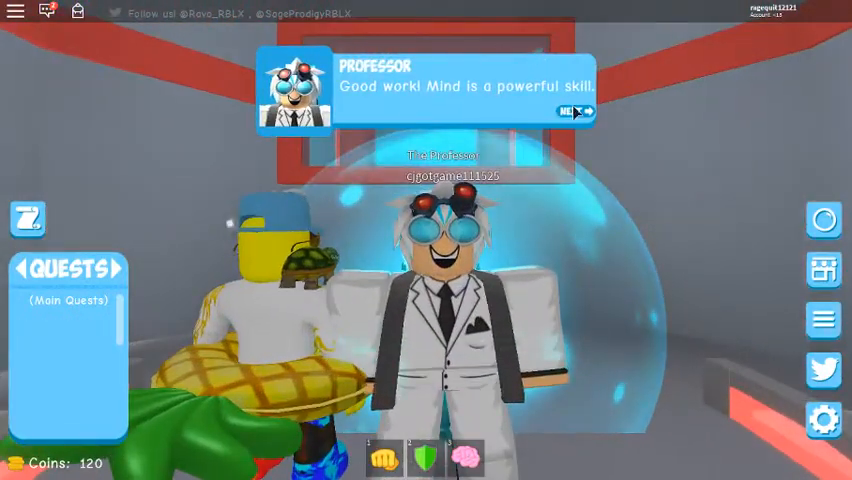
click(570, 110)
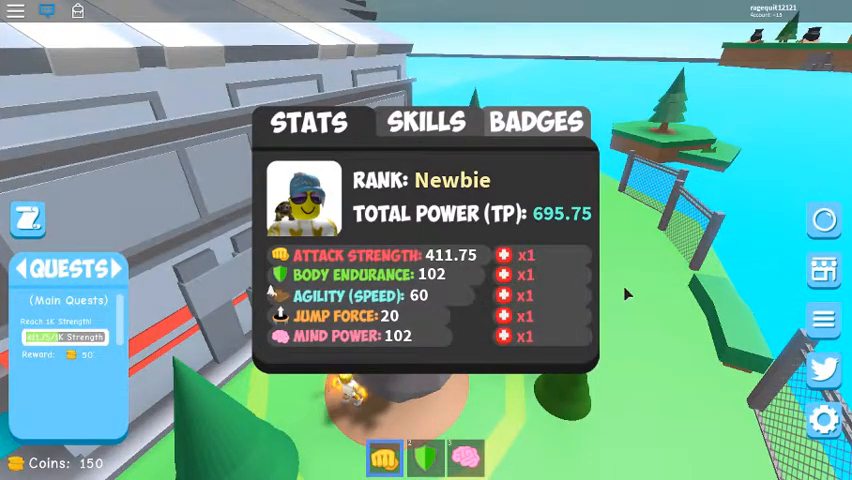
- View the character's Skills list, then leave Superhero City and confirm to return to its game page
click(426, 120)
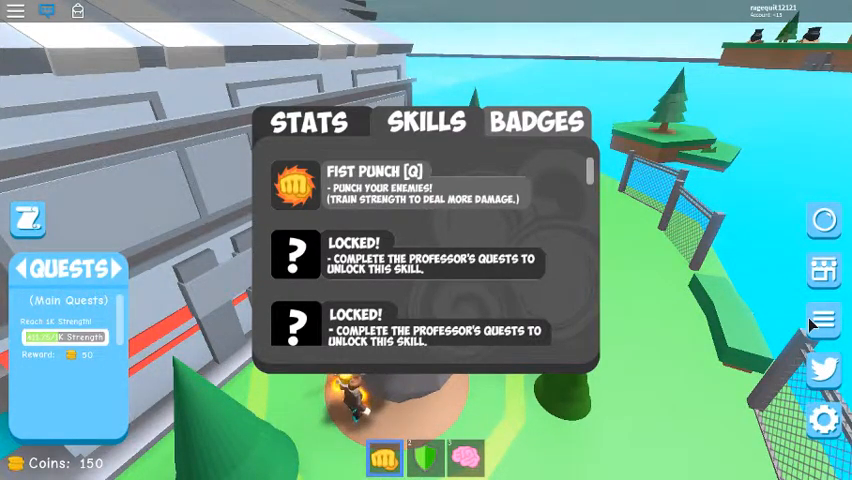
click(312, 122)
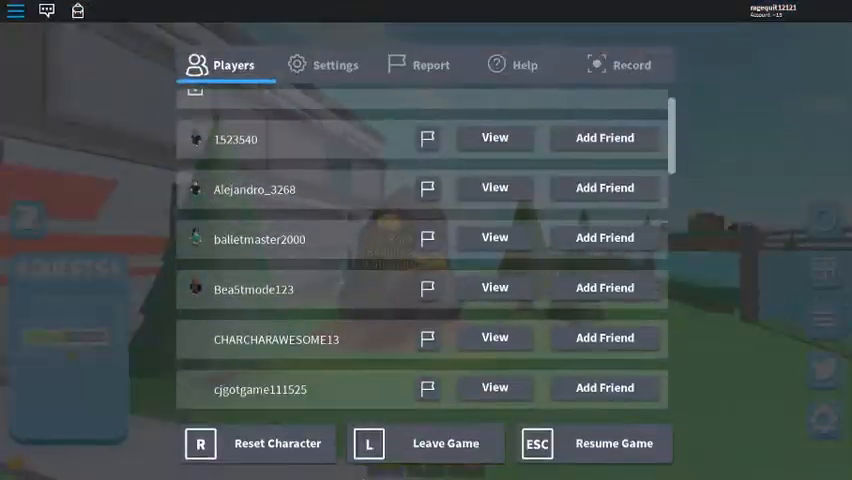
click(424, 444)
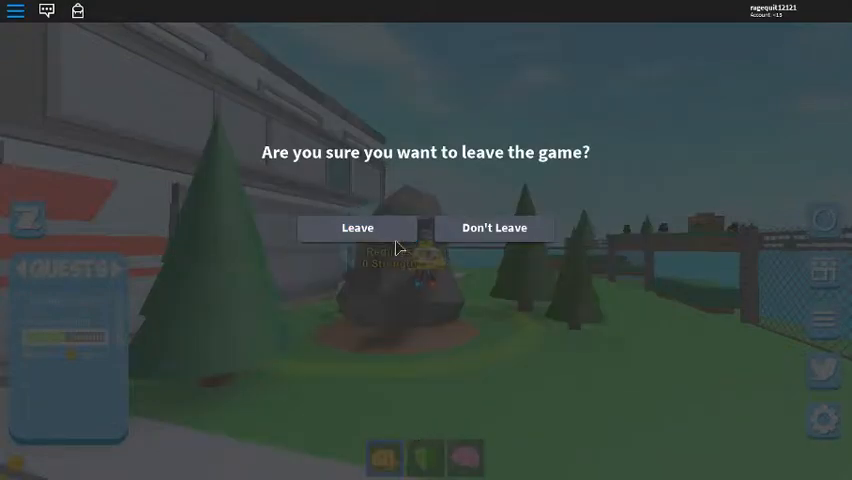
click(358, 228)
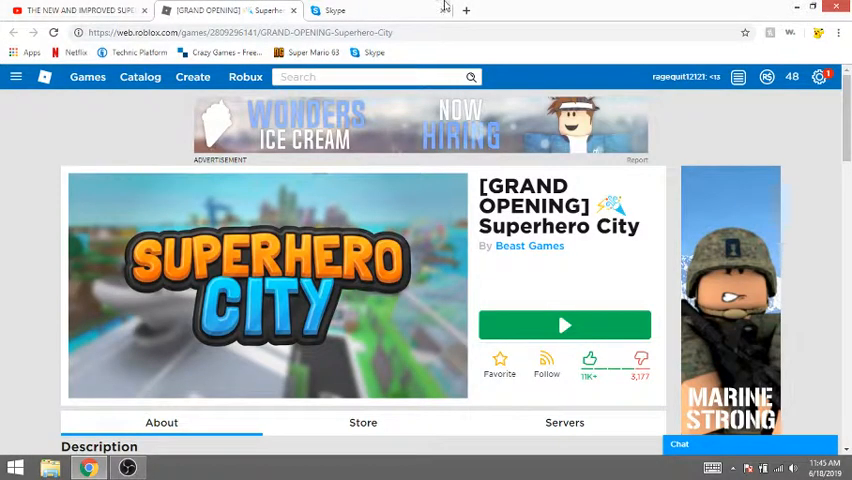
- Scroll the Superhero City page down through its update log to the recommended games
scroll(down, 3)
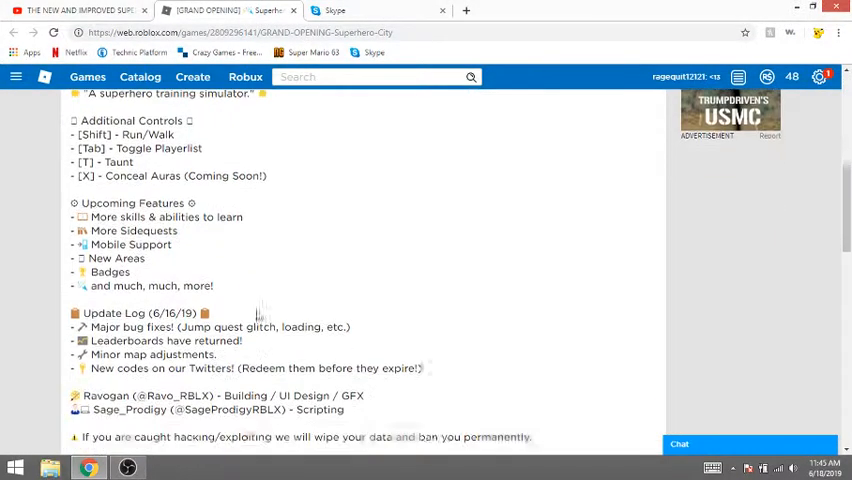
scroll(down, 3)
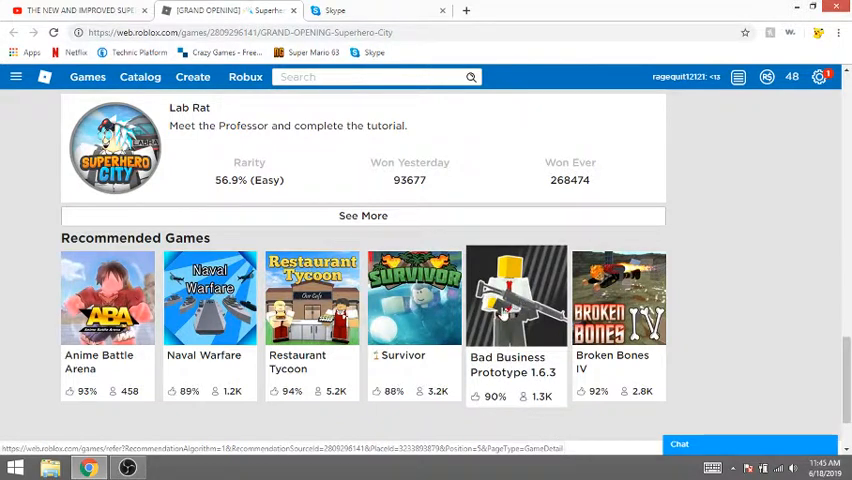
mouse_move(560, 278)
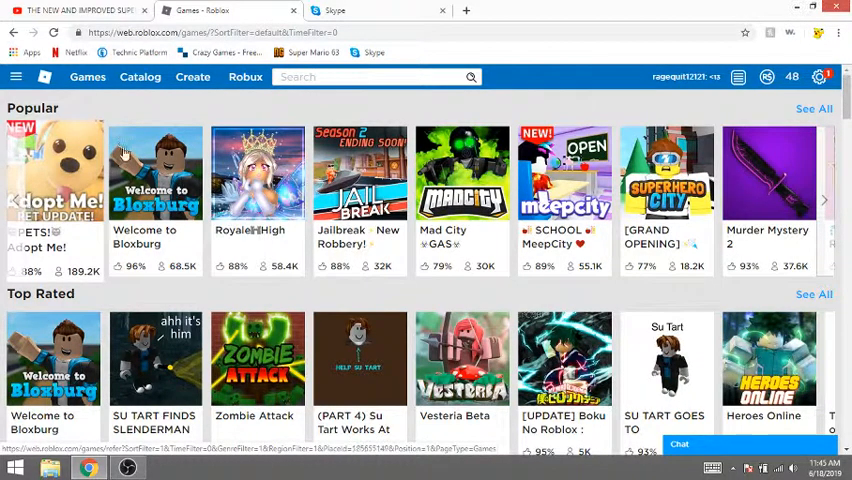
- Browse the Adopt Me! game page down through its Description and VIP Servers
click(54, 172)
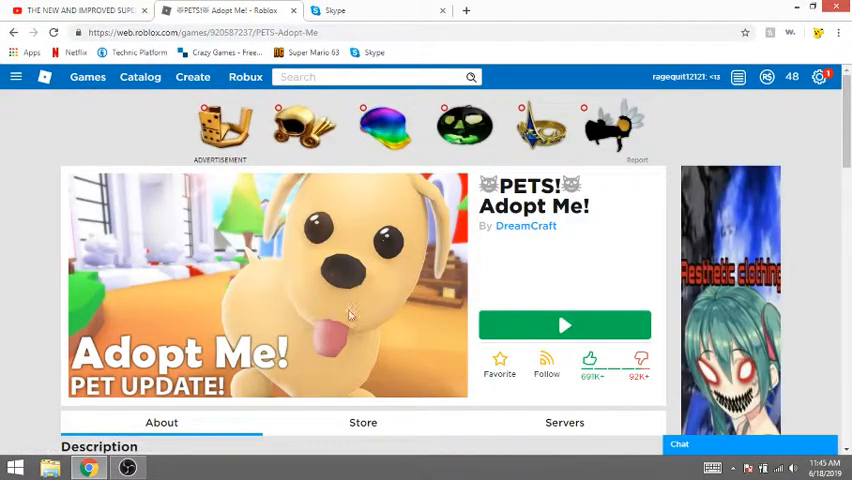
scroll(down, 3)
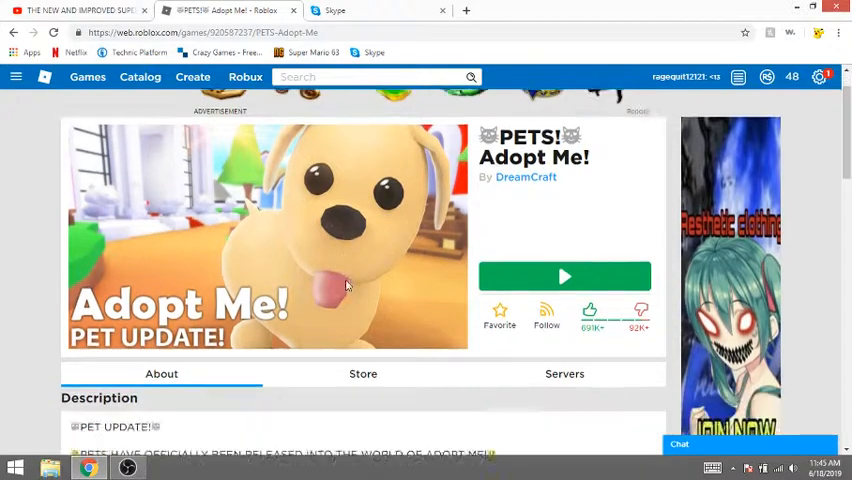
scroll(down, 3)
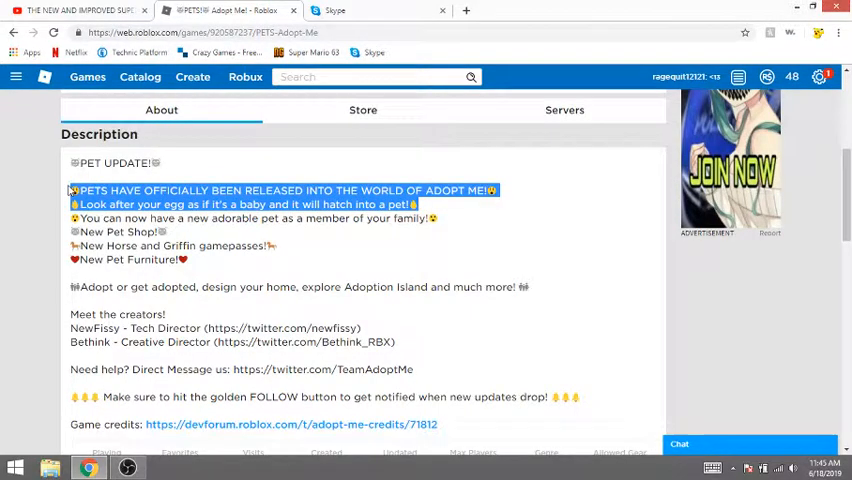
scroll(down, 3)
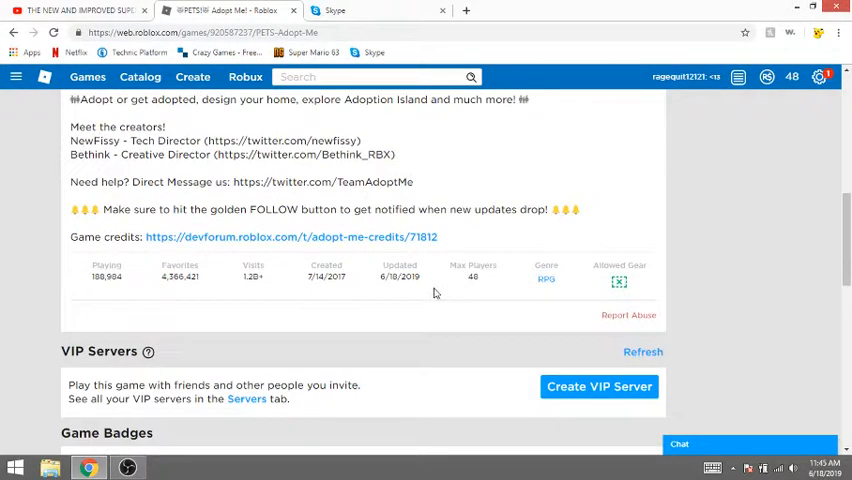
scroll(down, 3)
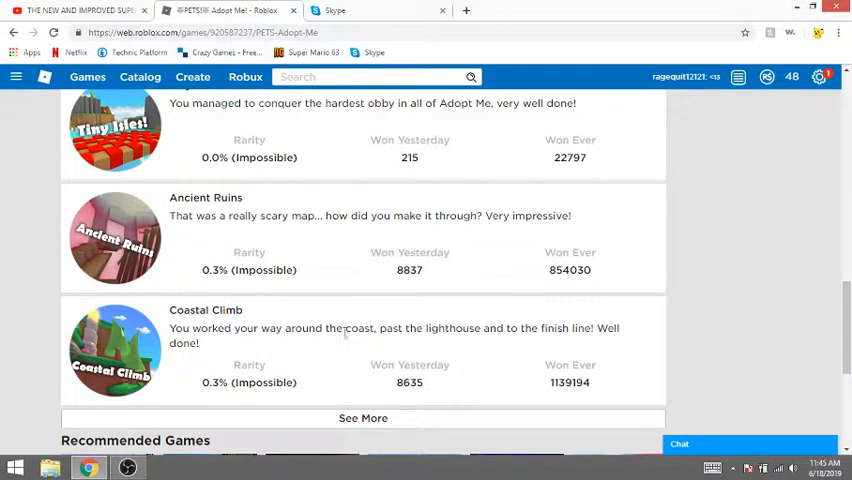
mouse_move(494, 356)
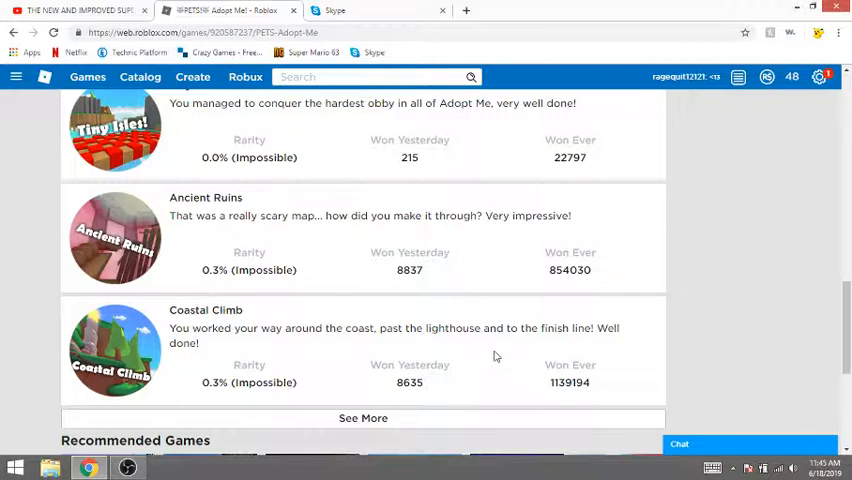
- Read the Adopt Me! Game Badges section, then return to the Roblox games listing
scroll(up, 3)
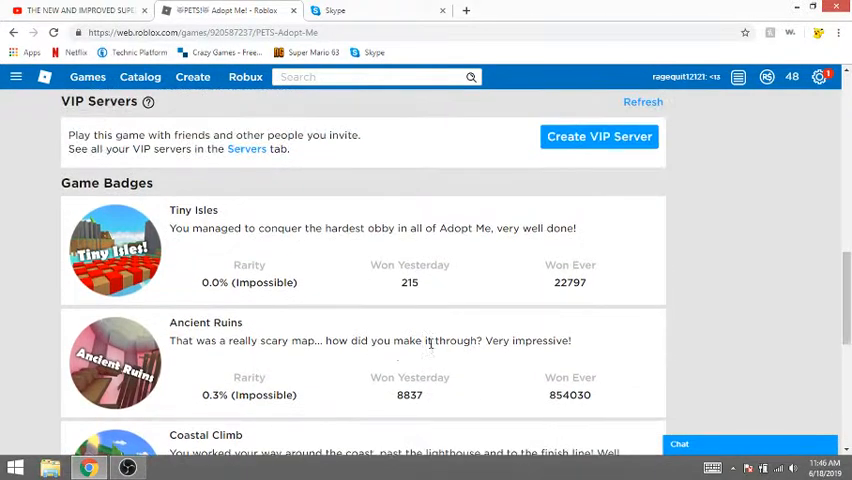
scroll(down, 3)
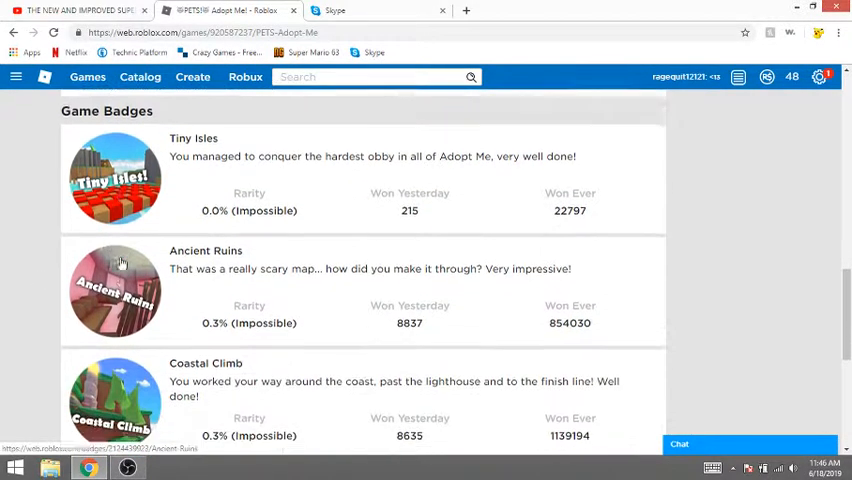
scroll(down, 3)
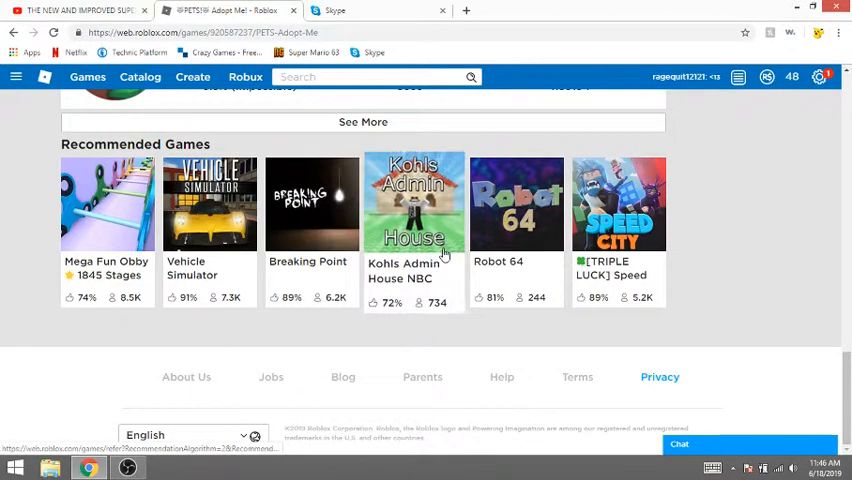
scroll(up, 3)
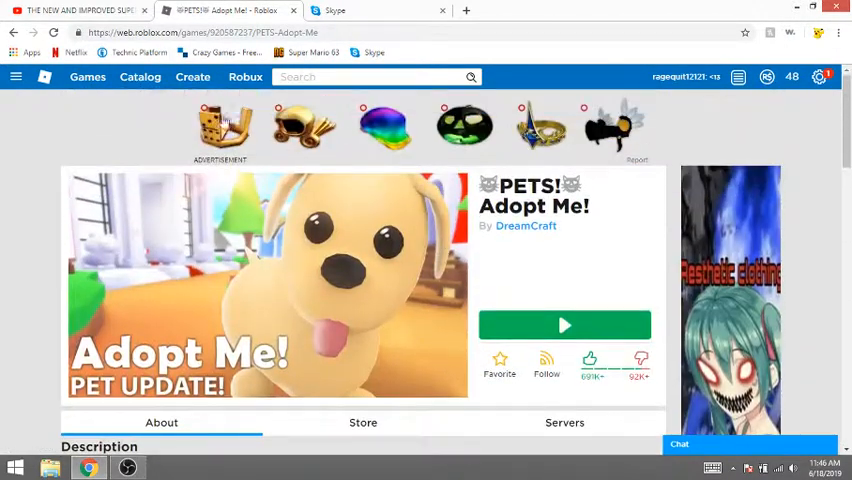
click(88, 76)
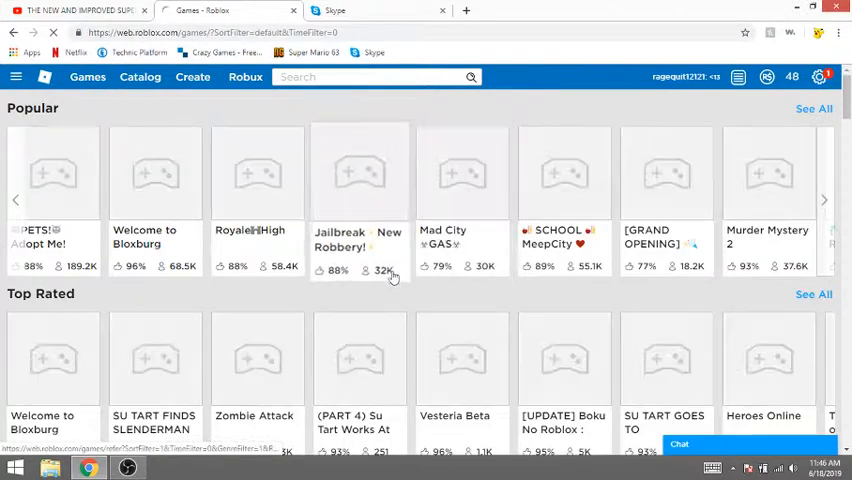
- Browse down through the Roblox games listing's category rows
scroll(down, 3)
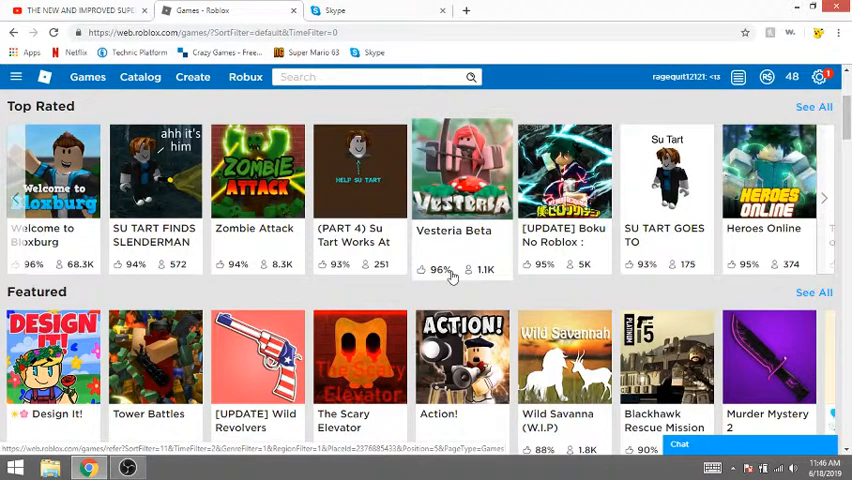
scroll(down, 3)
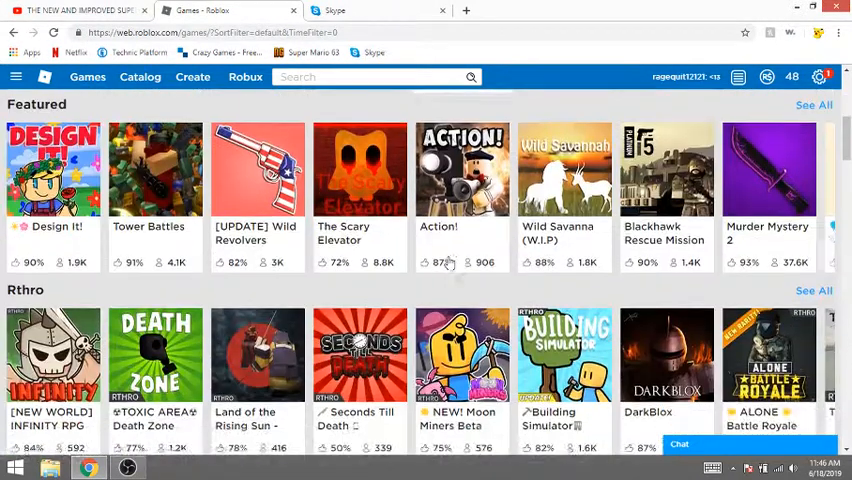
scroll(down, 3)
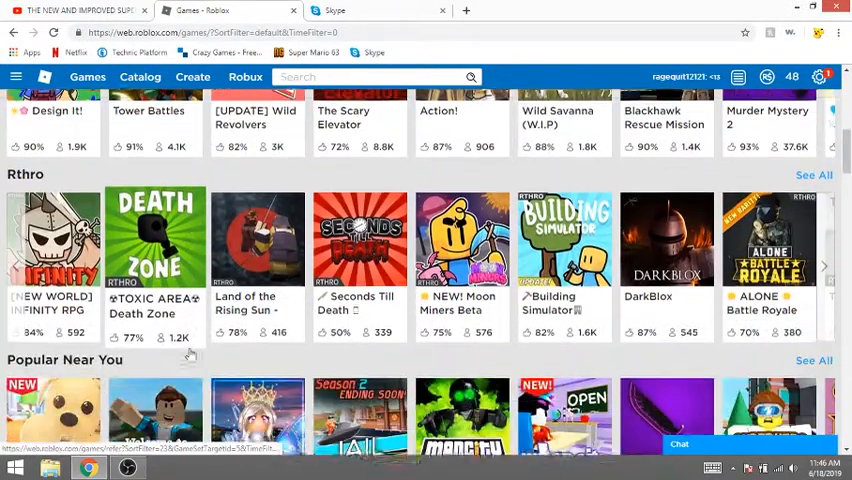
scroll(down, 3)
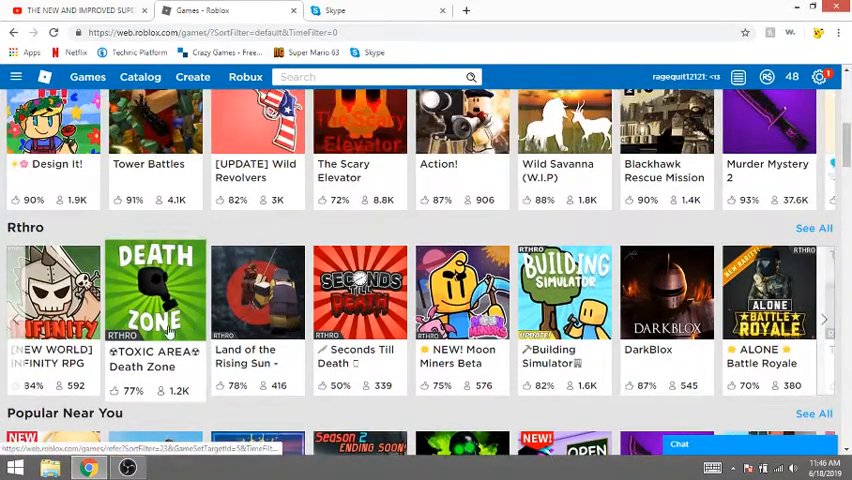
scroll(down, 3)
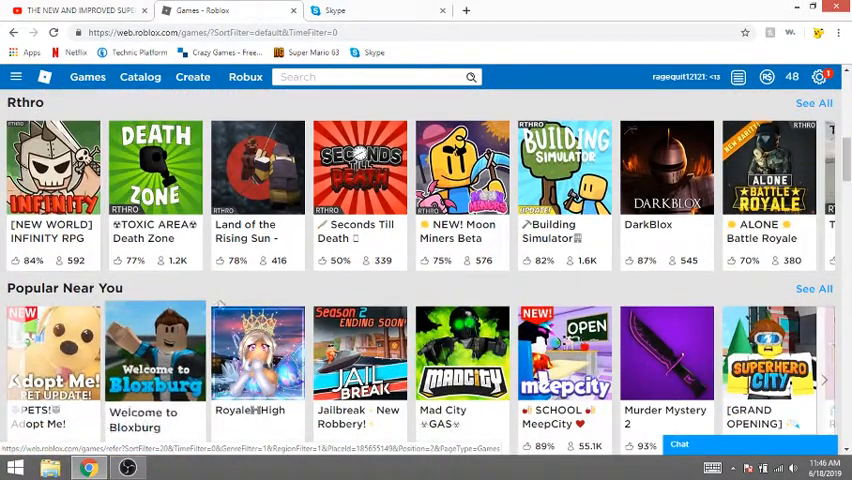
- Reach the Most Engaging row and open the Super Power Training Simulator page
scroll(down, 3)
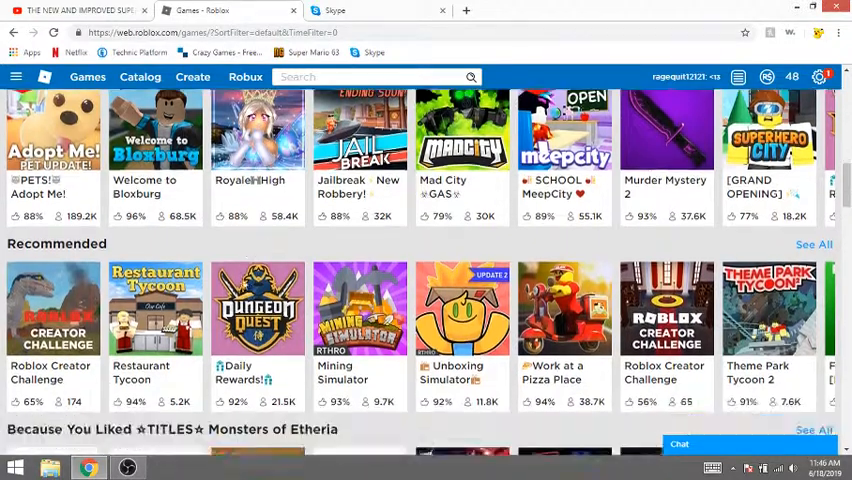
scroll(down, 3)
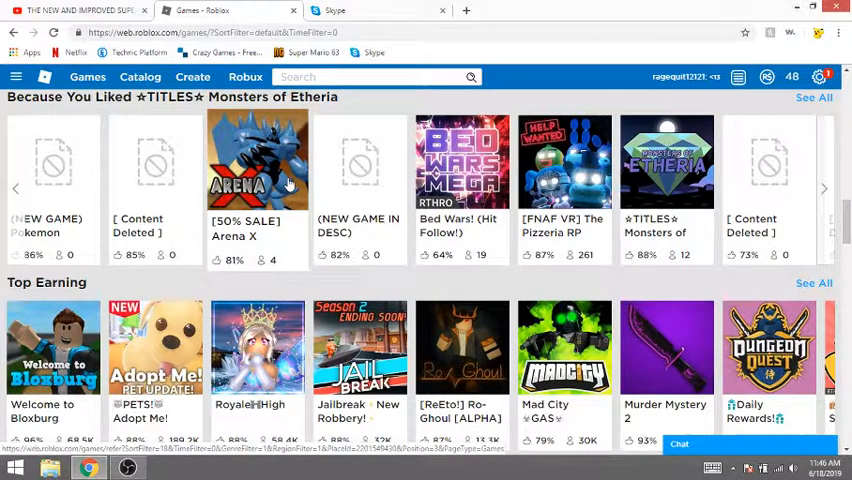
scroll(down, 3)
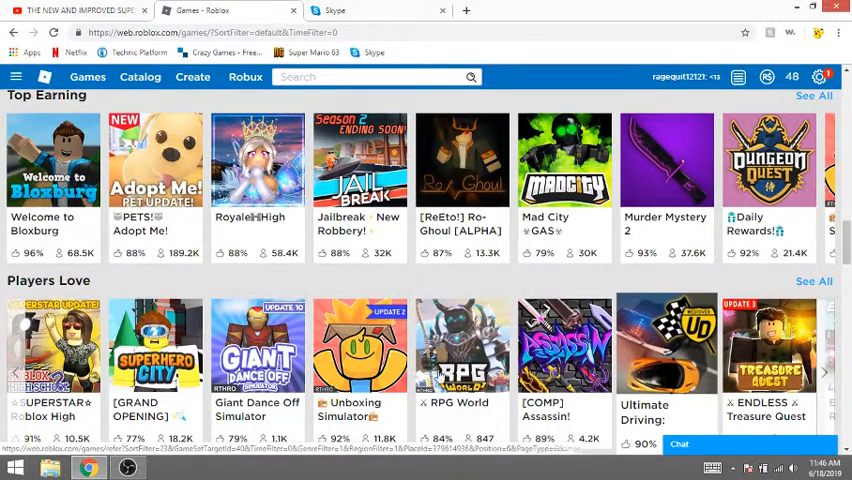
scroll(down, 3)
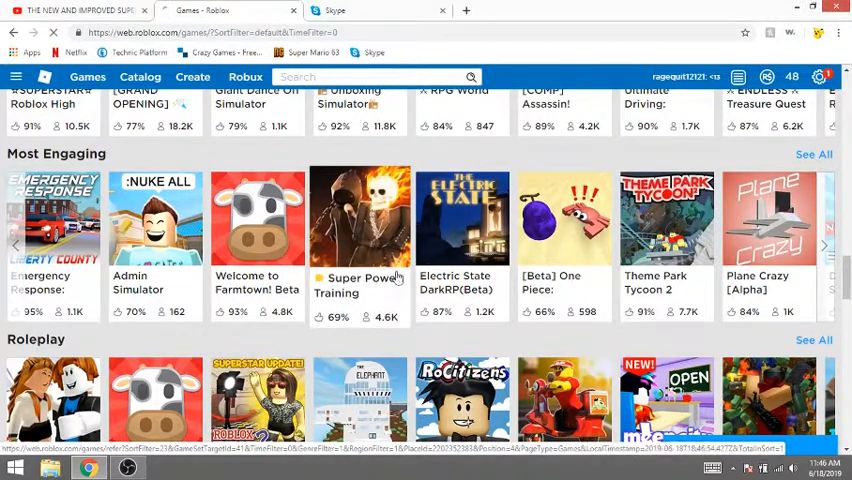
click(360, 216)
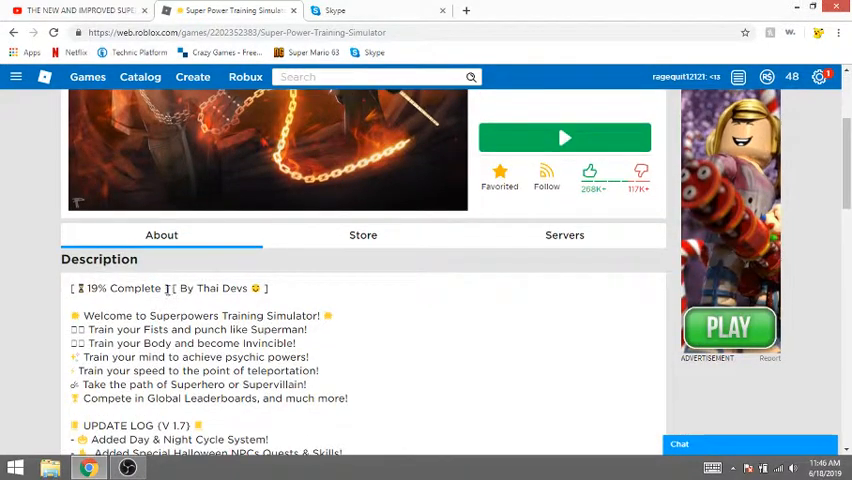
double_click(118, 288)
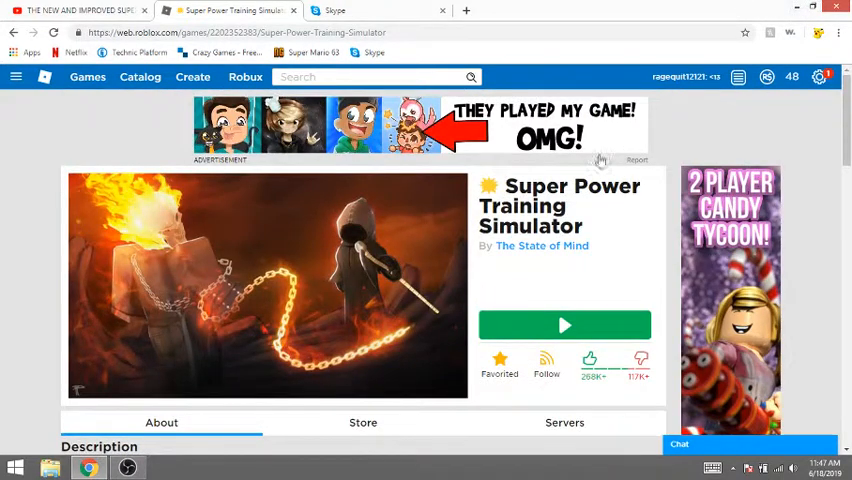
click(542, 246)
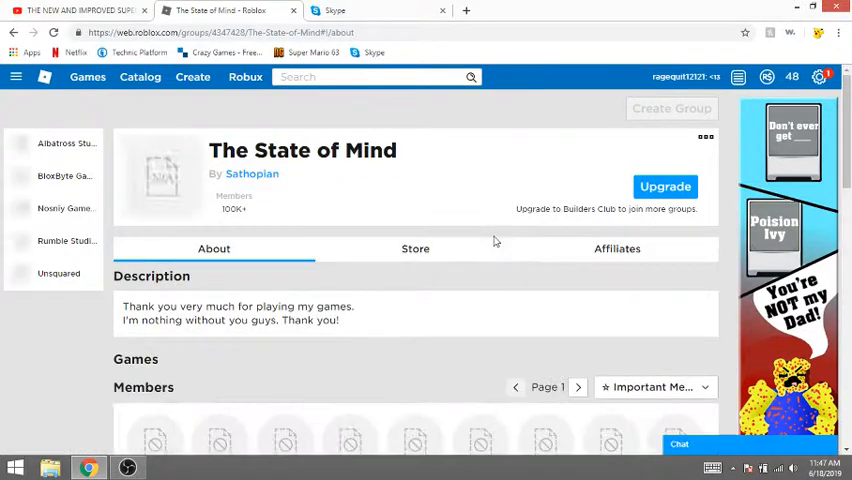
- Read through The State of Mind group's games and members sections
scroll(down, 3)
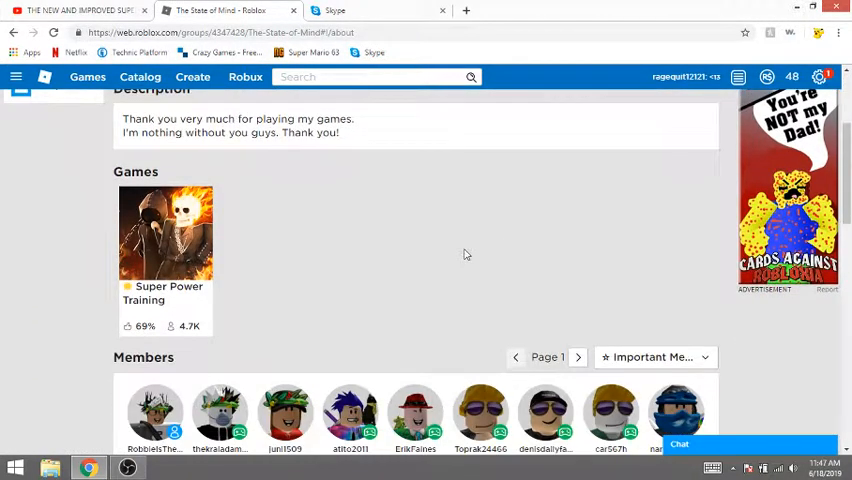
scroll(down, 3)
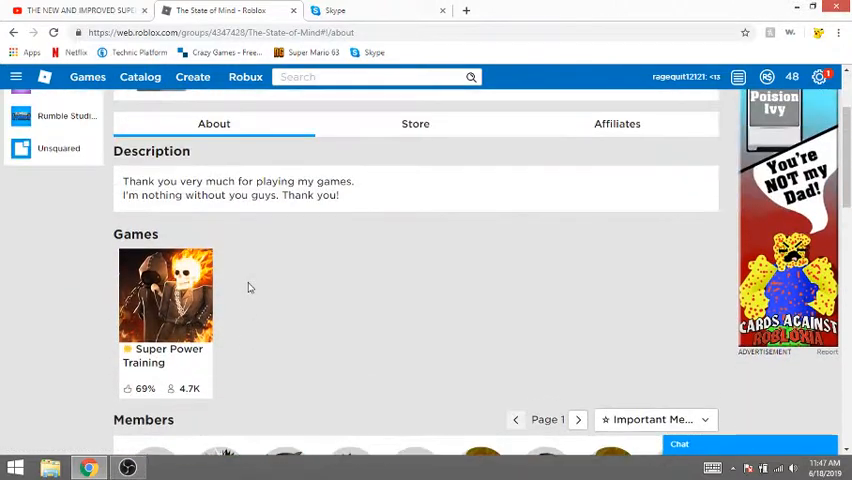
scroll(down, 3)
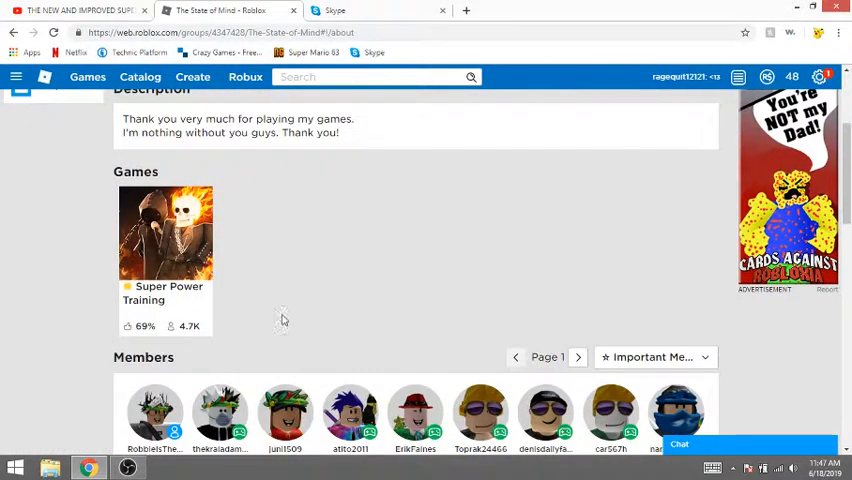
mouse_move(284, 350)
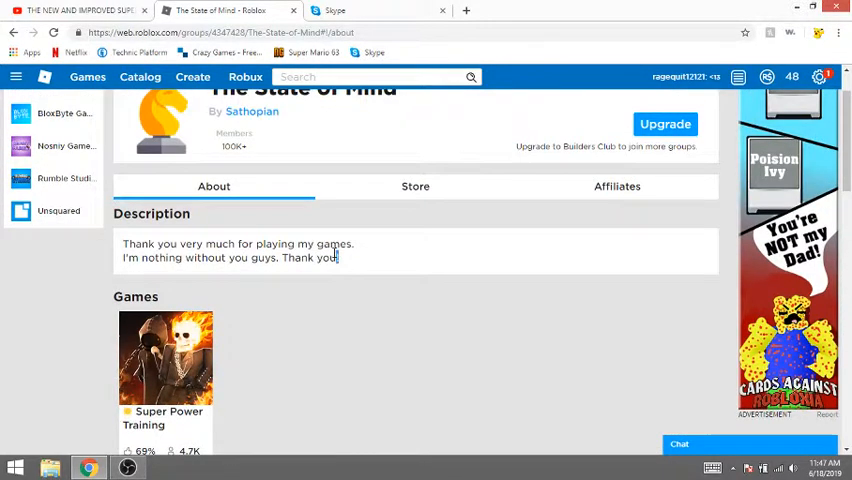
drag(122, 244, 338, 256)
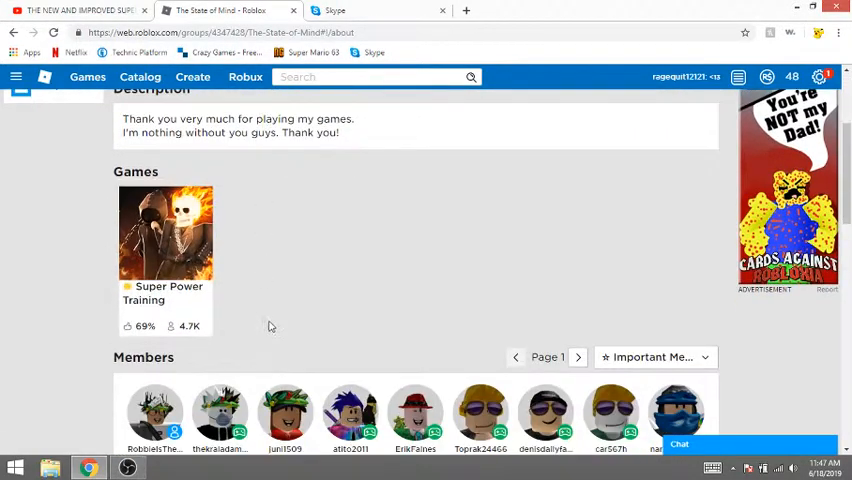
- Read The State of Mind group's wall posts toward the BloxByte Games group link
scroll(down, 3)
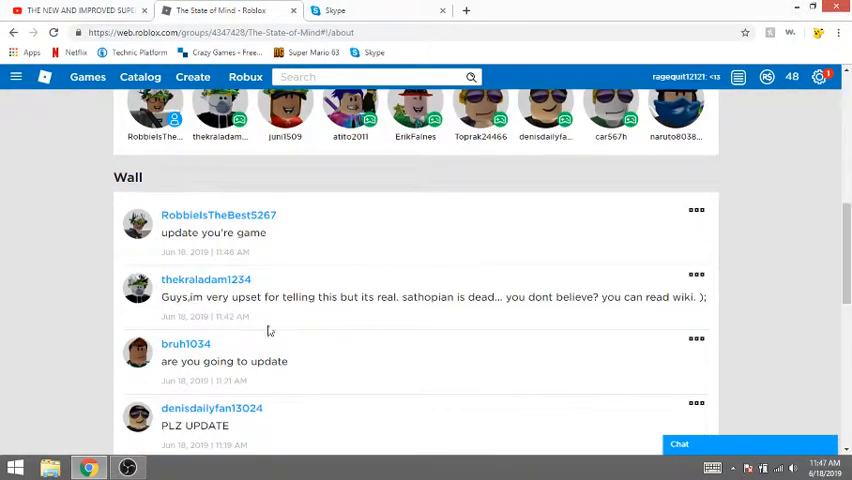
scroll(down, 3)
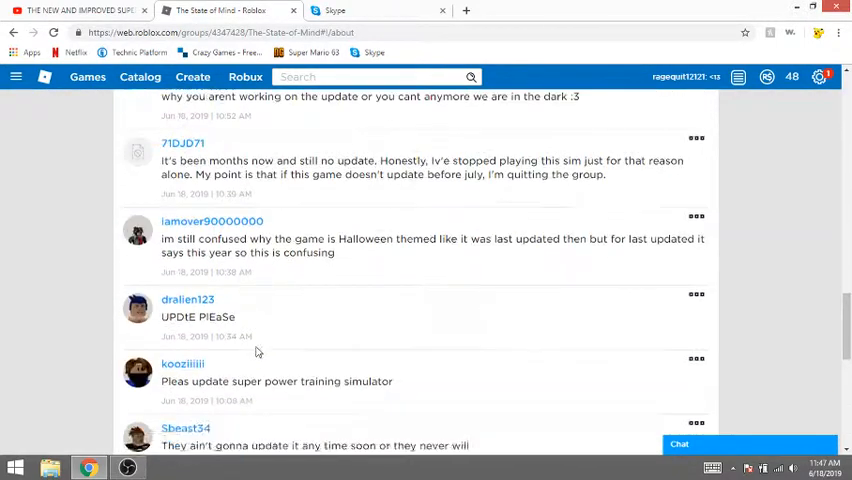
scroll(down, 3)
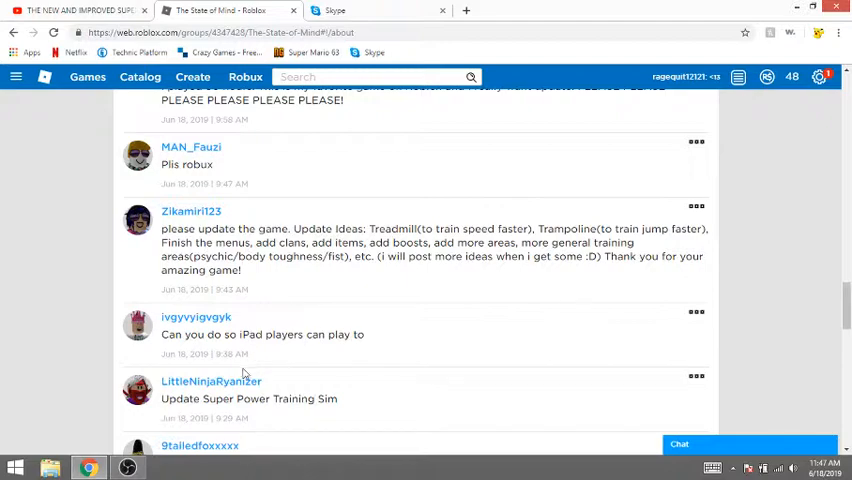
scroll(up, 3)
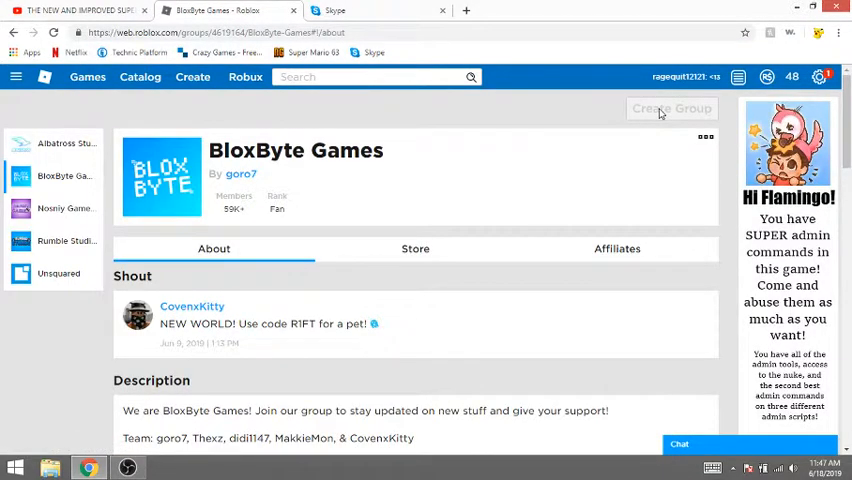
- Look over the Nosniy Games group page from the group sidebar
scroll(down, 3)
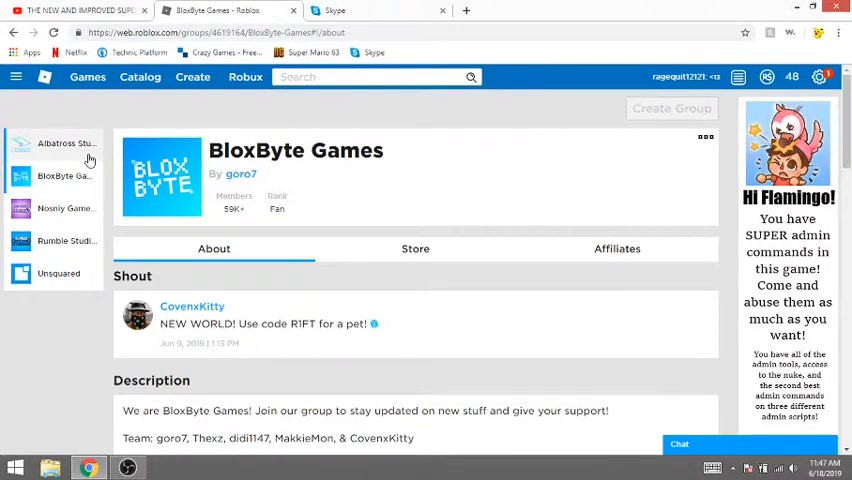
mouse_move(64, 208)
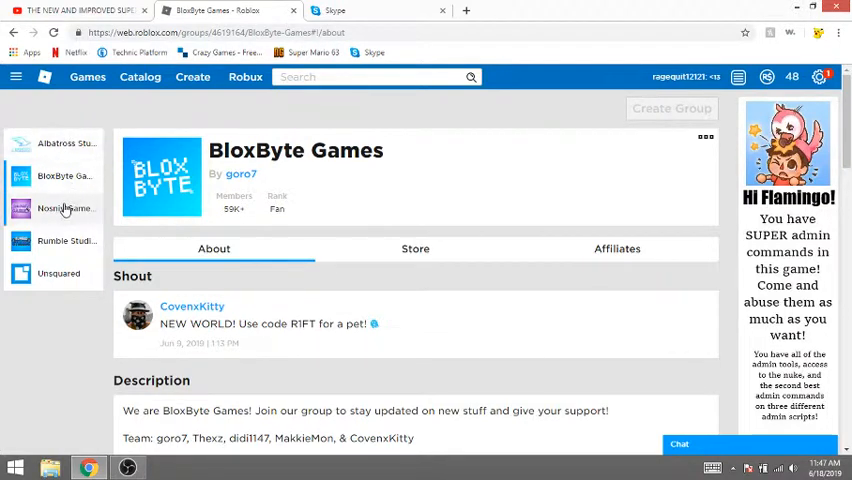
click(64, 208)
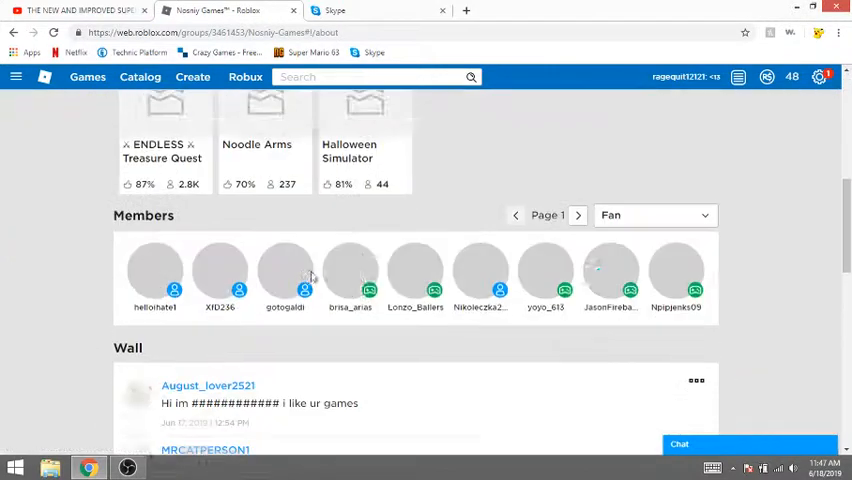
scroll(up, 3)
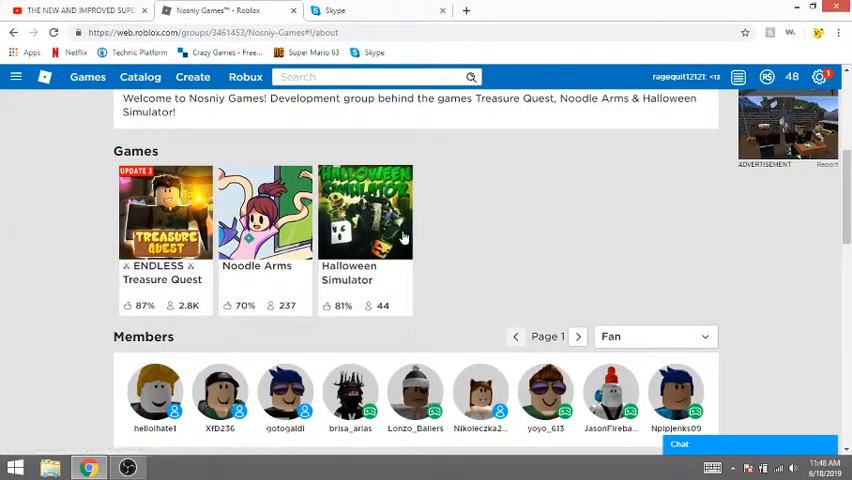
mouse_move(364, 210)
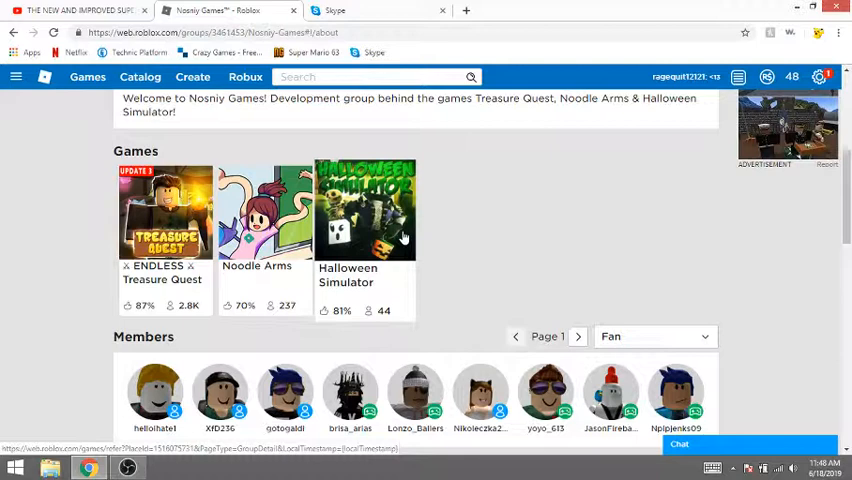
scroll(up, 3)
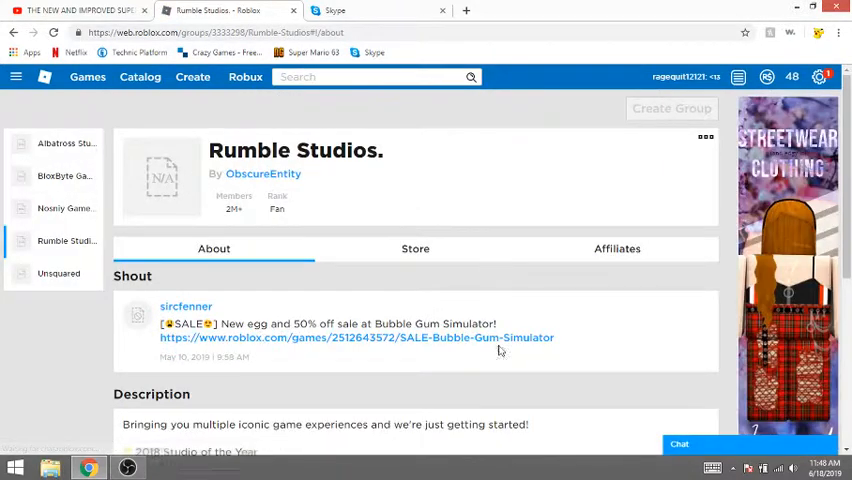
scroll(down, 3)
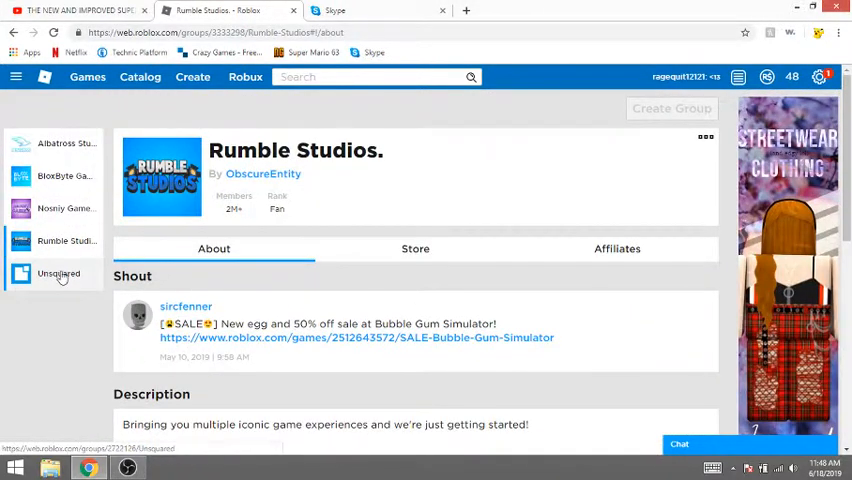
- Look over the Unsquared group page before heading to the games listing
click(58, 272)
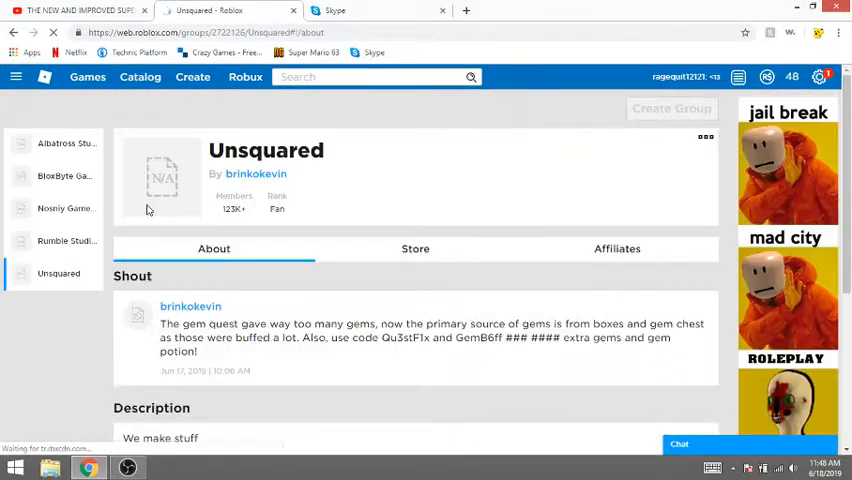
scroll(down, 3)
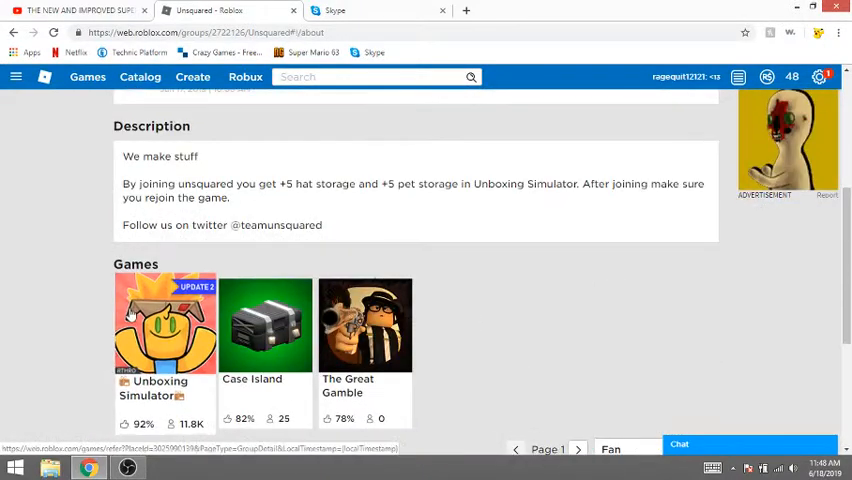
scroll(up, 3)
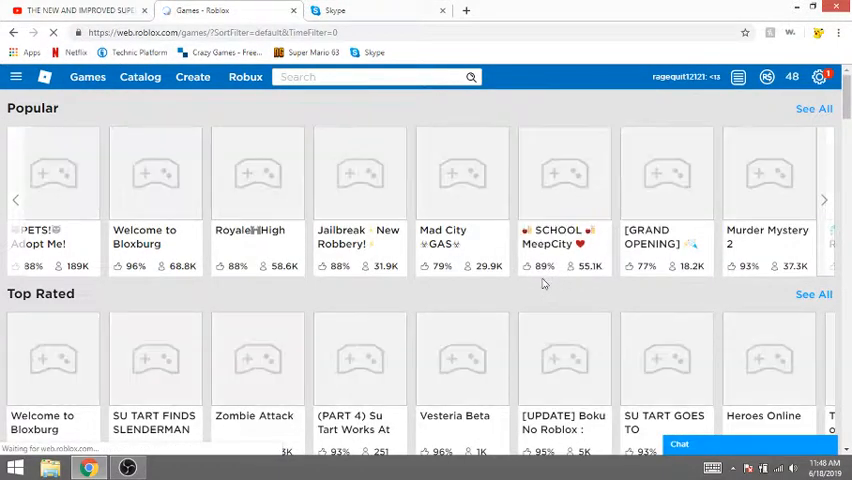
- Skim down the popular and top-rated rows of the Roblox games listing
scroll(down, 3)
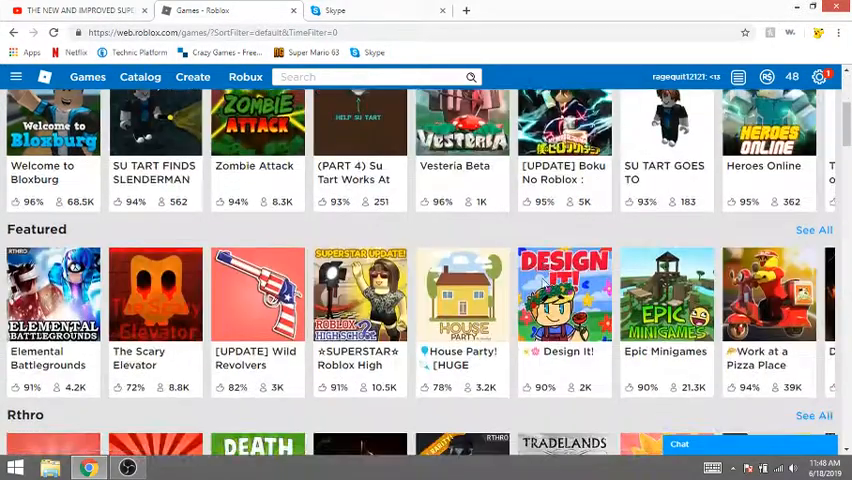
scroll(down, 3)
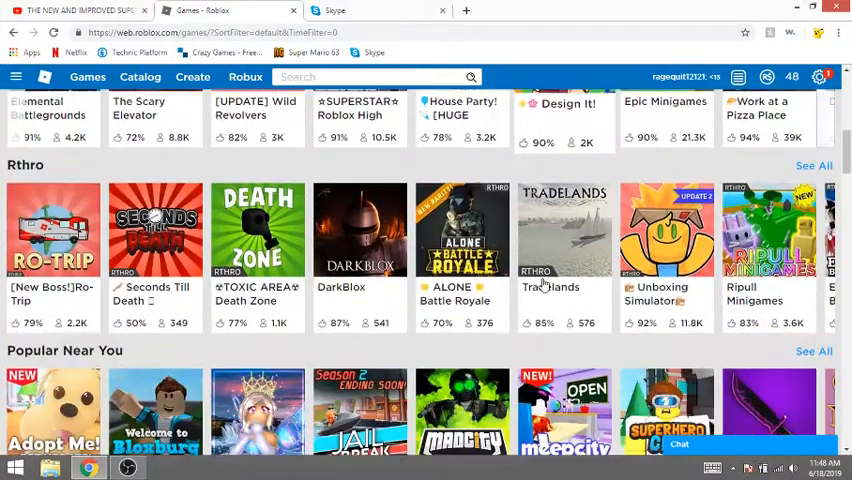
scroll(down, 3)
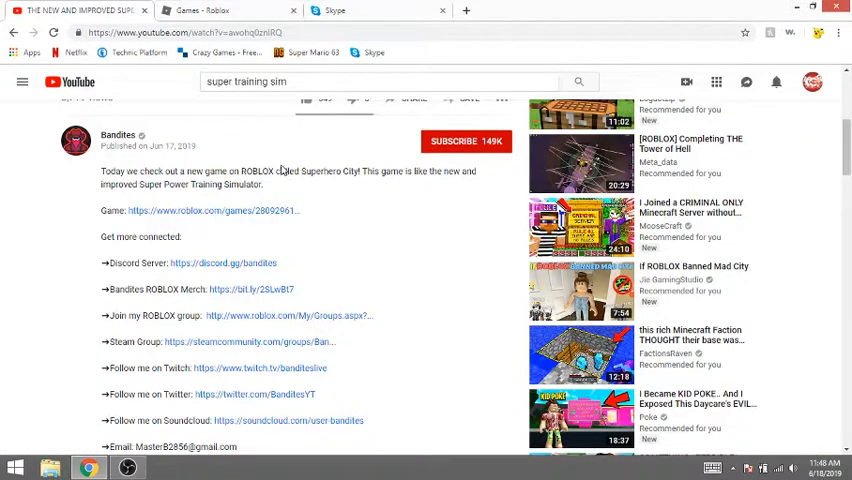
- From YouTube notifications, open the Derpy Squid channel page and select its name text
scroll(down, 3)
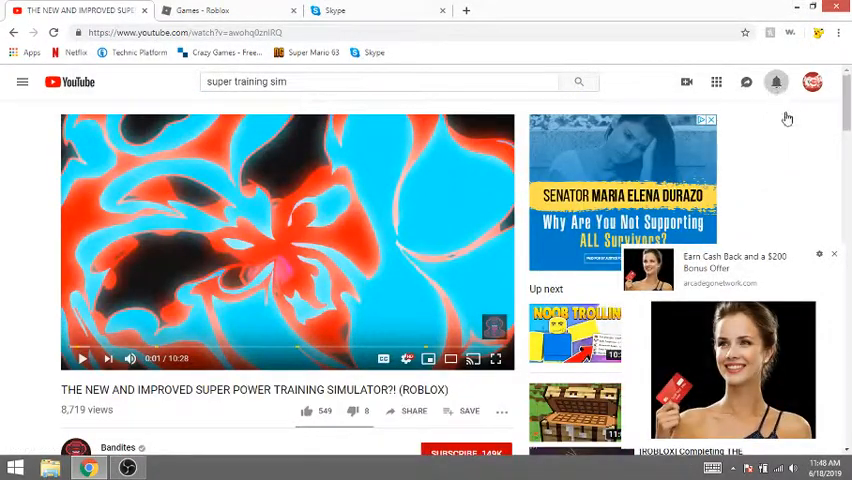
click(776, 82)
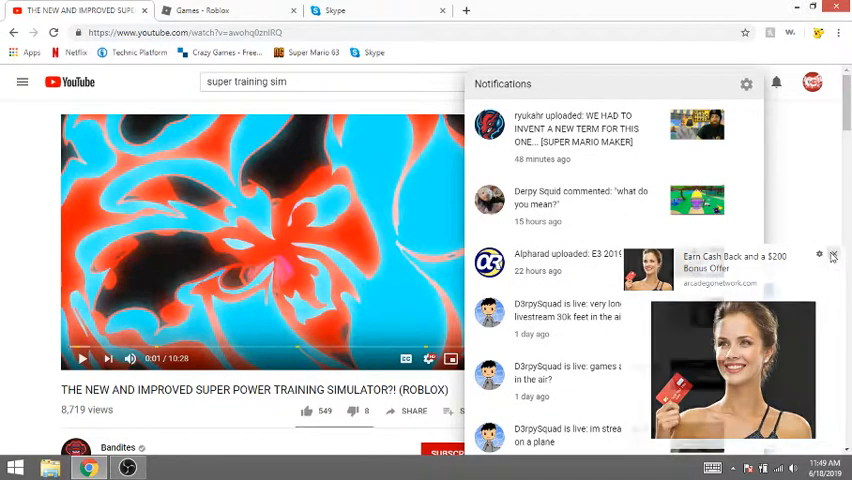
click(580, 196)
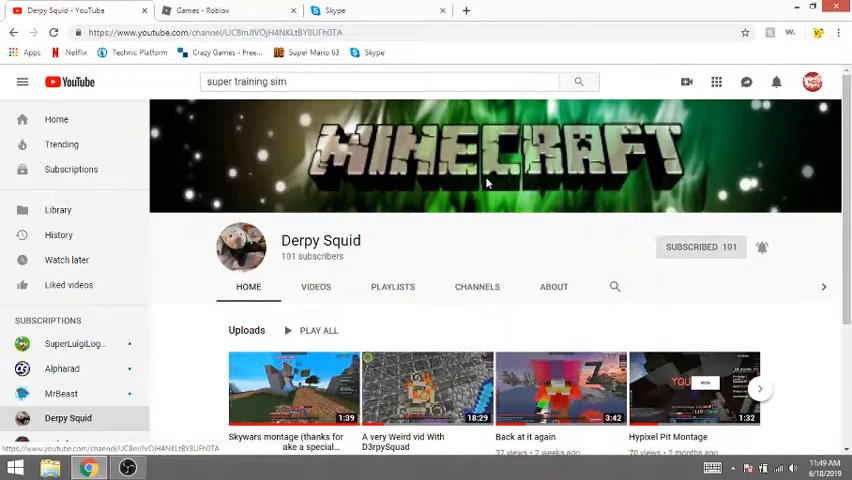
double_click(320, 240)
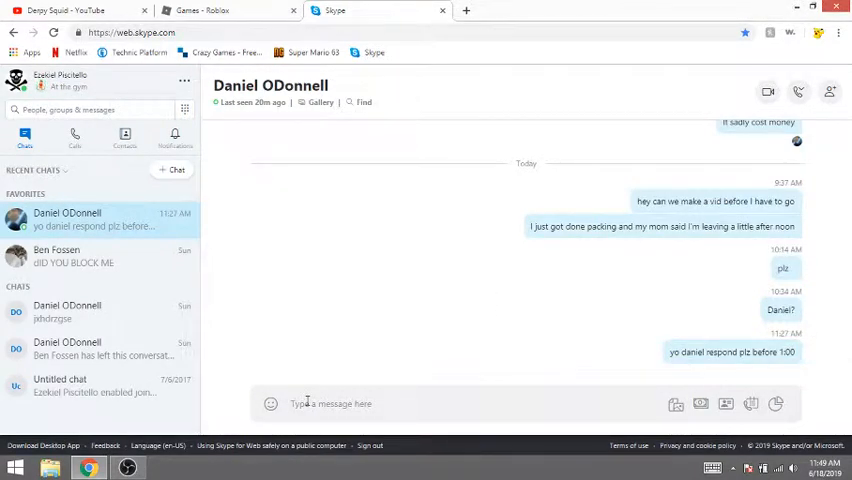
- Send "plz" in the Skype chat, glance at the Roblox tab, then return to the Derpy Squid YouTube channel
text(plz)
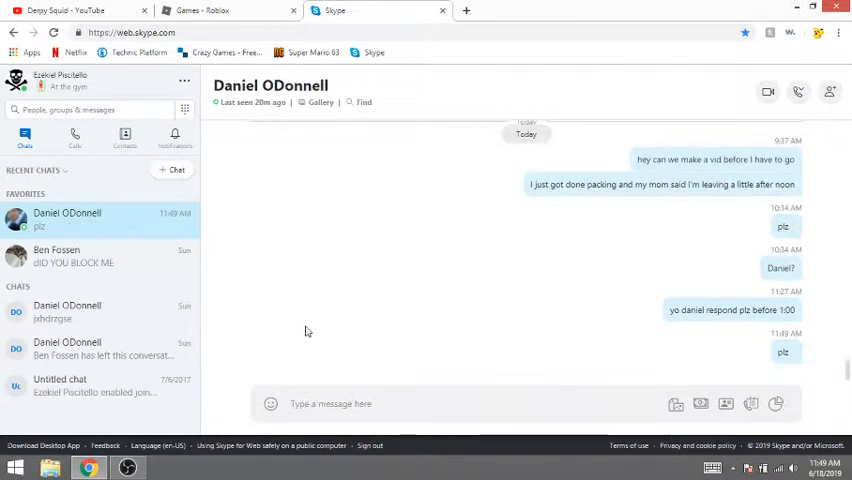
click(210, 10)
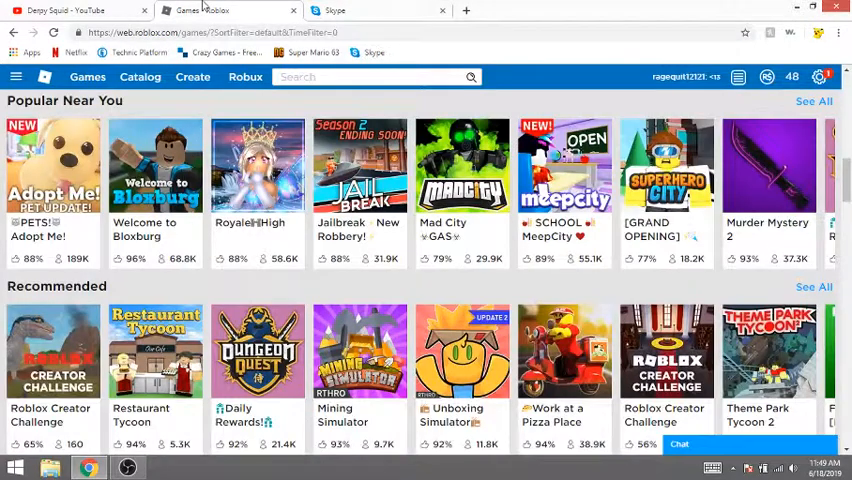
click(230, 12)
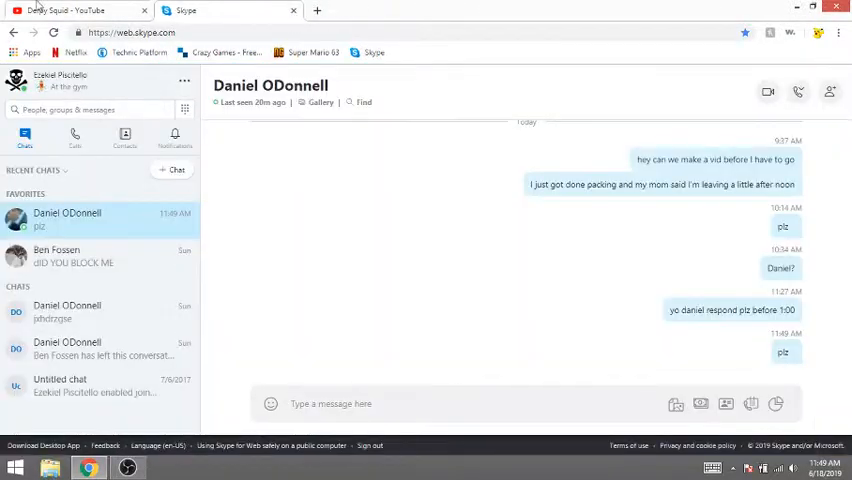
click(68, 12)
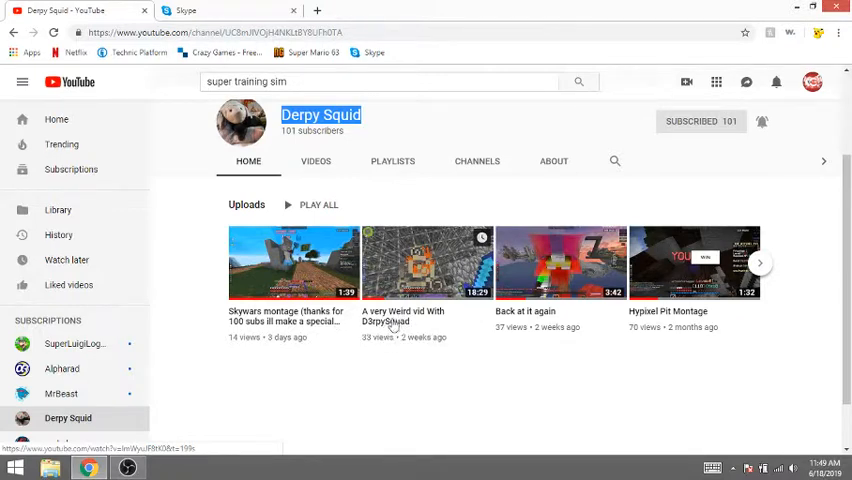
mouse_move(720, 288)
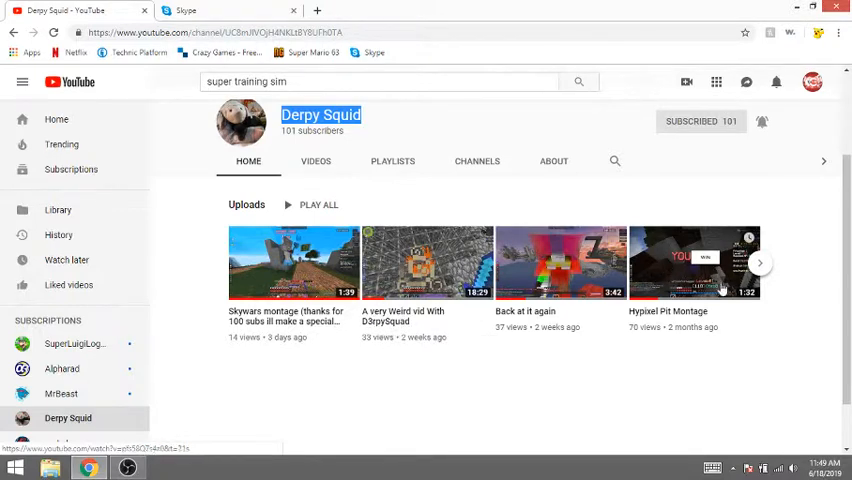
- Browse the Derpy Squid channel's uploads and switch to its full Videos list
click(760, 262)
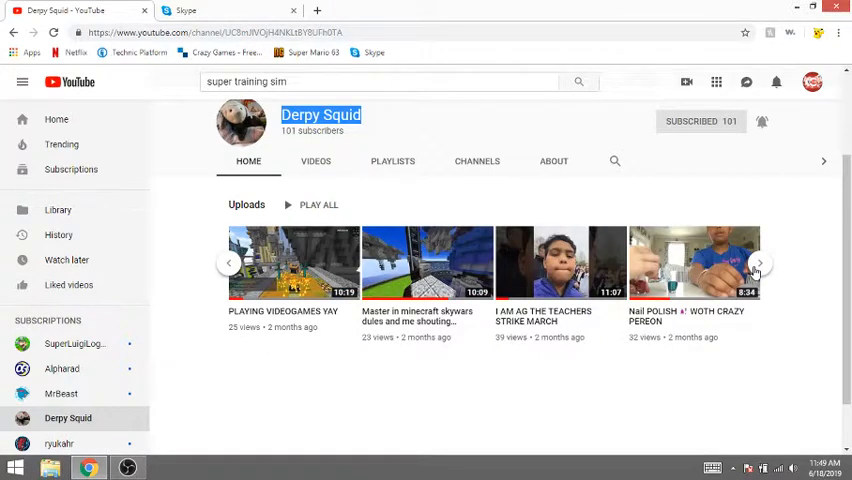
click(760, 264)
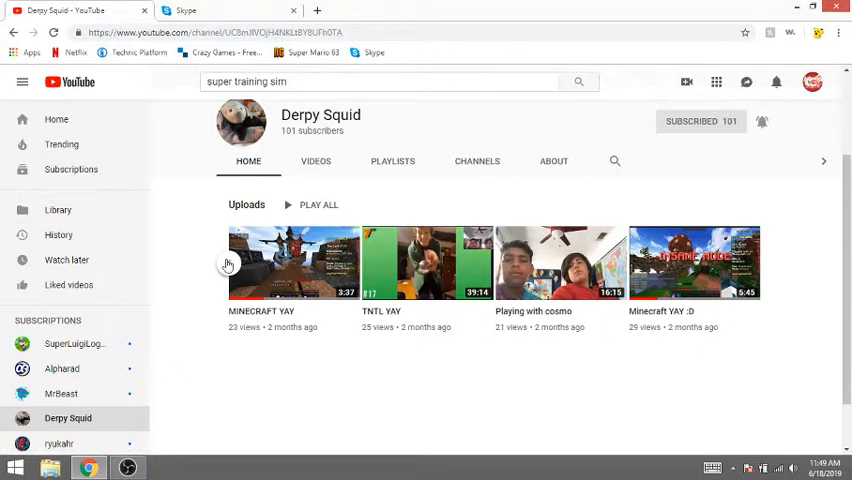
click(760, 262)
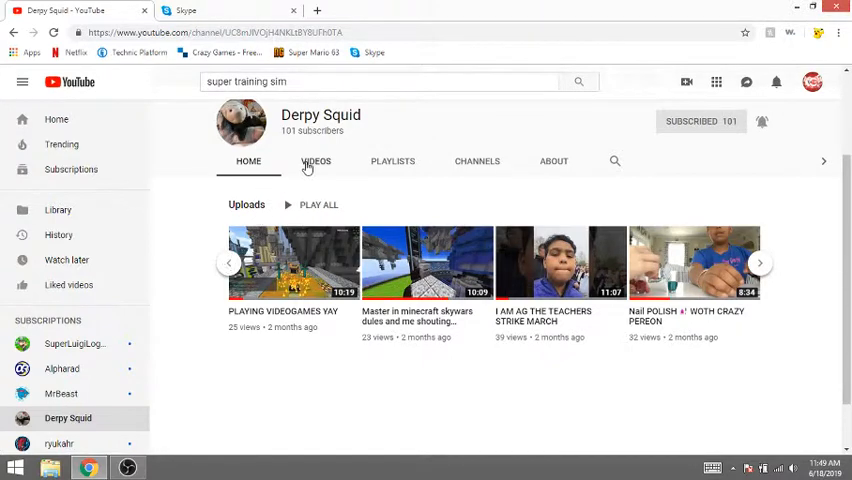
click(316, 160)
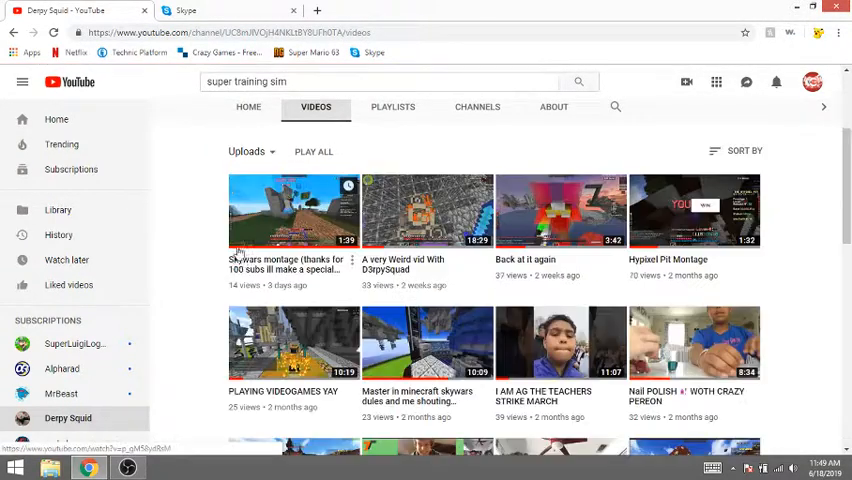
- Scroll down the video list and play 'My first animated story'
scroll(down, 3)
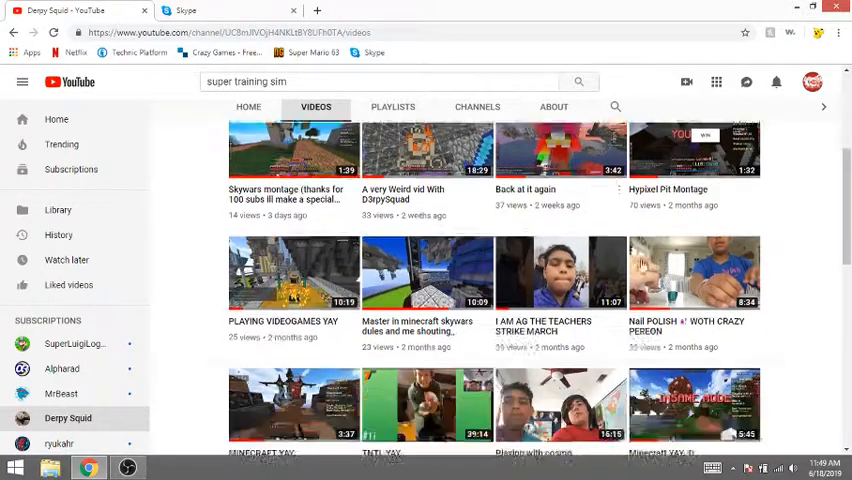
scroll(down, 3)
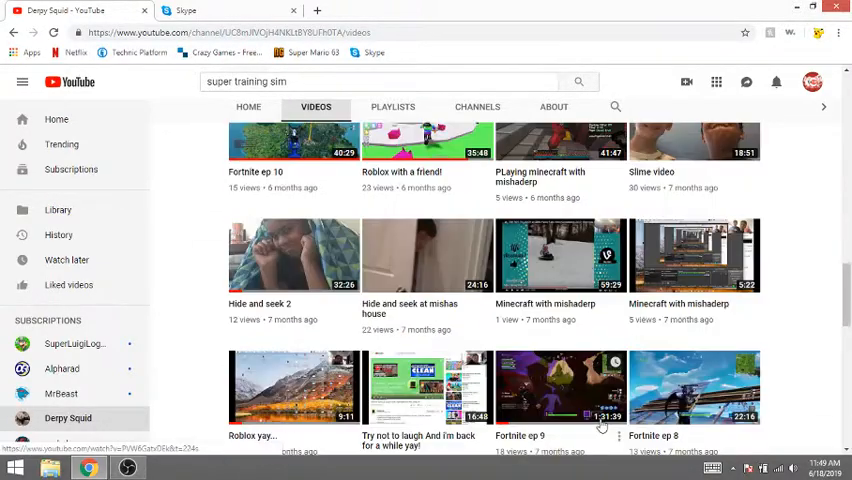
scroll(down, 3)
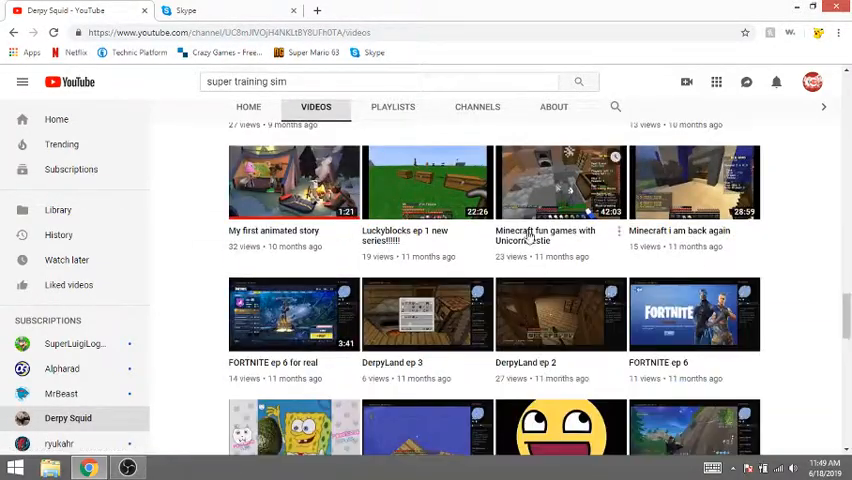
mouse_move(292, 182)
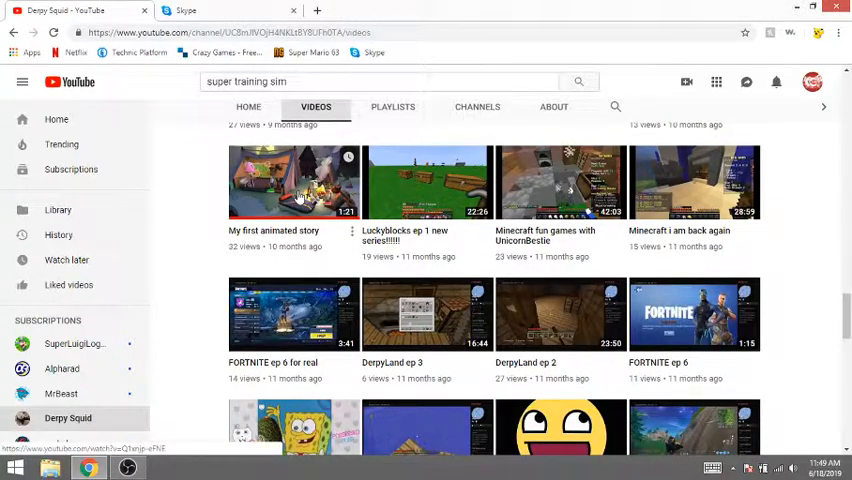
click(292, 182)
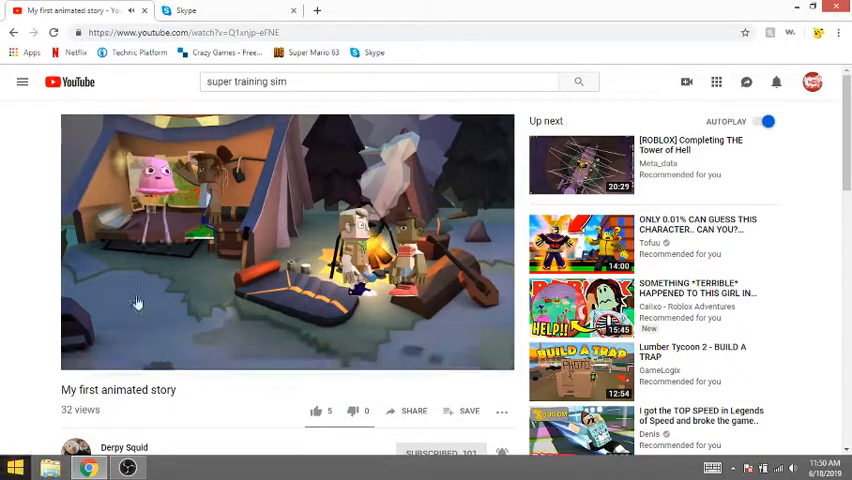
- Post a comment asking what the story means and for a part 2, then select part of it
click(288, 244)
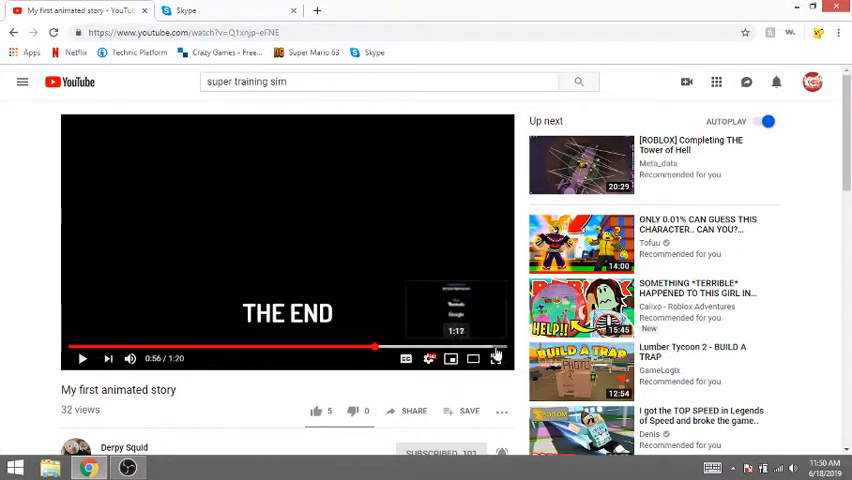
scroll(down, 3)
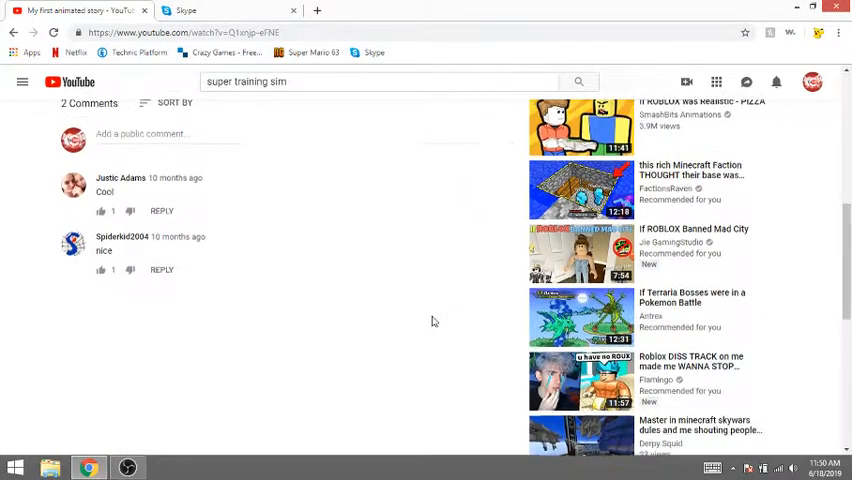
scroll(up, 3)
text(wat does dis mean)
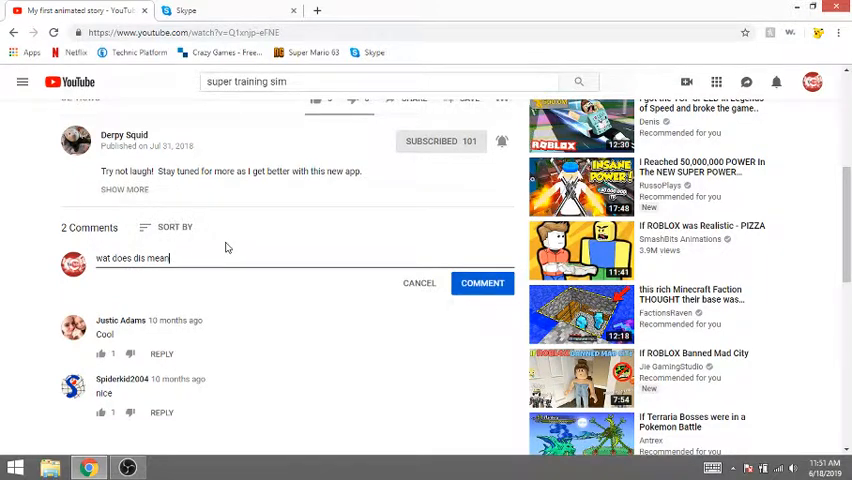
text(also part 2?????????)
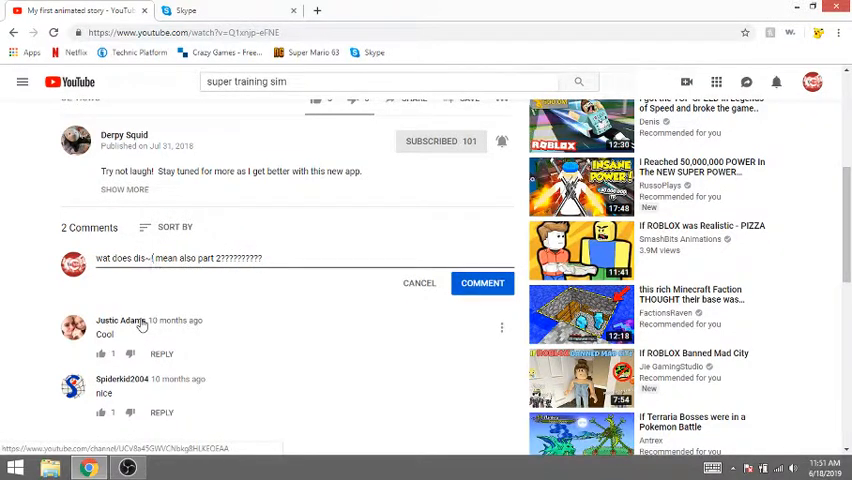
click(482, 284)
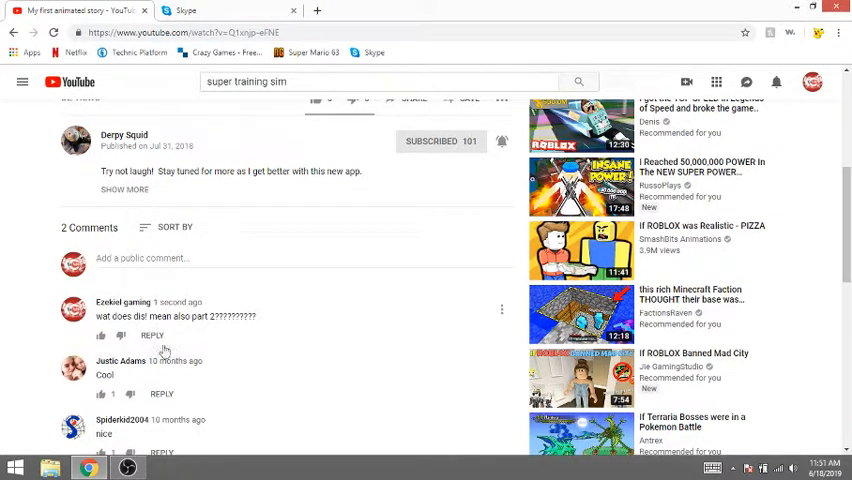
double_click(190, 316)
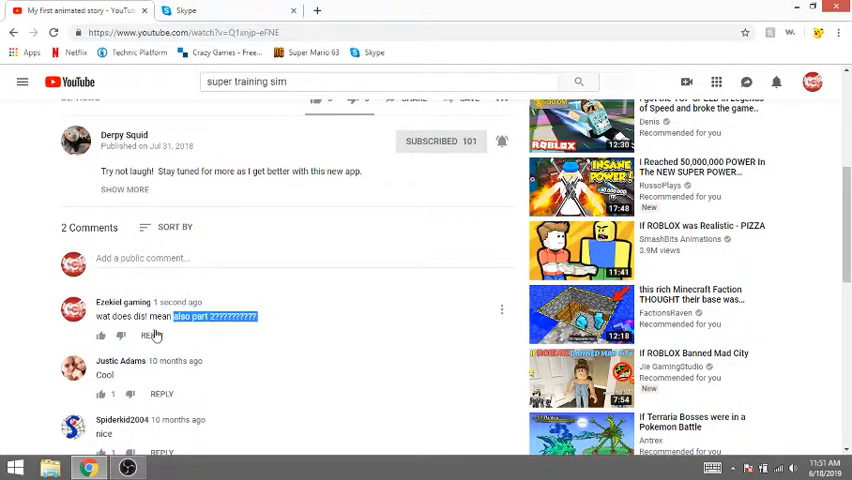
double_click(158, 316)
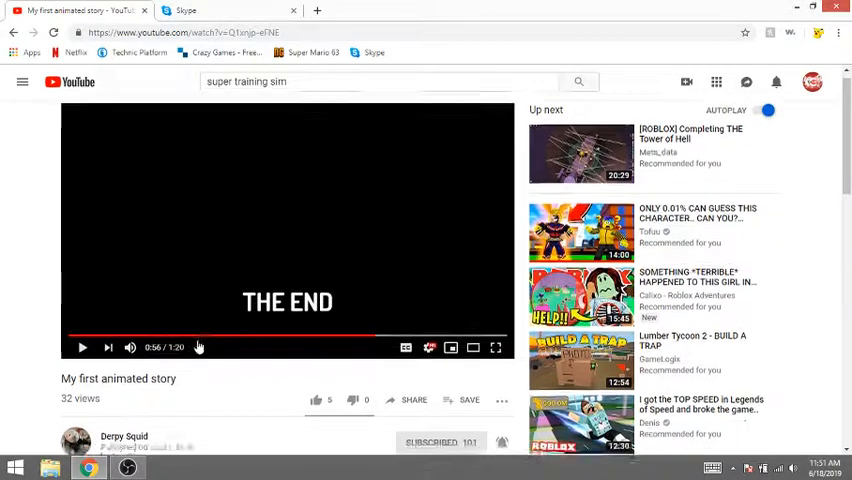
- Open the video from the new comment notification and scroll to its description
scroll(down, 3)
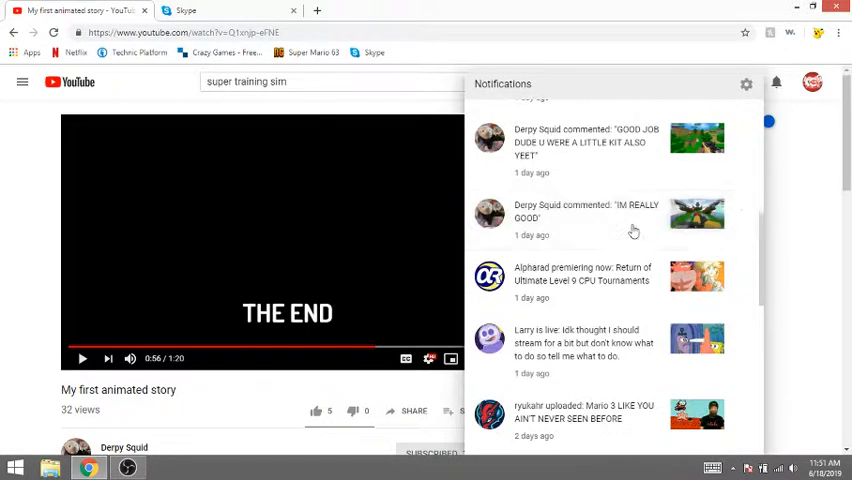
mouse_move(696, 162)
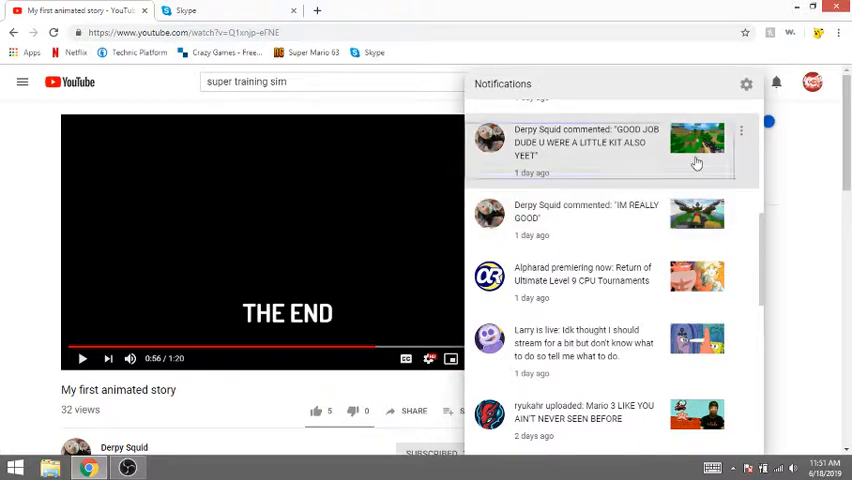
click(696, 140)
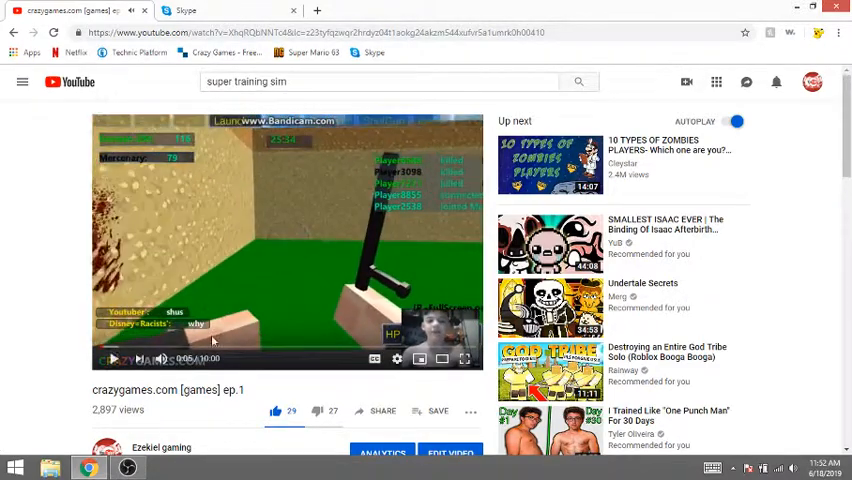
scroll(down, 3)
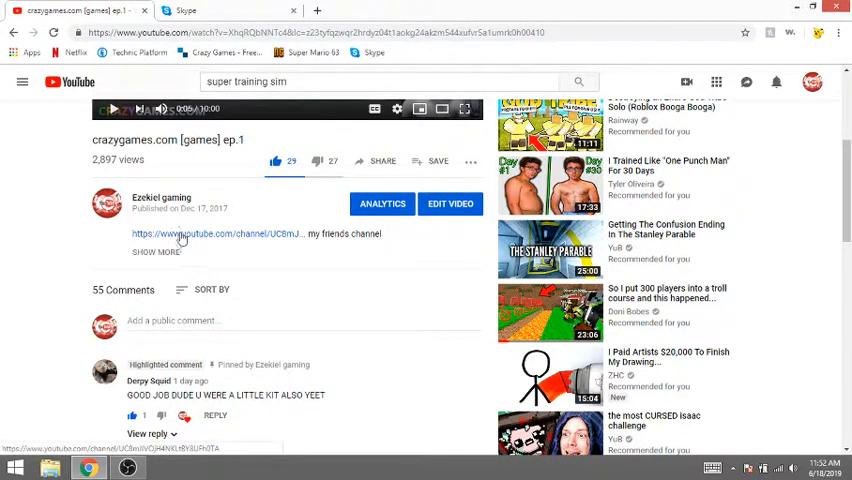
- Visit the Ezekiel gaming channel, play 'Back at it again', then head back toward Derpy Squid
click(236, 232)
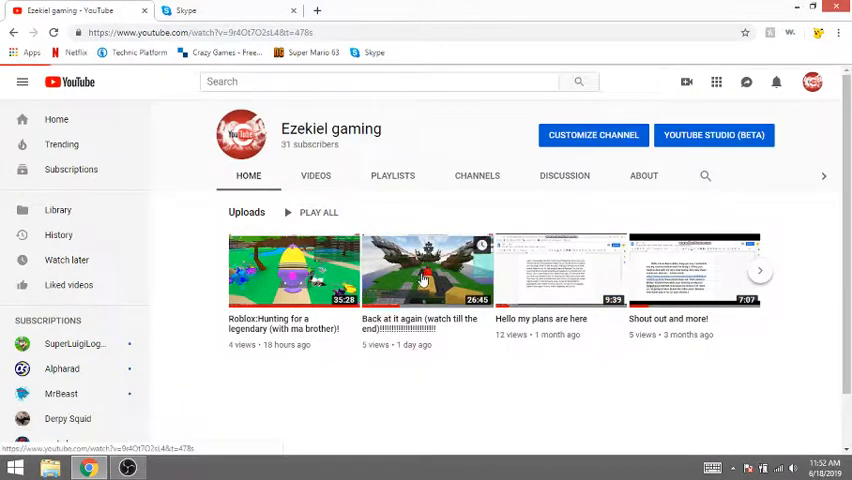
click(426, 270)
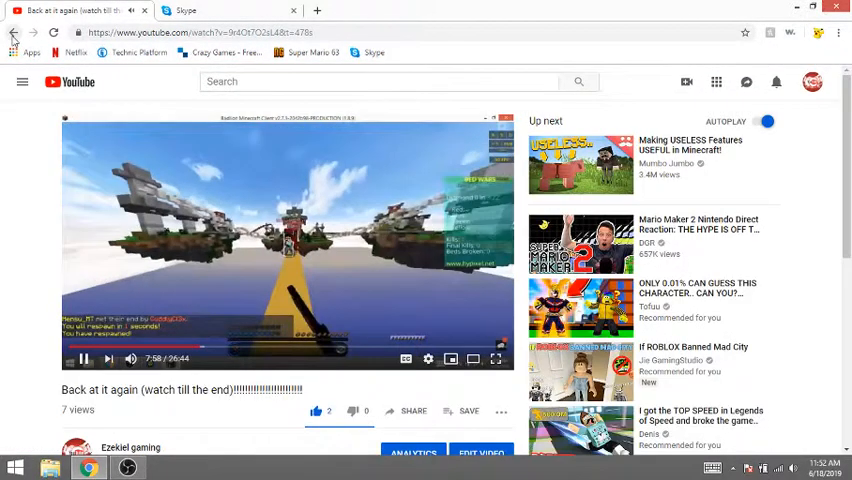
click(14, 32)
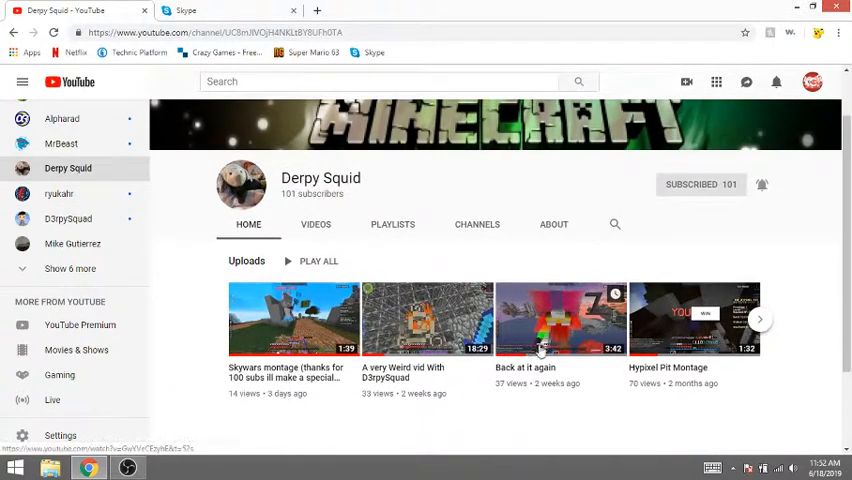
- Scroll through the channel's videos and sort them oldest first
click(560, 320)
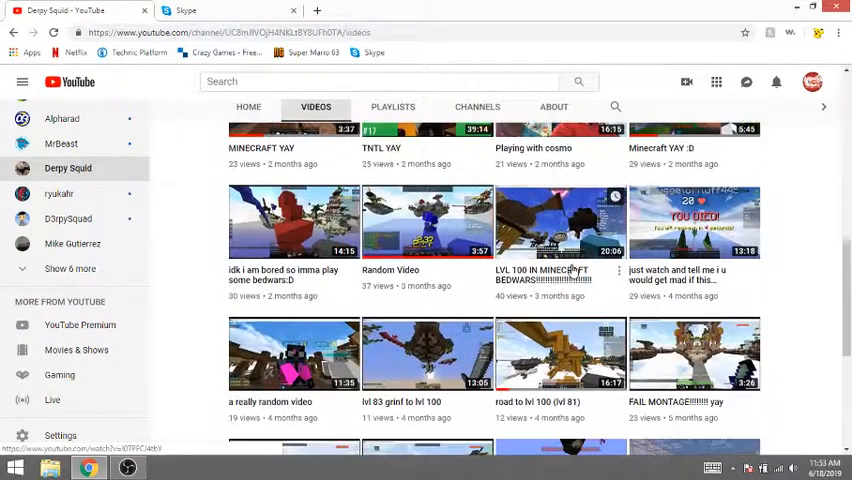
scroll(down, 3)
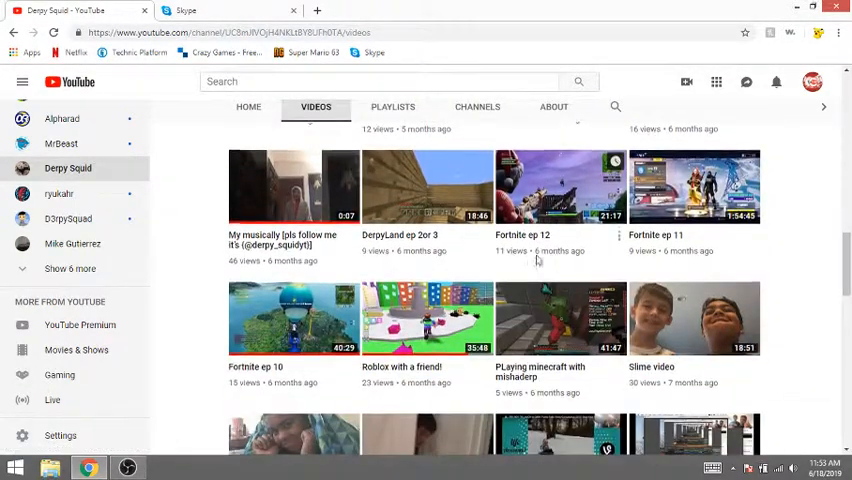
scroll(down, 3)
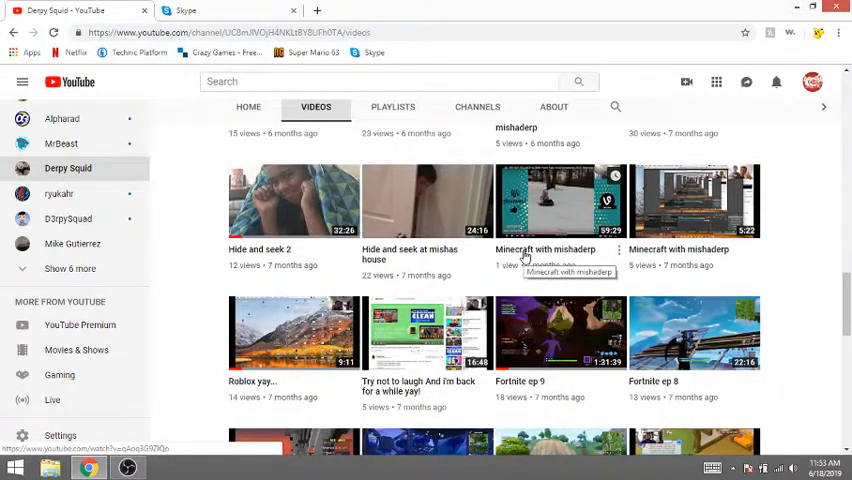
scroll(down, 3)
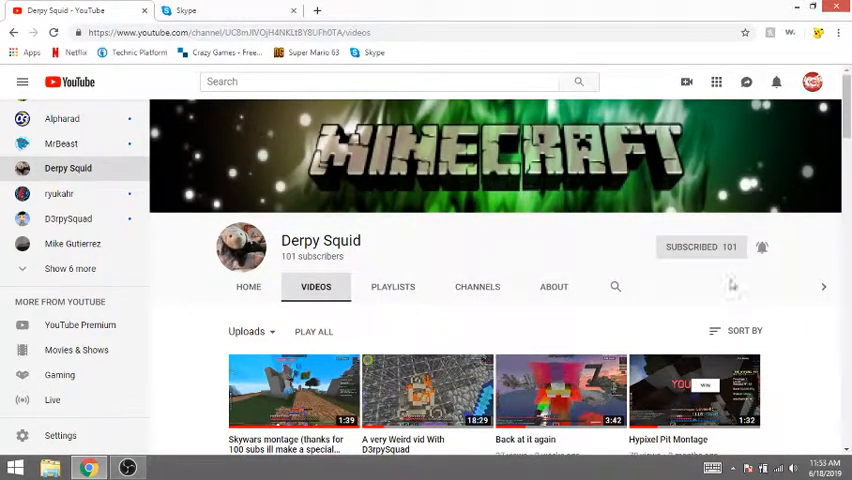
click(744, 332)
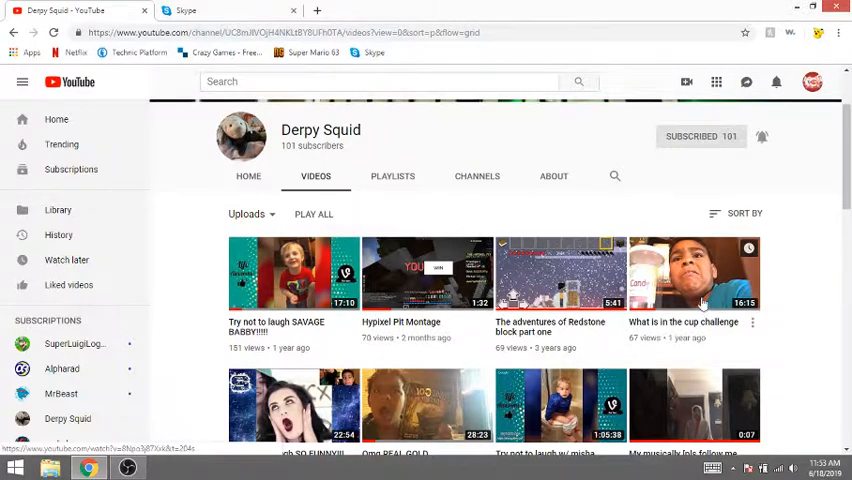
- Play 'What is in the cup challenge', then return to the uploader's channel page
click(694, 274)
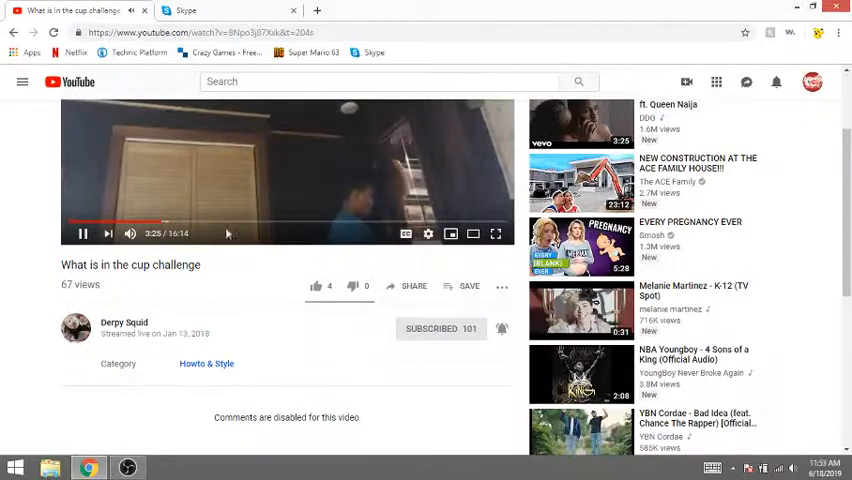
scroll(down, 3)
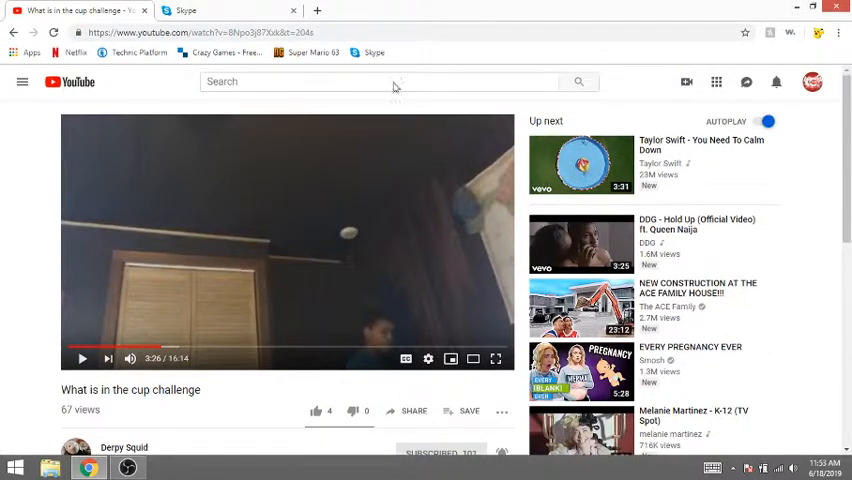
scroll(down, 3)
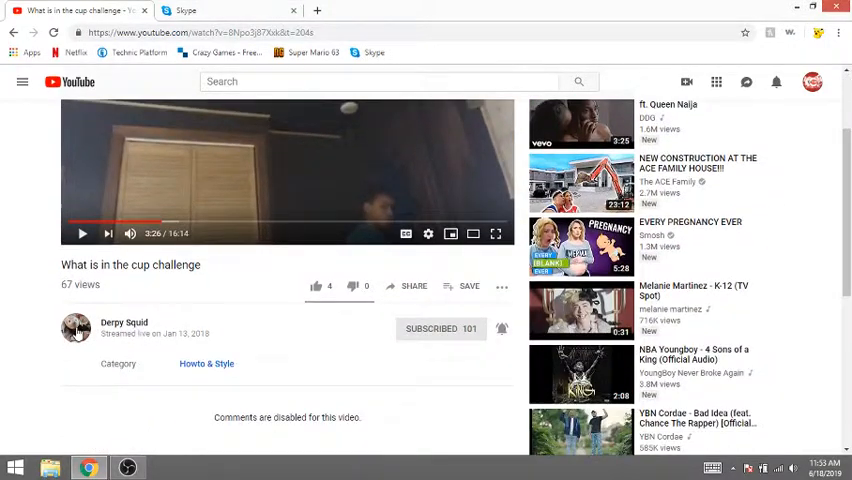
click(124, 322)
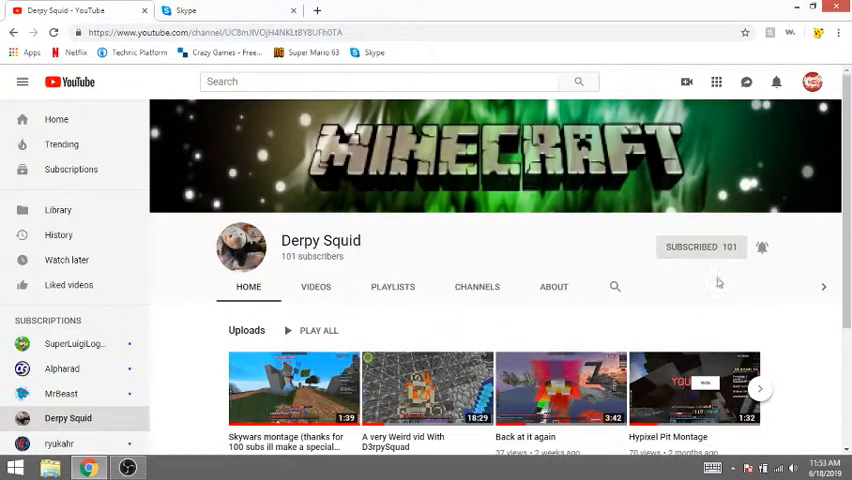
scroll(down, 3)
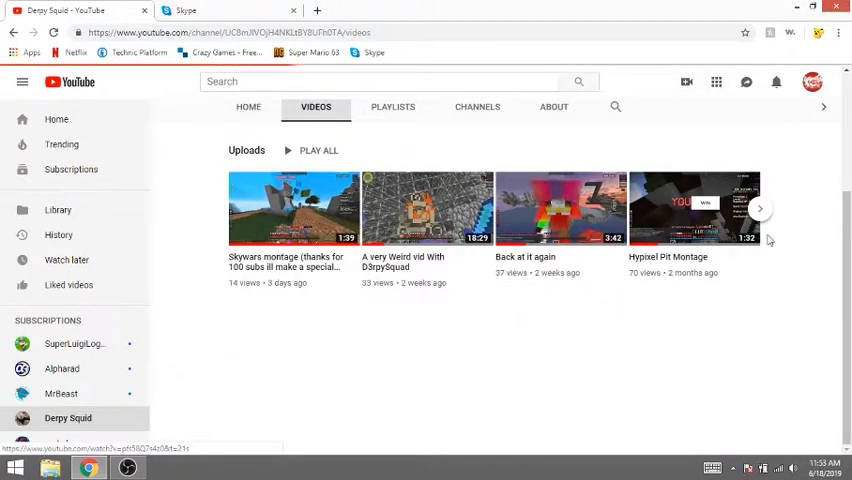
click(740, 152)
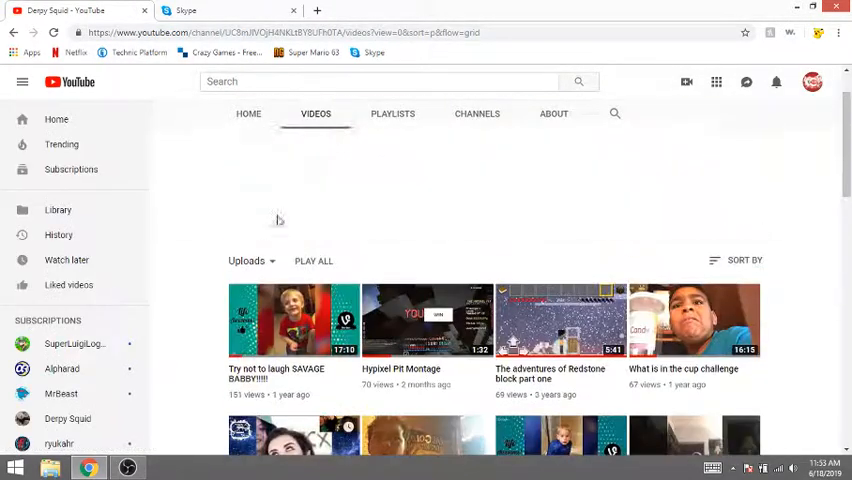
click(292, 320)
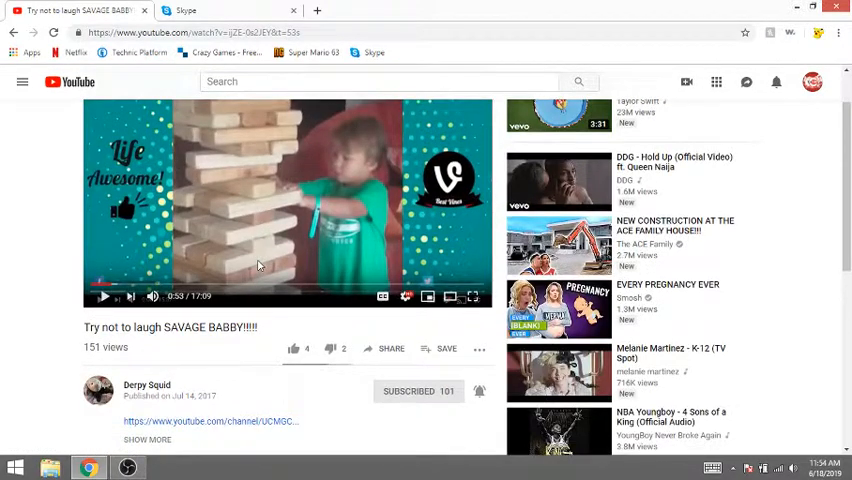
scroll(down, 3)
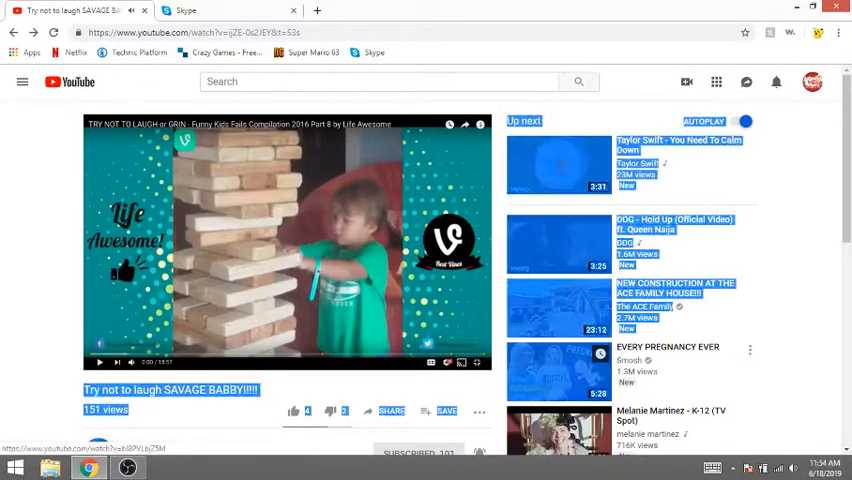
scroll(down, 3)
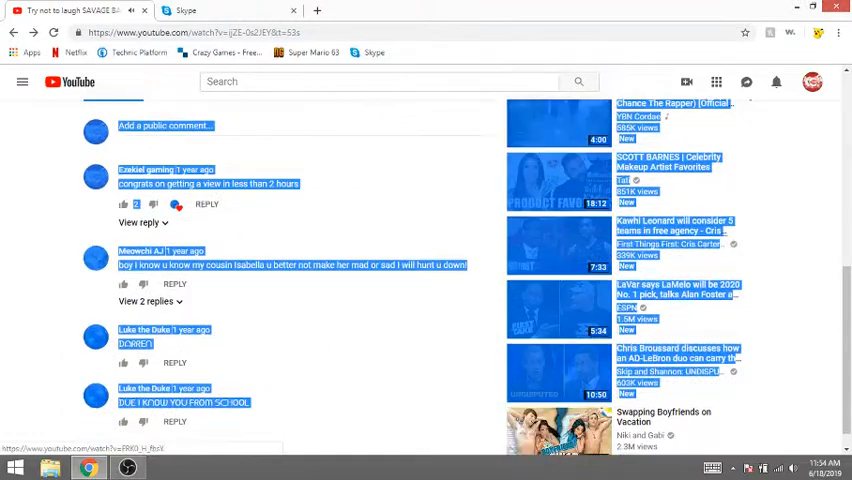
scroll(up, 3)
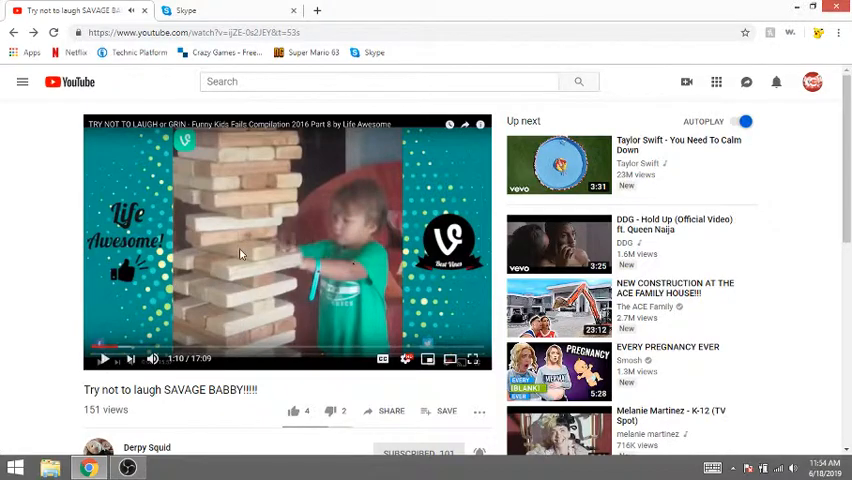
scroll(down, 3)
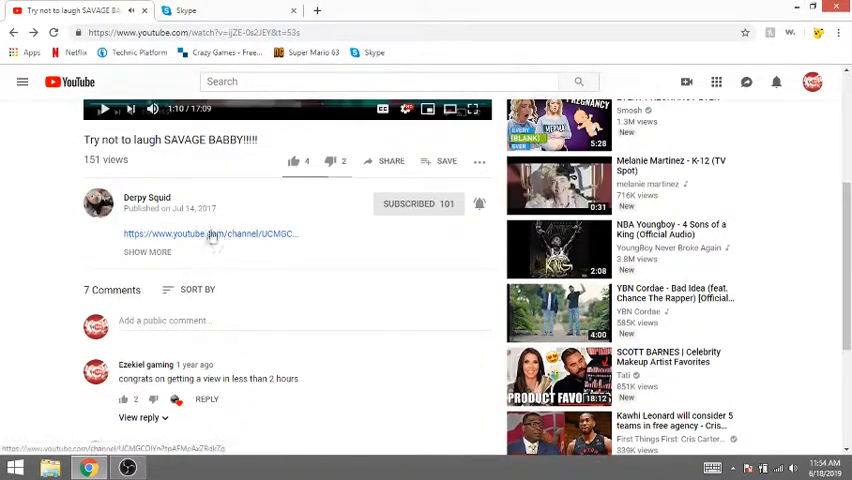
scroll(down, 3)
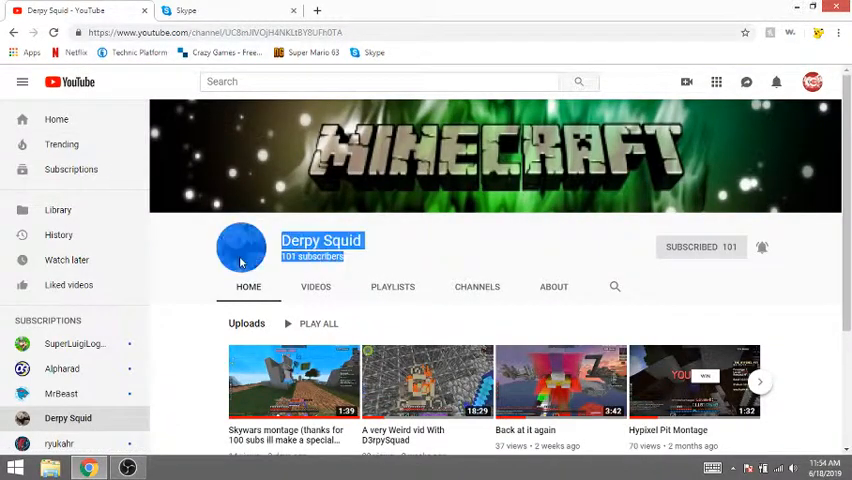
- Go to the own Ezekiel gaming channel via the account menu and view its crazygames.com video
click(812, 82)
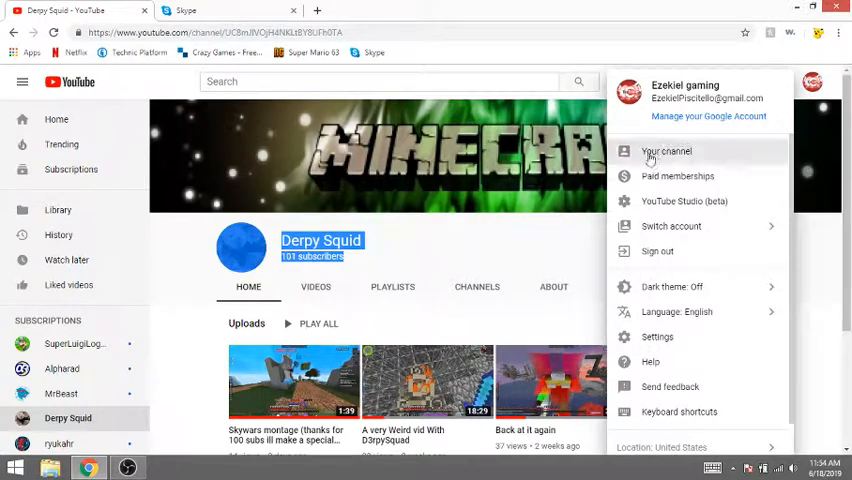
click(666, 152)
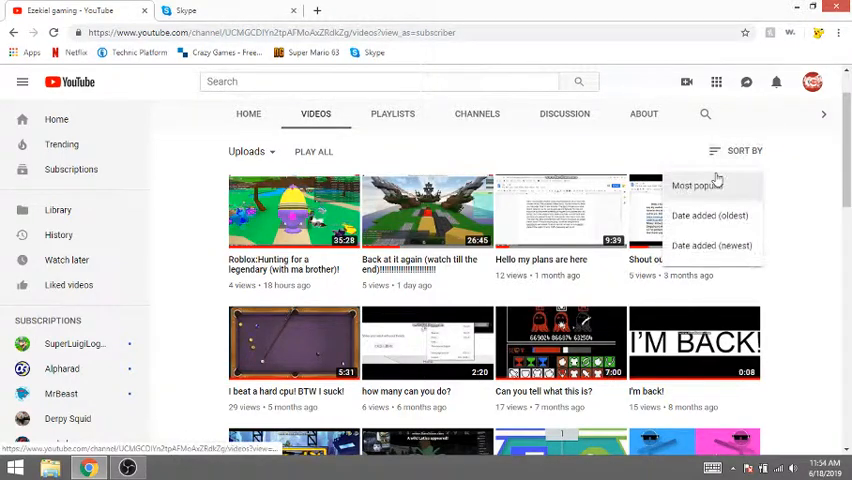
click(696, 184)
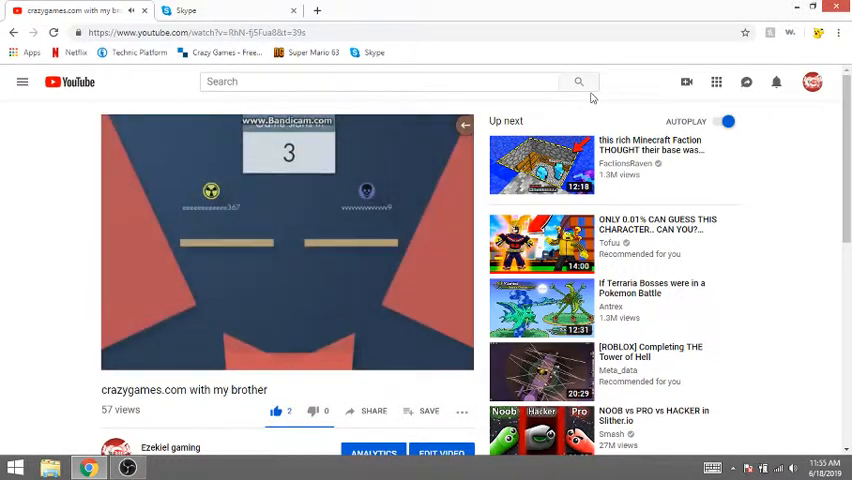
scroll(down, 3)
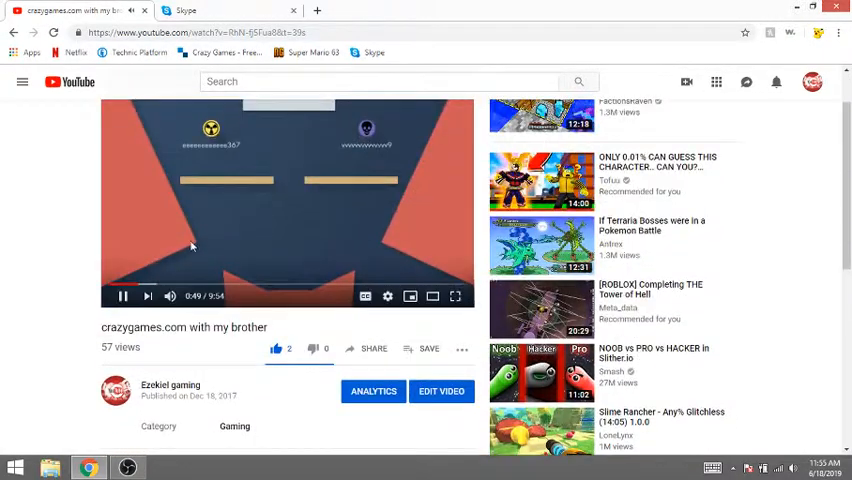
mouse_move(124, 296)
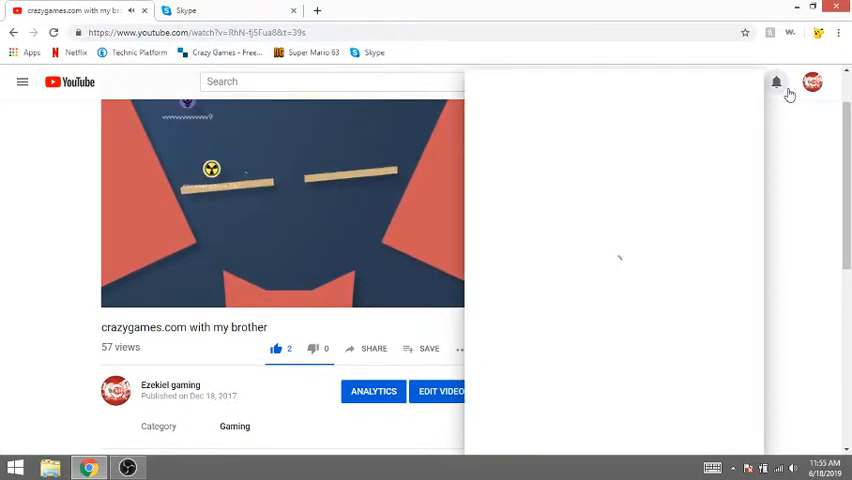
- Return to the own channel again from the account menu
click(776, 82)
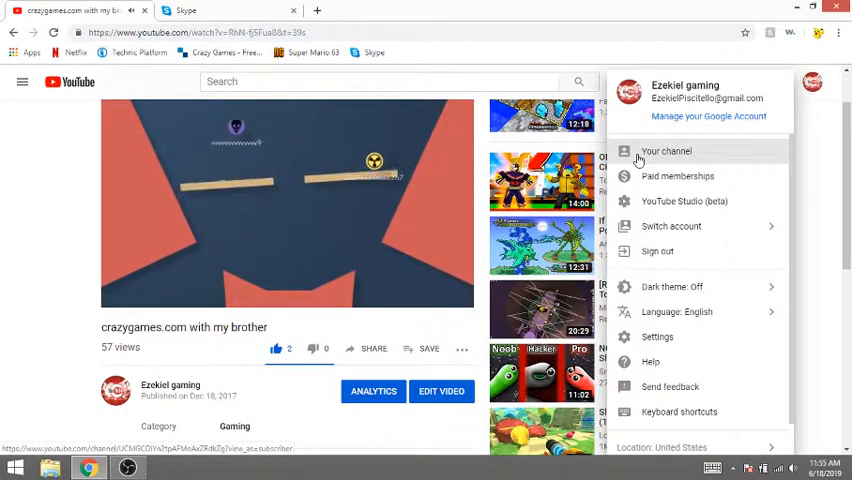
click(666, 152)
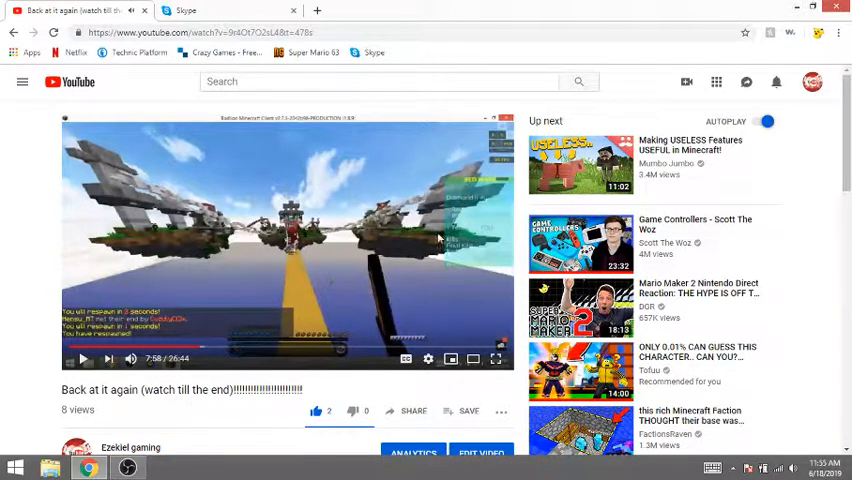
- Check the recent YouTube notifications before putting the browser away to show the desktop
scroll(down, 3)
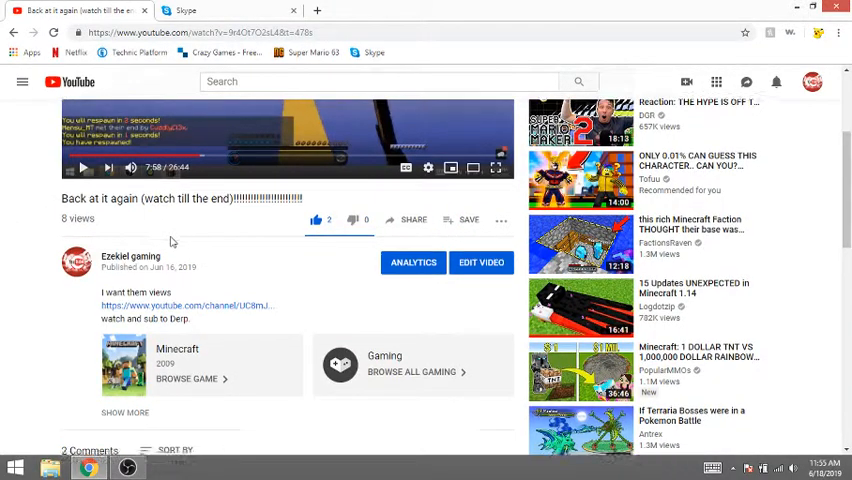
scroll(down, 3)
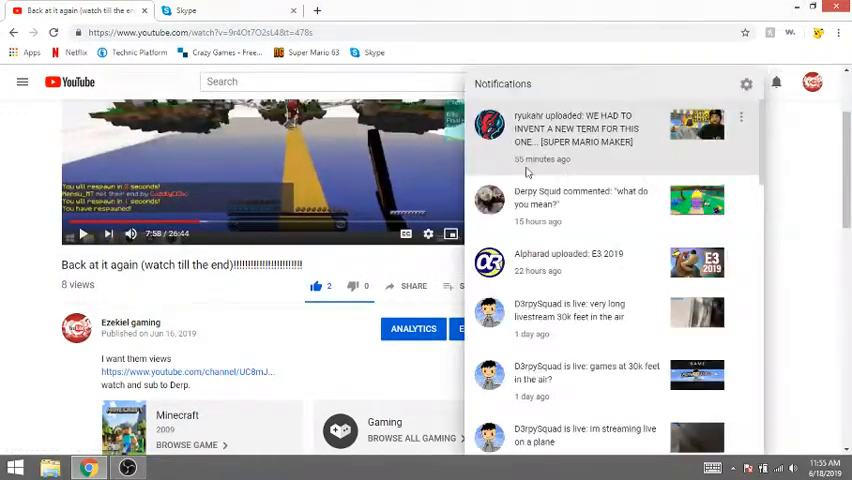
click(580, 200)
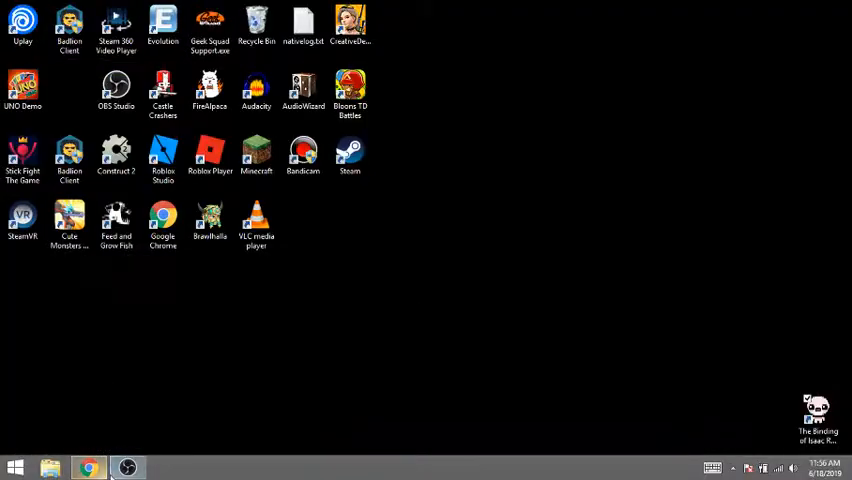
click(128, 468)
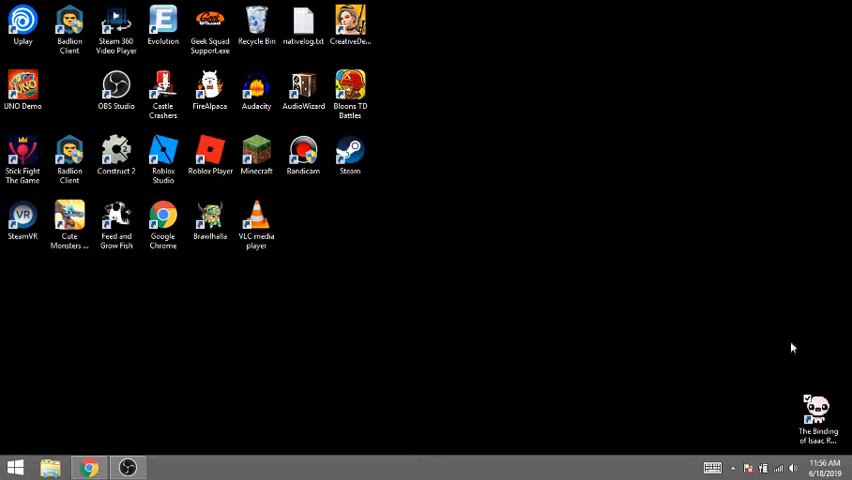
click(818, 412)
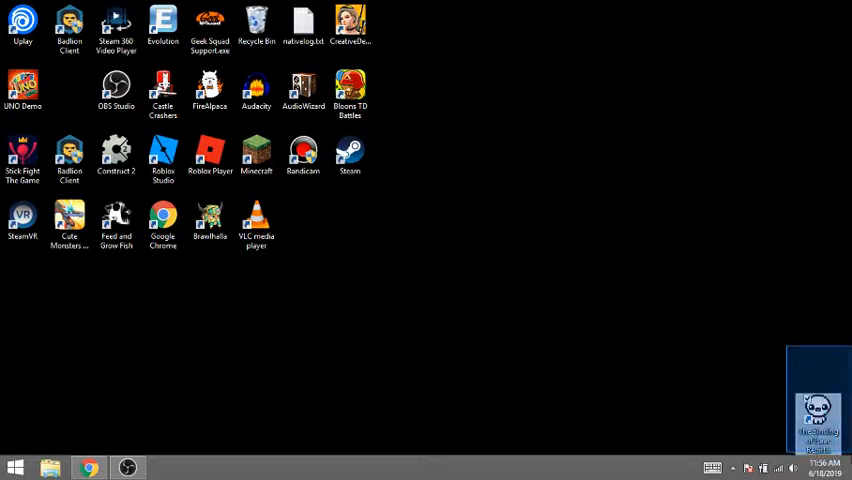
mouse_move(784, 332)
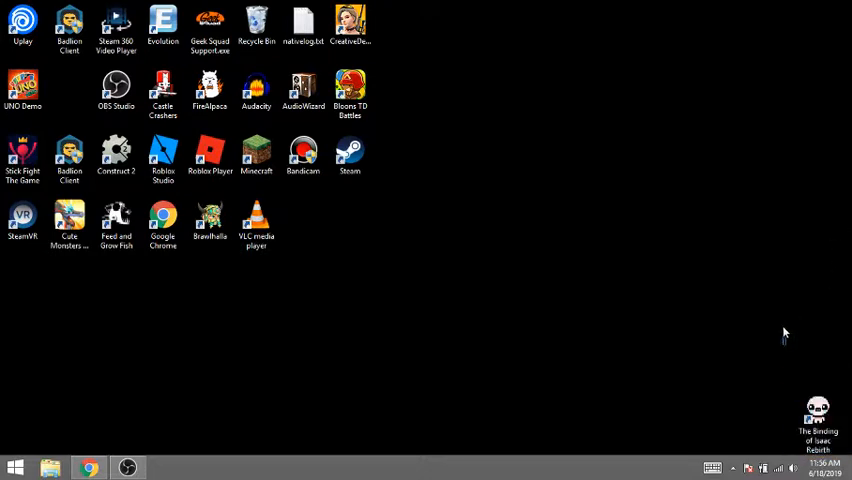
drag(688, 212, 786, 344)
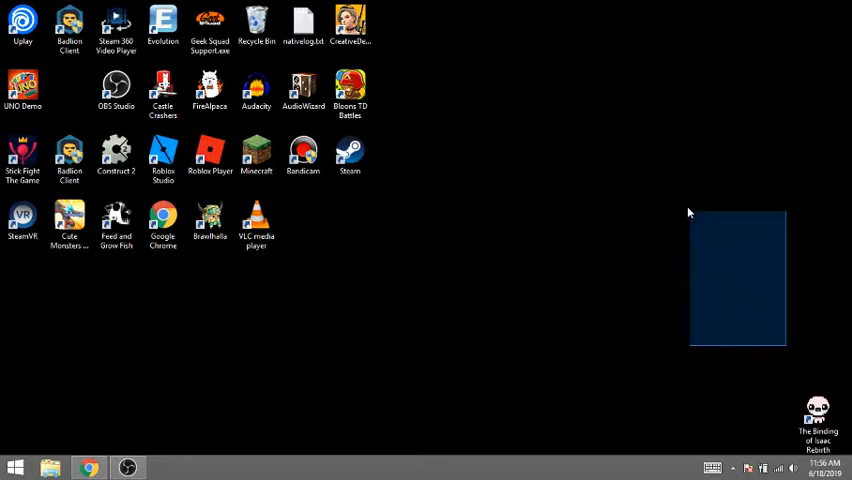
drag(688, 212, 108, 296)
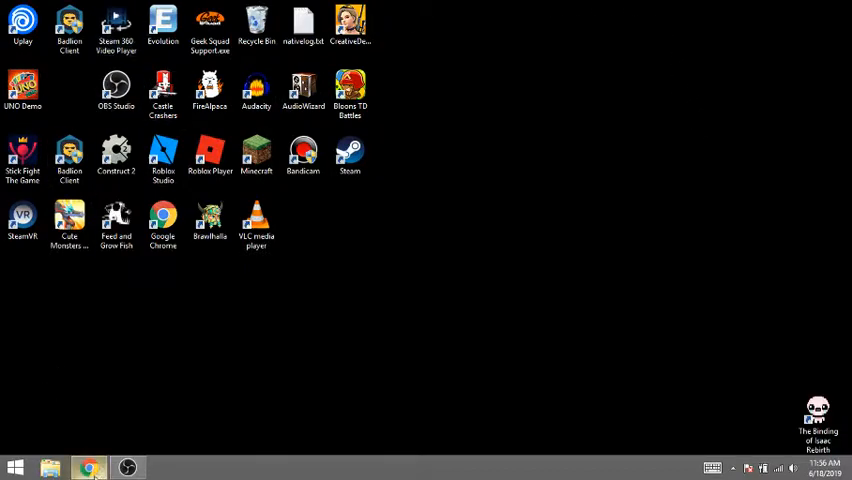
click(88, 468)
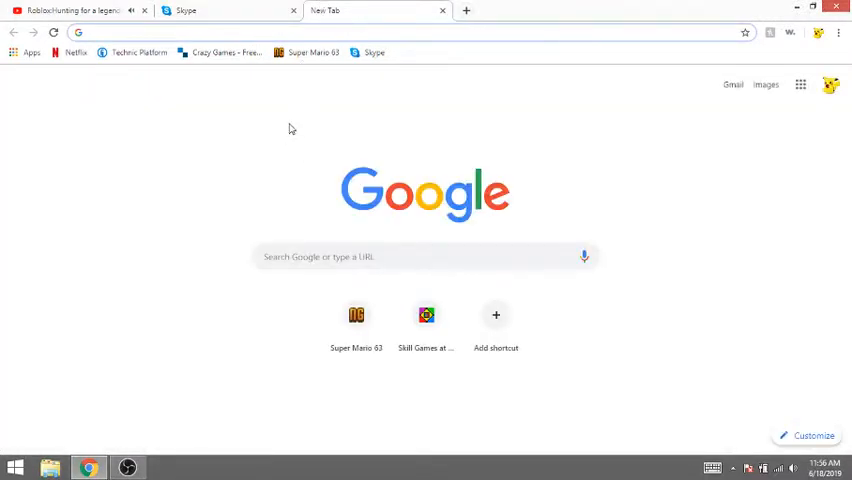
mouse_move(126, 128)
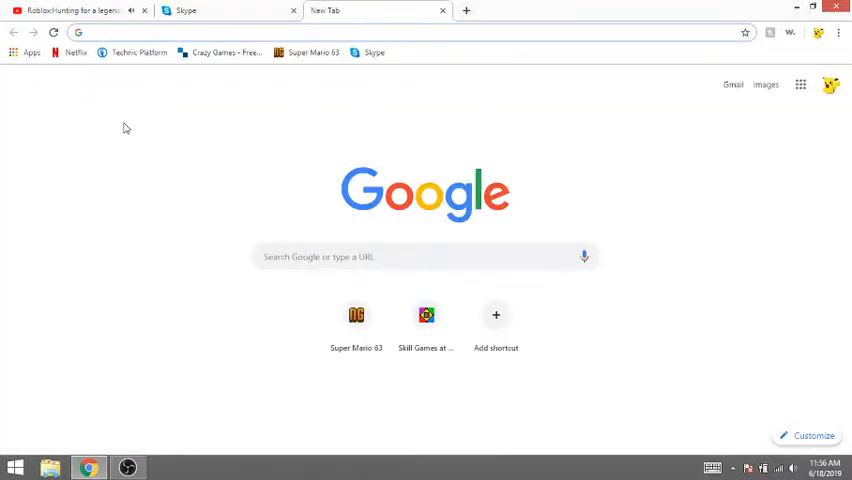
- Google 'friday', read into the Friday (1995 film) Wikipedia article, then start a fresh tab
text(fr)
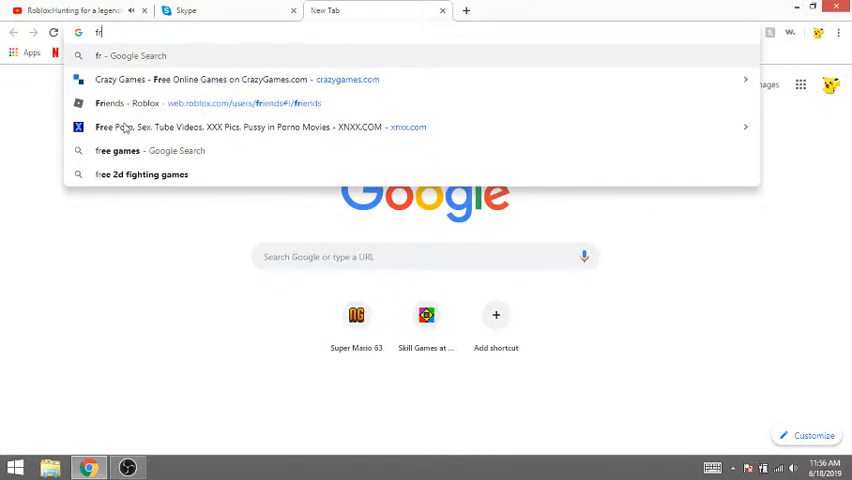
text(o)
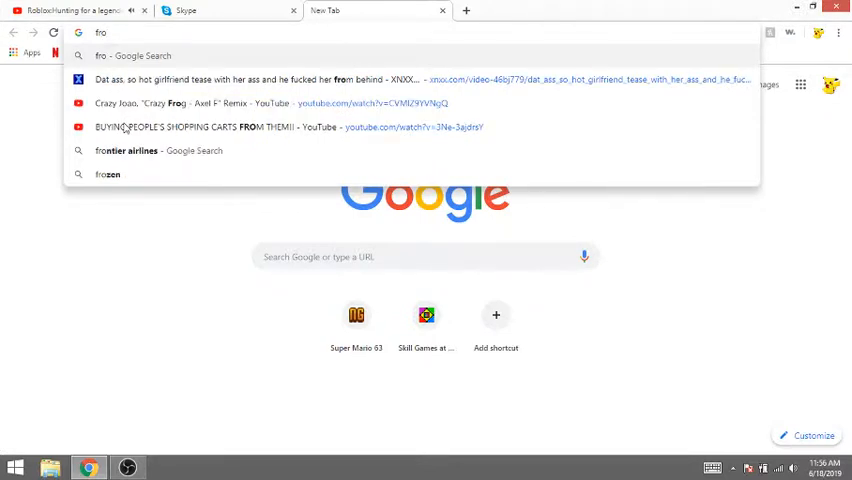
key(backspace)
text(iday)
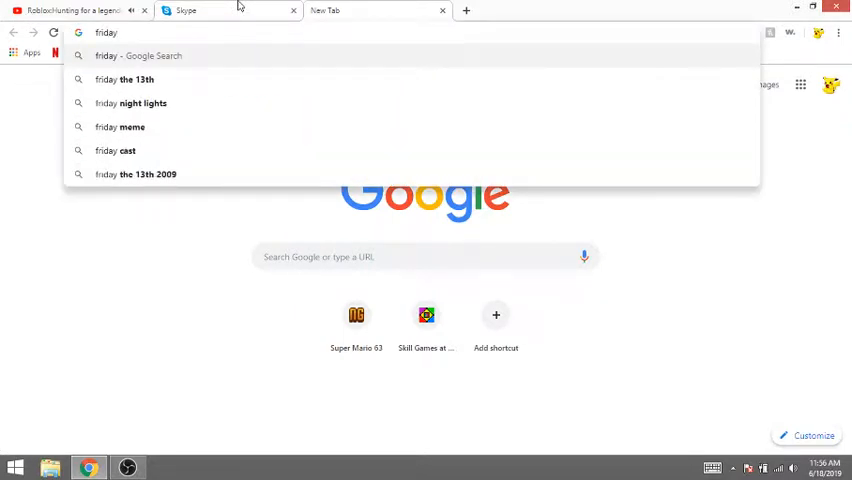
key(enter)
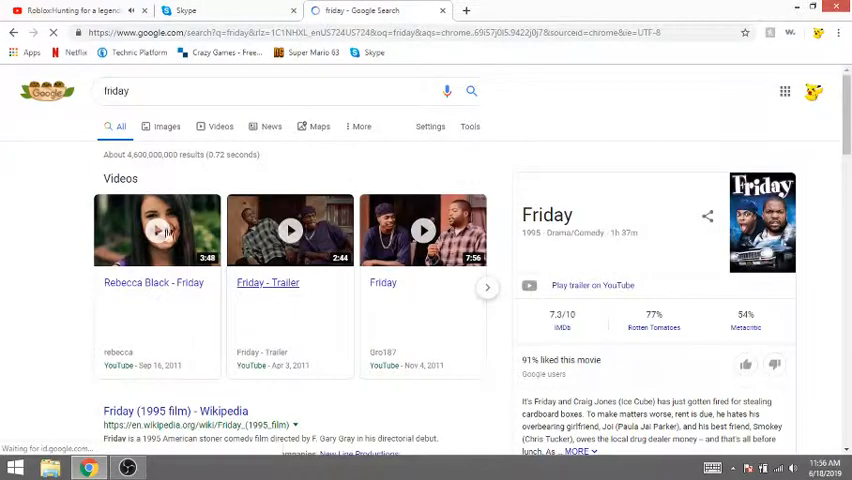
scroll(down, 3)
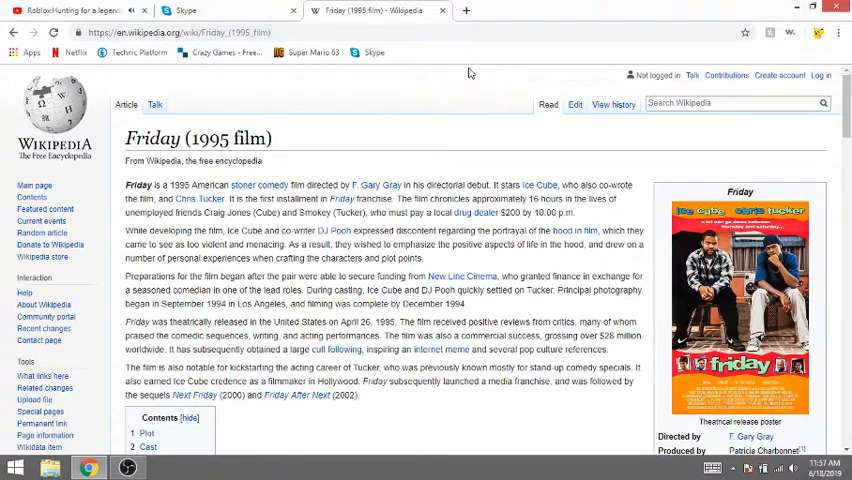
click(70, 10)
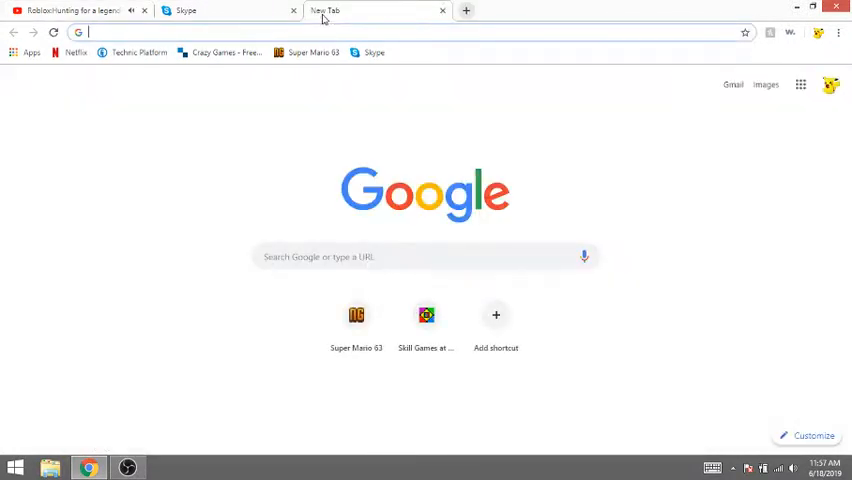
- Google 'boondocks' and scroll the results down to the related cartoon shows
text(boonnnn)
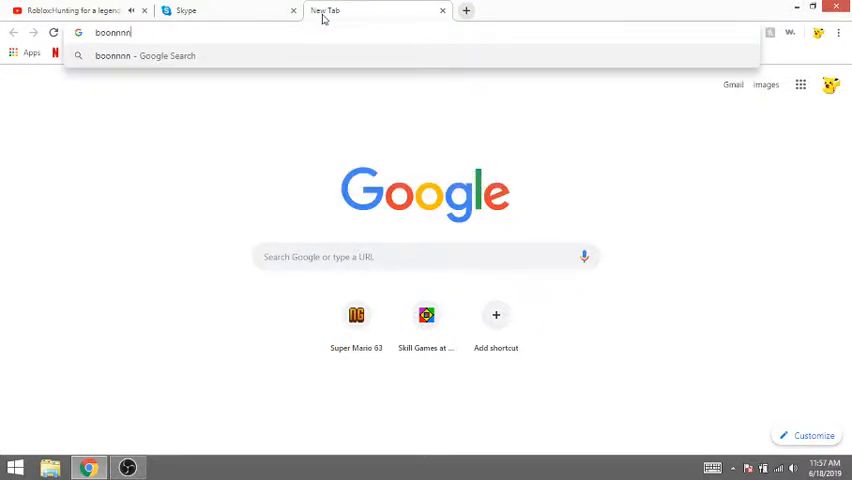
key(BackSpace)
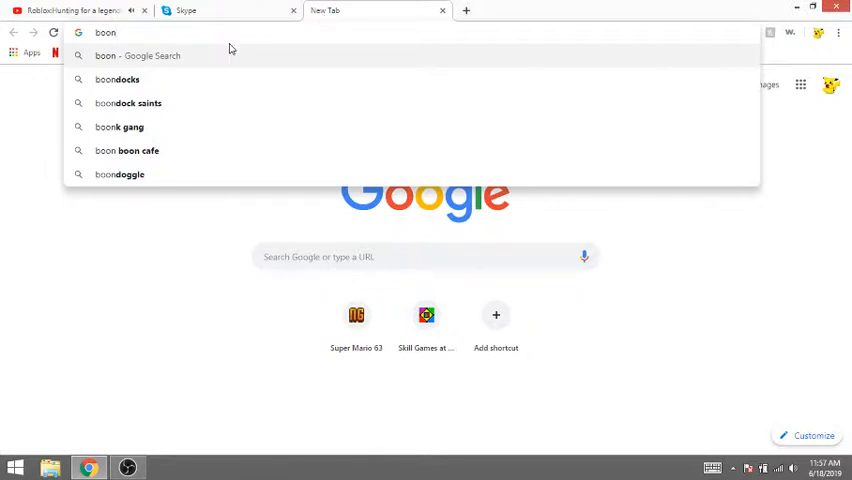
click(118, 80)
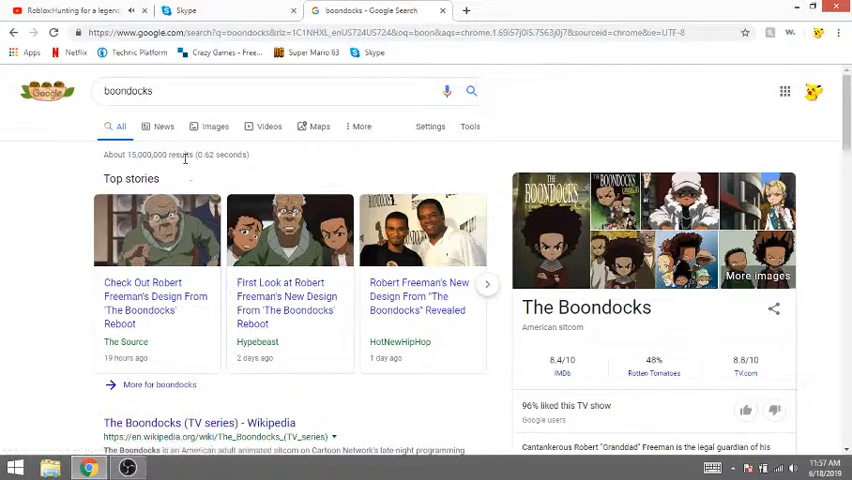
scroll(down, 3)
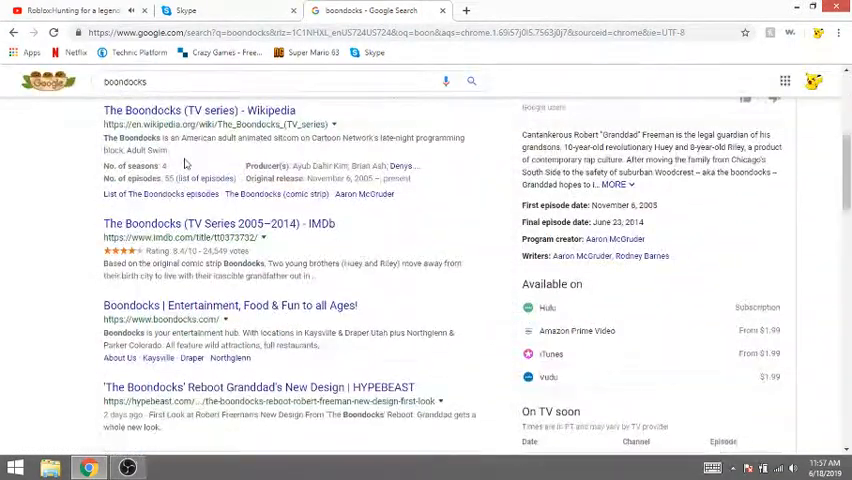
scroll(down, 3)
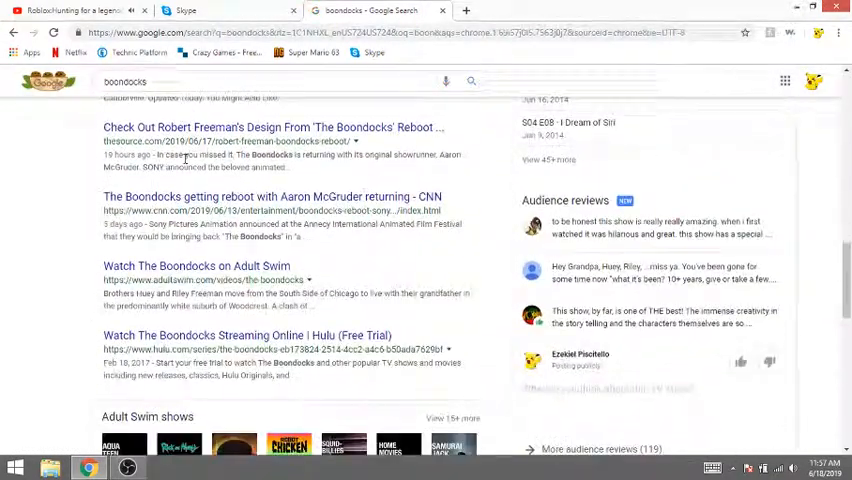
scroll(down, 3)
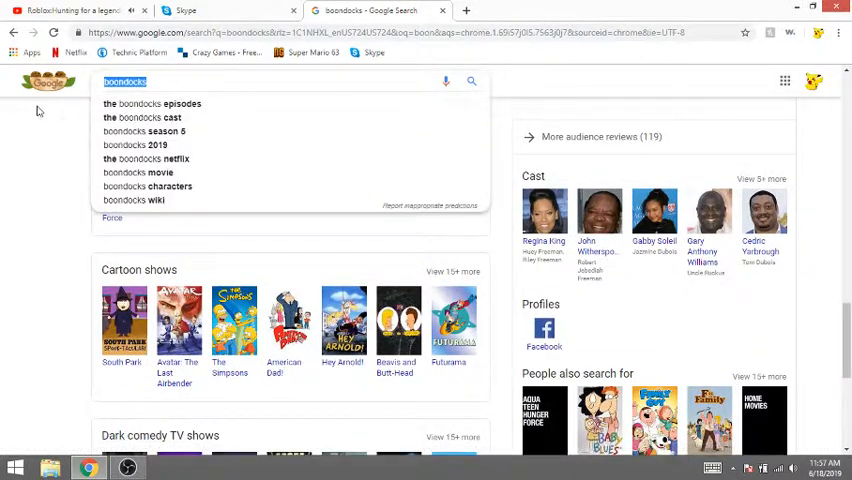
- Search Google for 'chickens' and switch to image results
text(chickens)
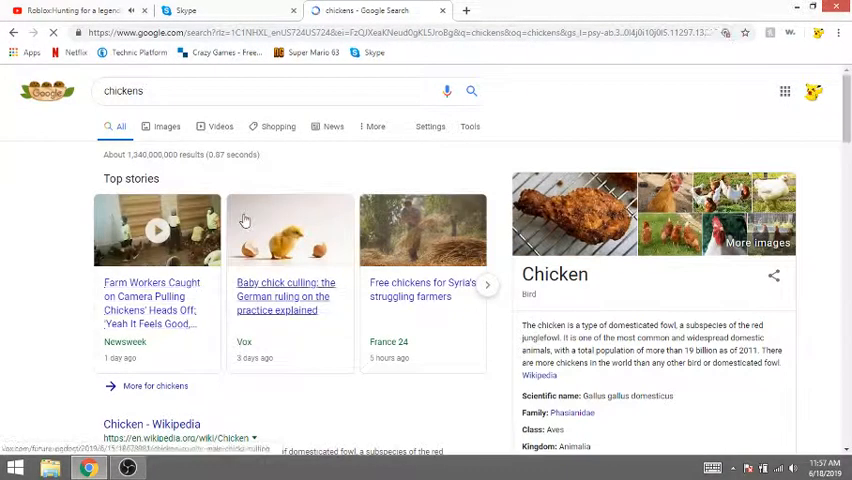
mouse_move(316, 290)
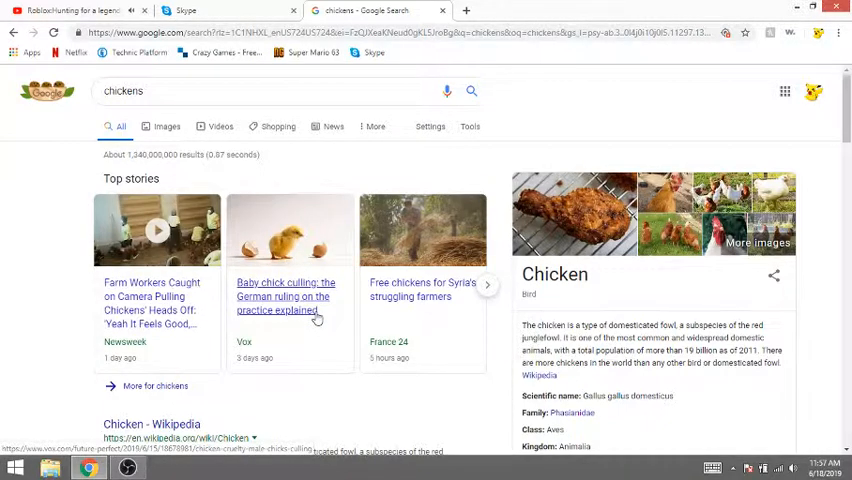
mouse_move(738, 272)
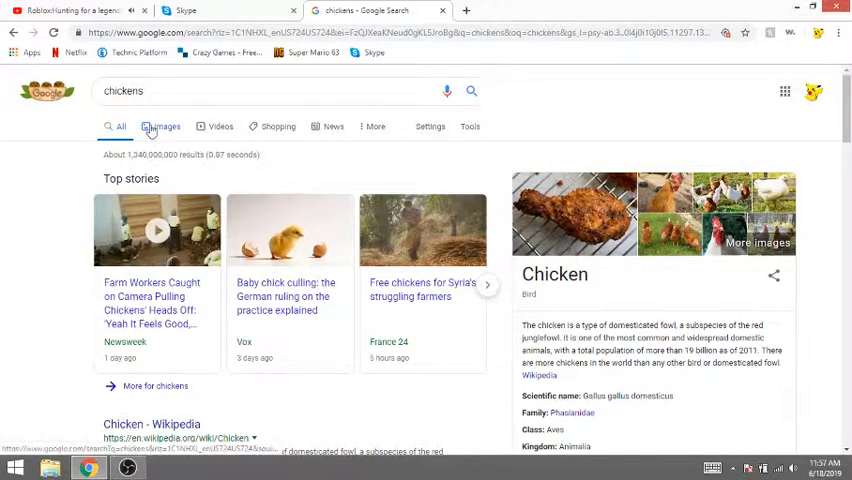
click(166, 126)
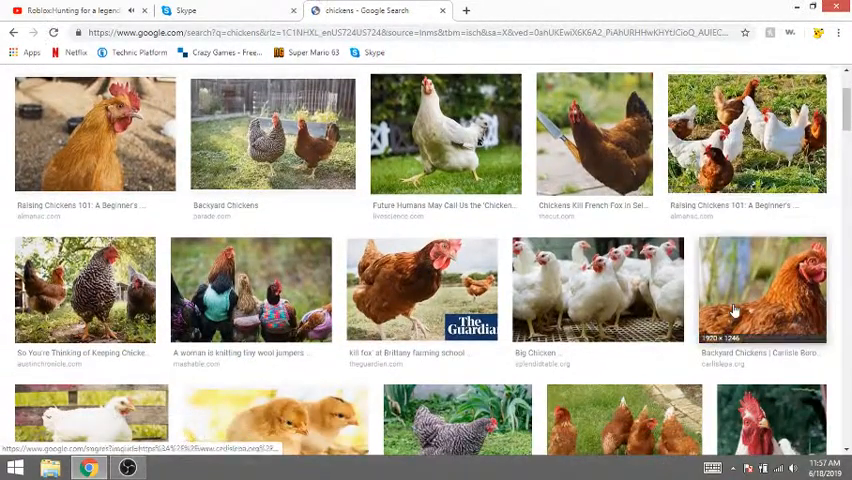
scroll(up, 3)
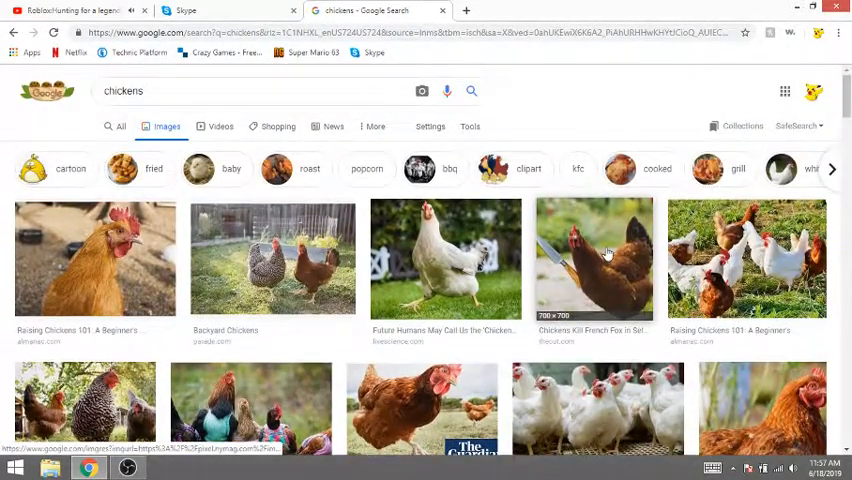
scroll(down, 3)
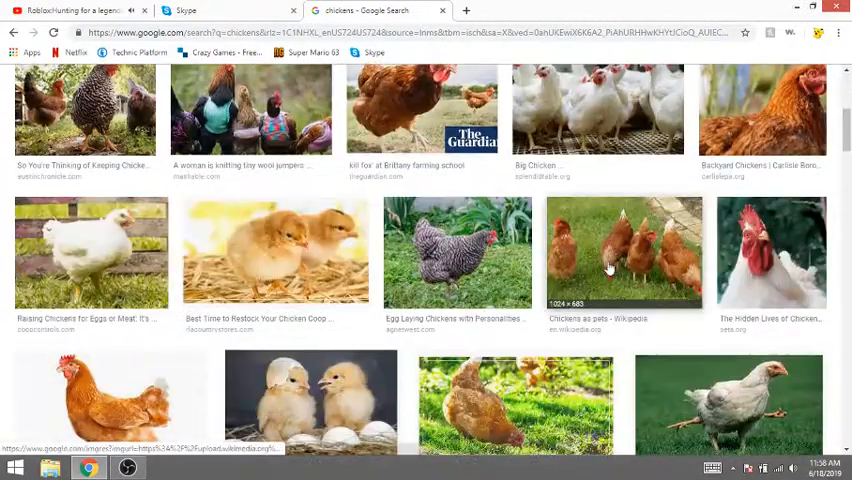
scroll(down, 3)
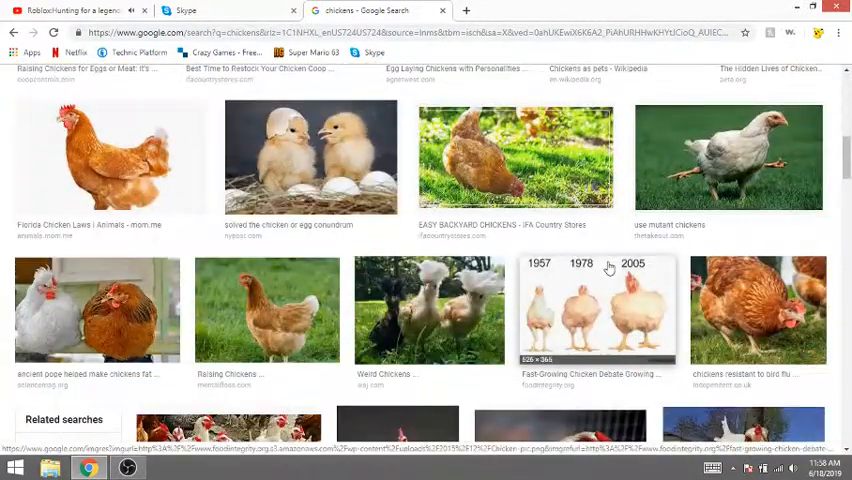
- Scroll further and enlarge the 1957–1978–2005 fast-growing chicken comparison image
scroll(down, 3)
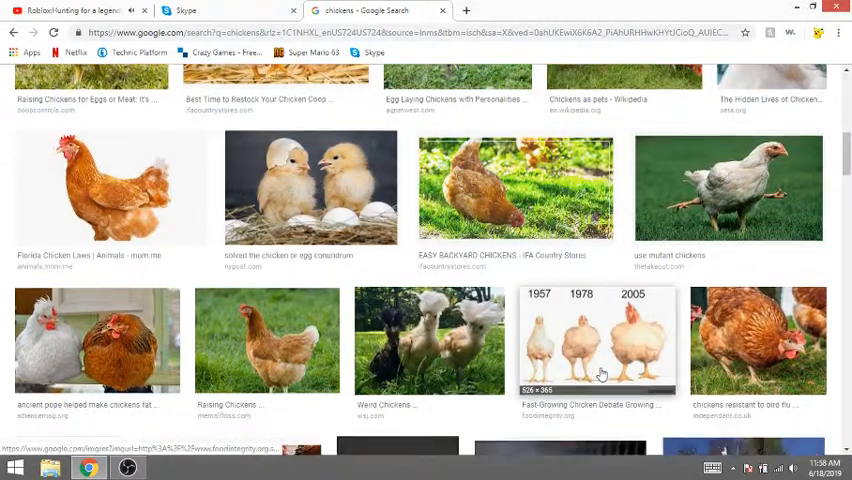
scroll(down, 3)
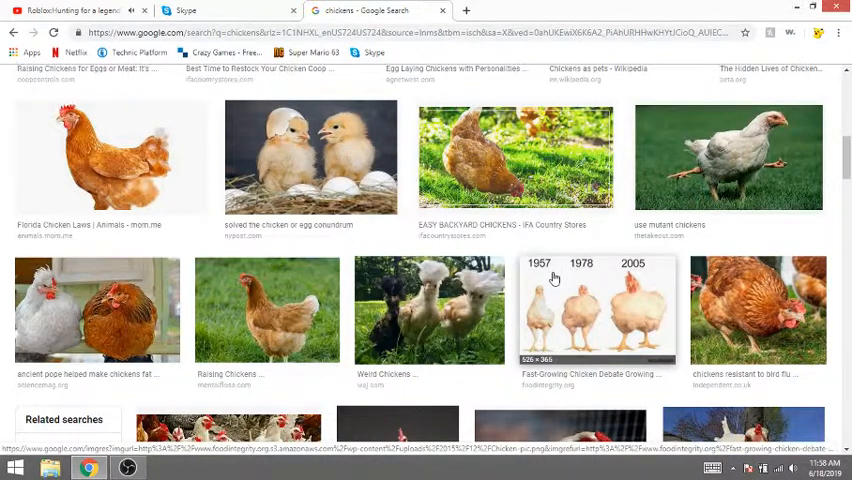
click(596, 310)
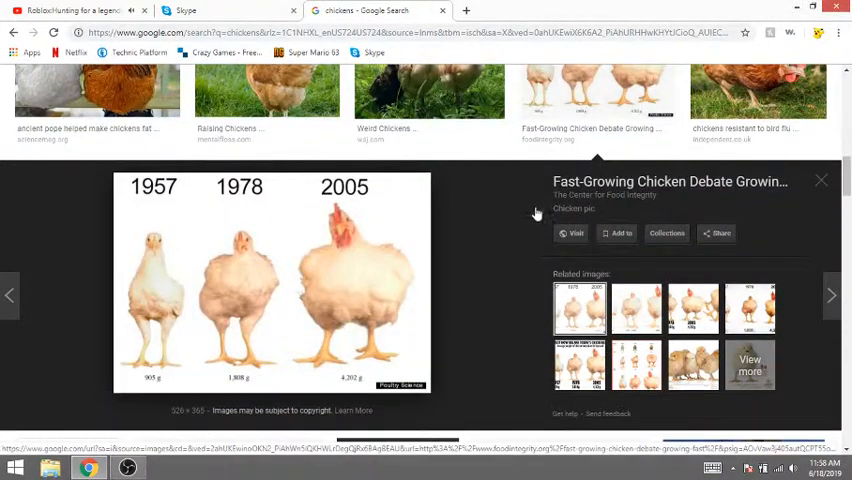
mouse_move(150, 258)
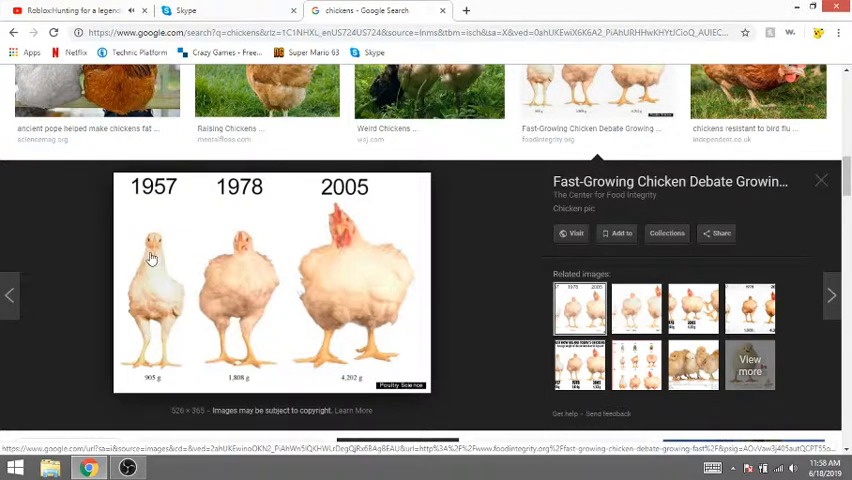
mouse_move(138, 250)
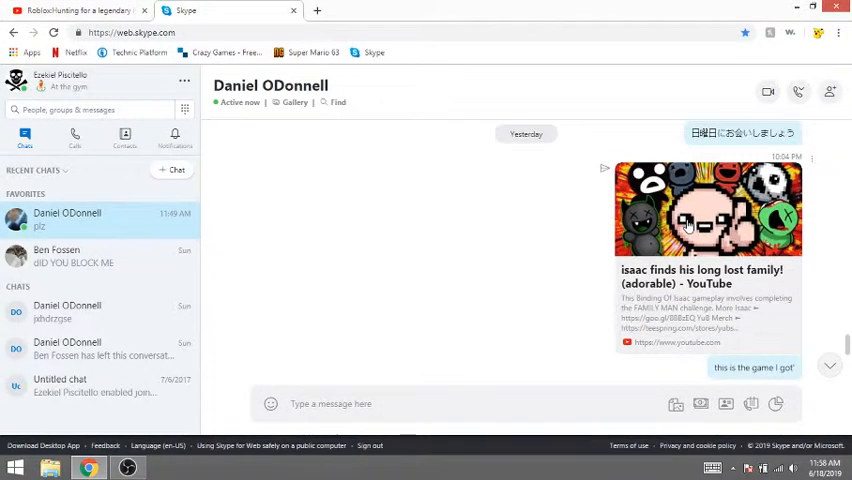
- Briefly view the YouTube video linked in the chat and return to the Skype conversation
click(708, 208)
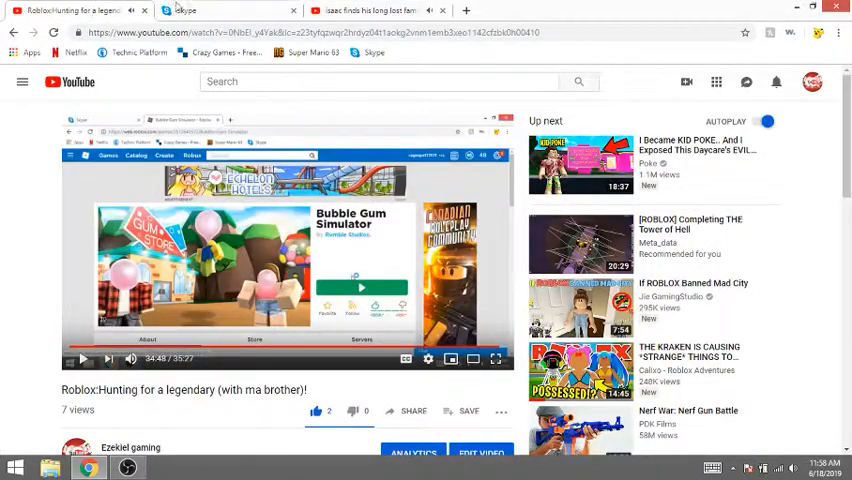
click(126, 468)
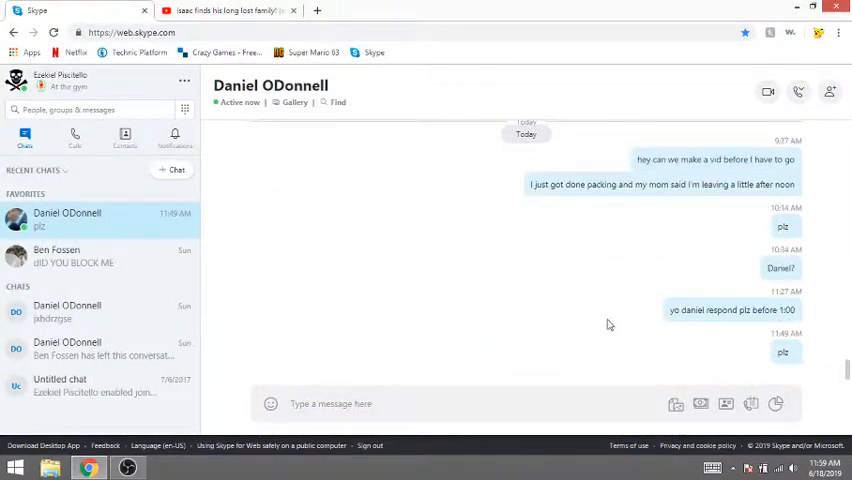
- Write and send the message 'why wont you respond' in the conversation
click(330, 404)
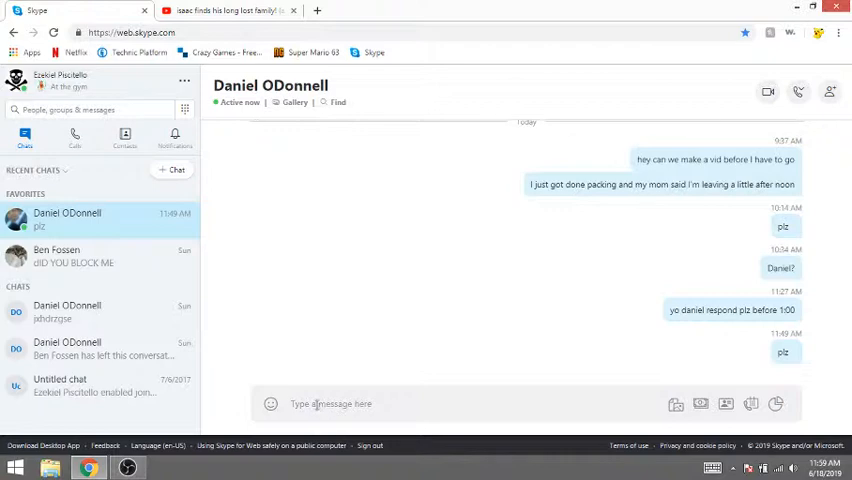
text(why wont)
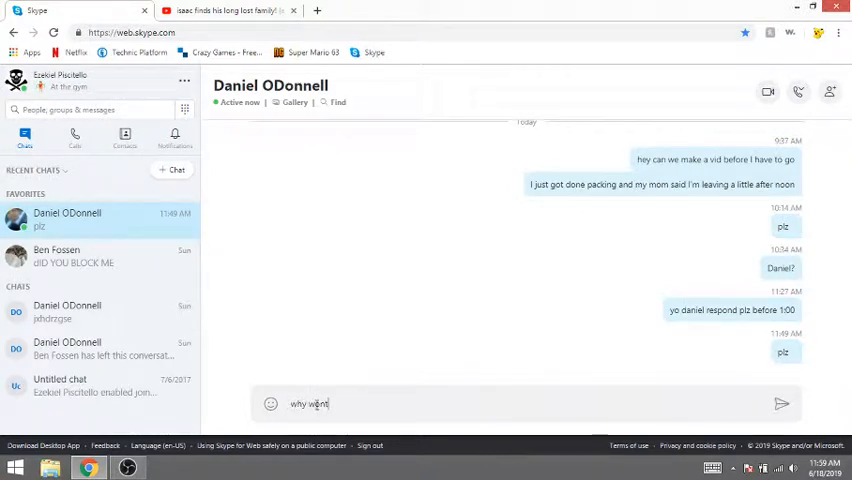
text(you)
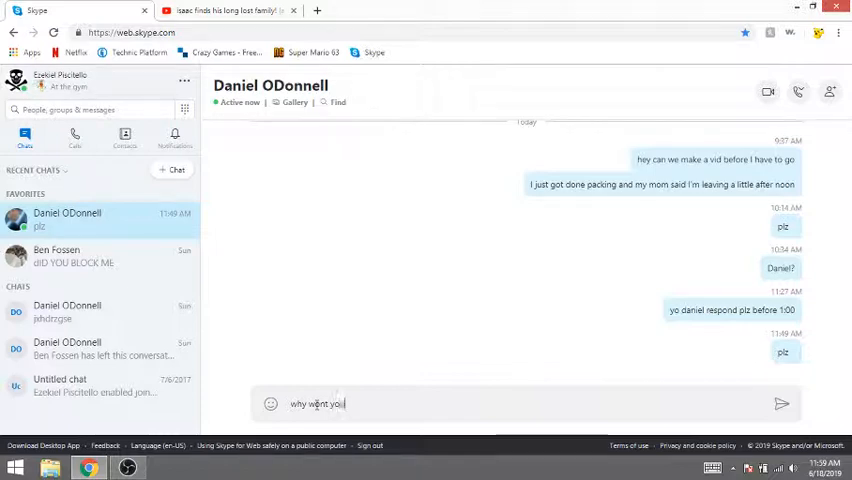
text(respo)
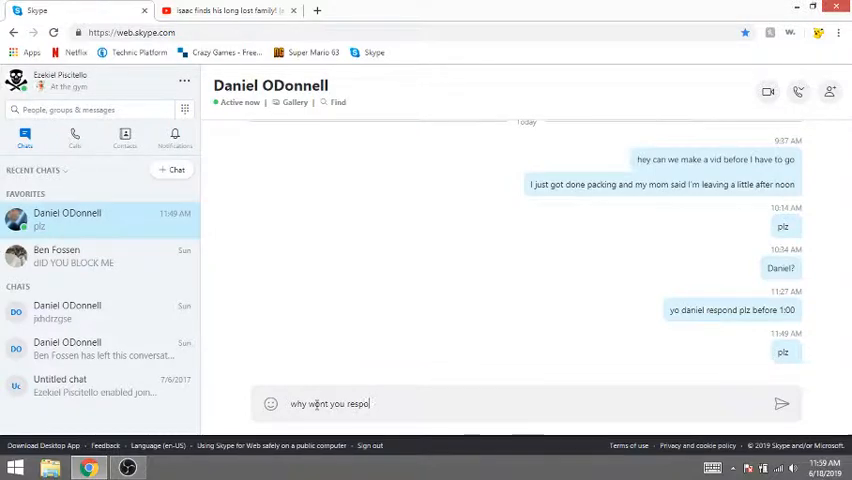
text(nd)
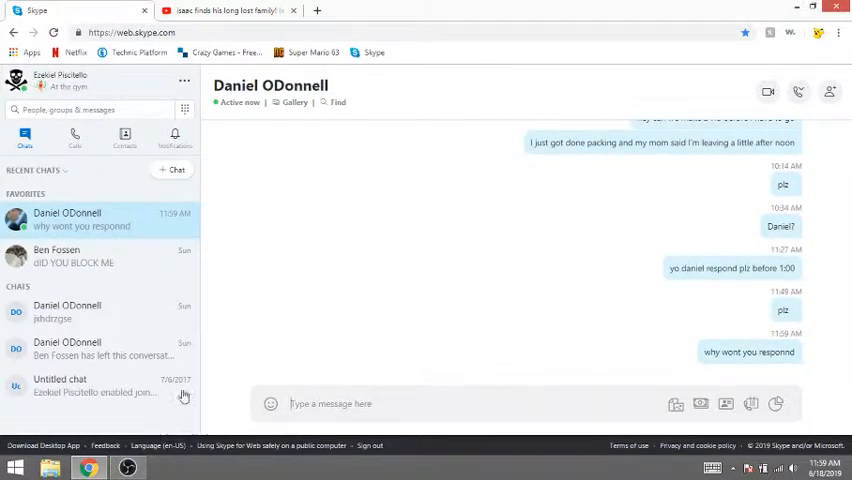
mouse_move(128, 468)
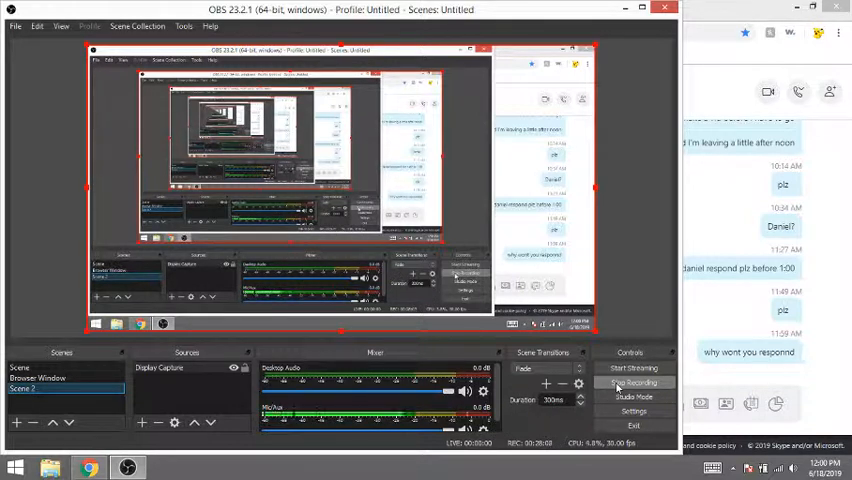
- Stop the screen recording from the OBS Studio Controls panel
click(632, 382)
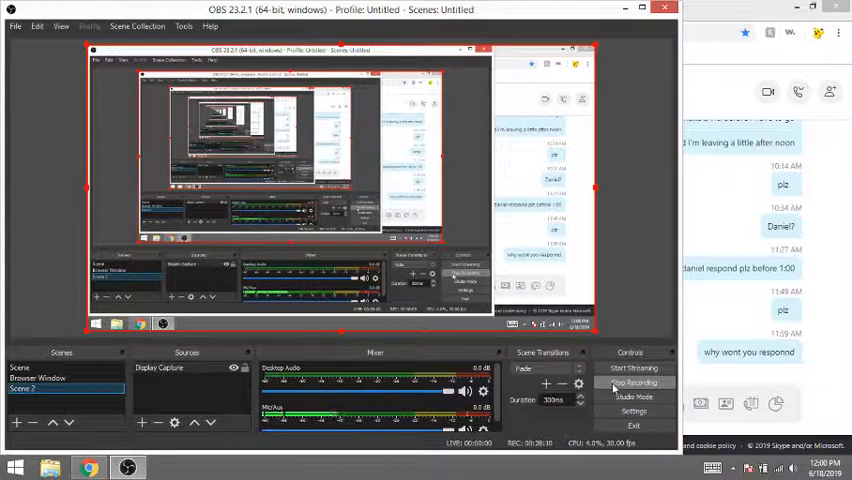